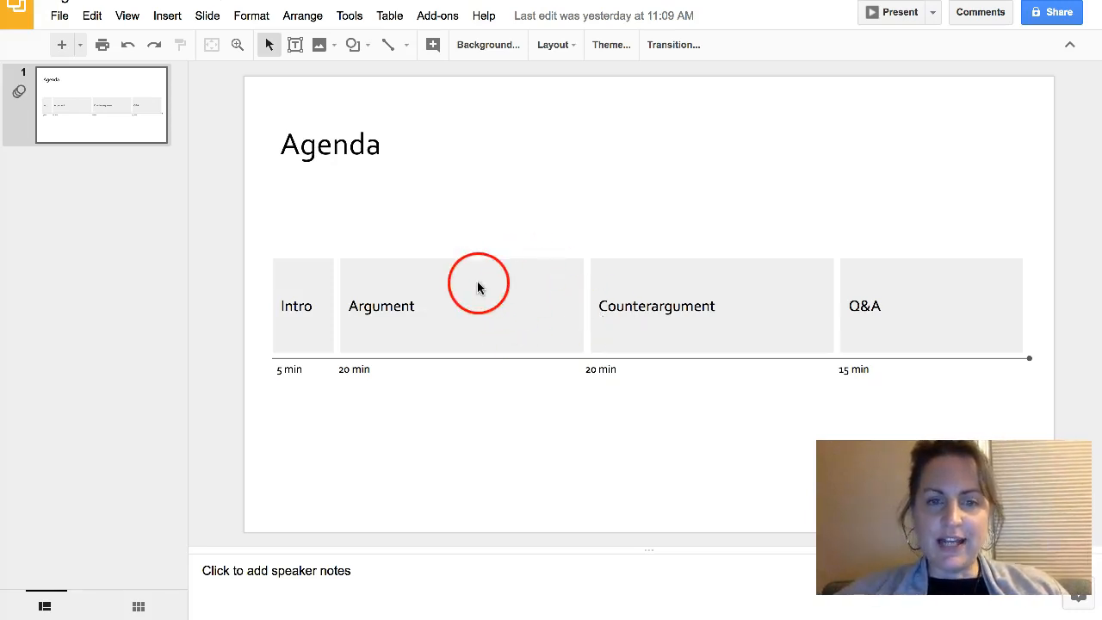
{"action": "mouse_move", "coordinate": [303, 394]}
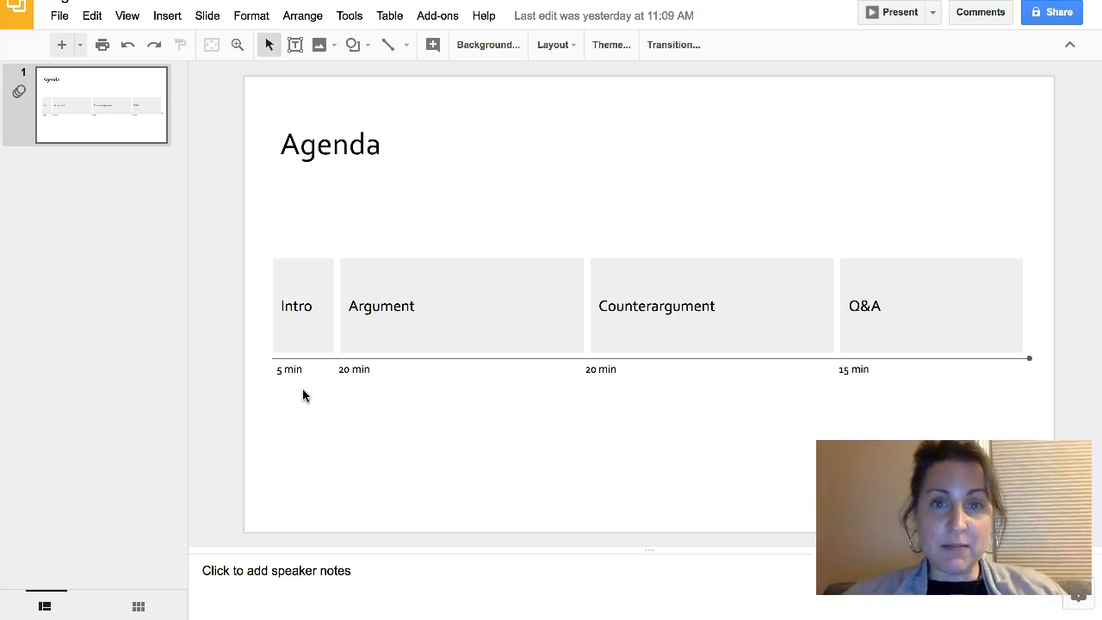
Step: Preview the finished agenda slide in Present mode, then start a new blank presentation
{"action": "left_click", "coordinate": [314, 283]}
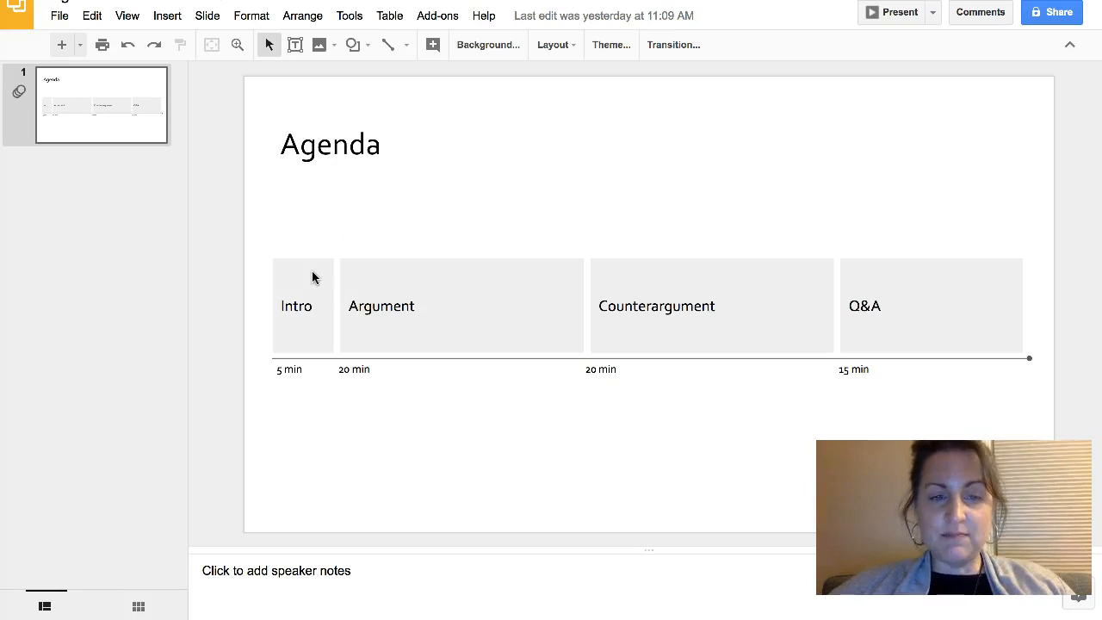
{"action": "mouse_move", "coordinate": [605, 223]}
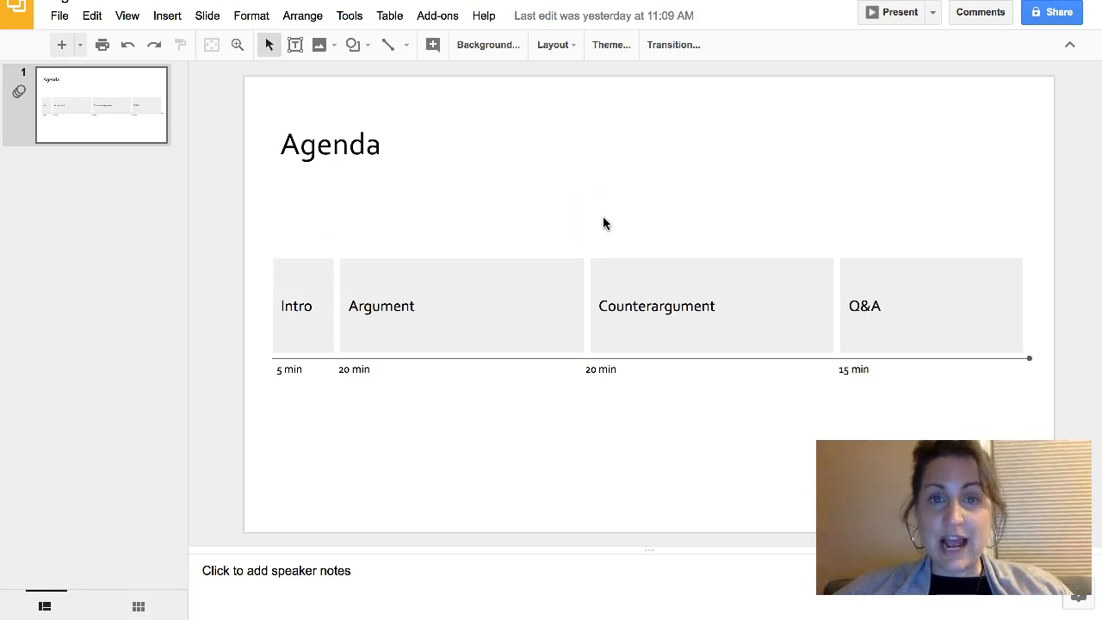
{"action": "mouse_move", "coordinate": [901, 12]}
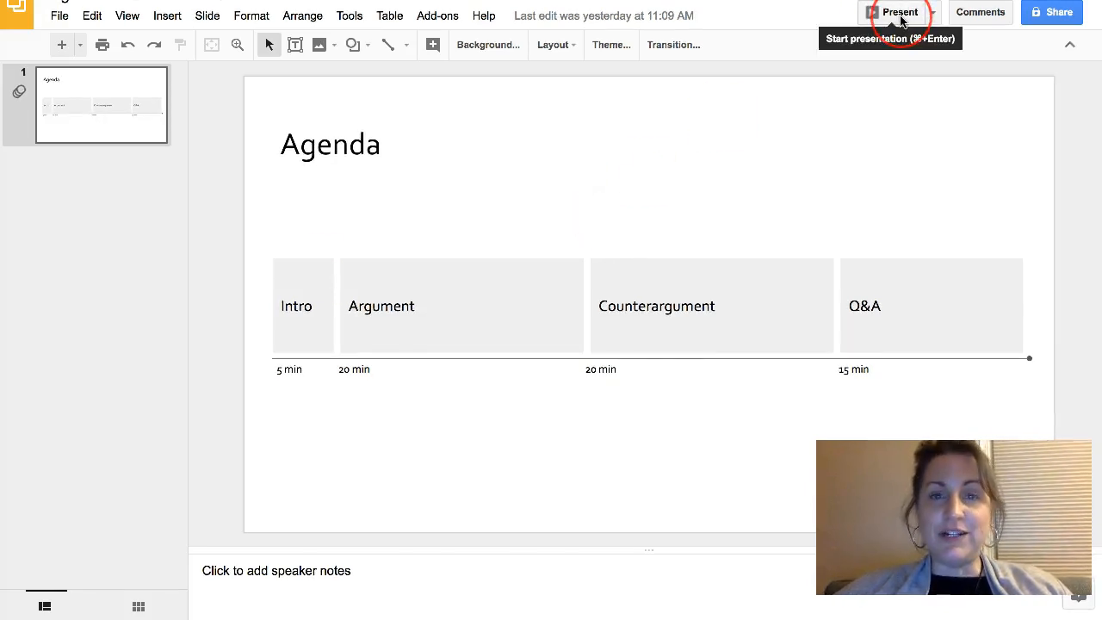
{"action": "left_click", "coordinate": [898, 12]}
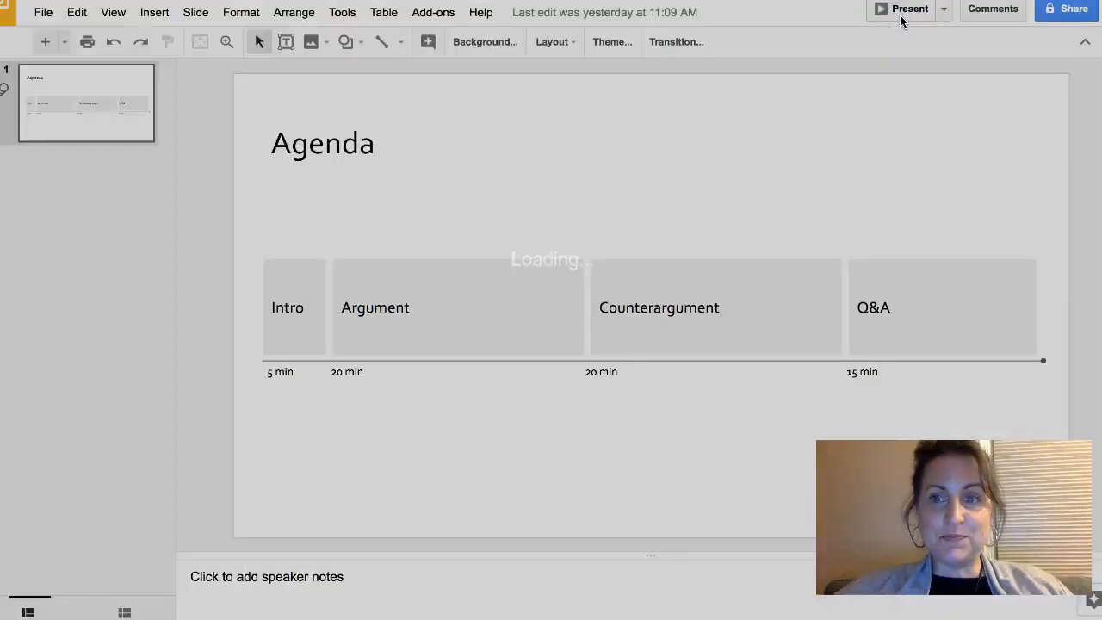
{"action": "left_click", "coordinate": [909, 10]}
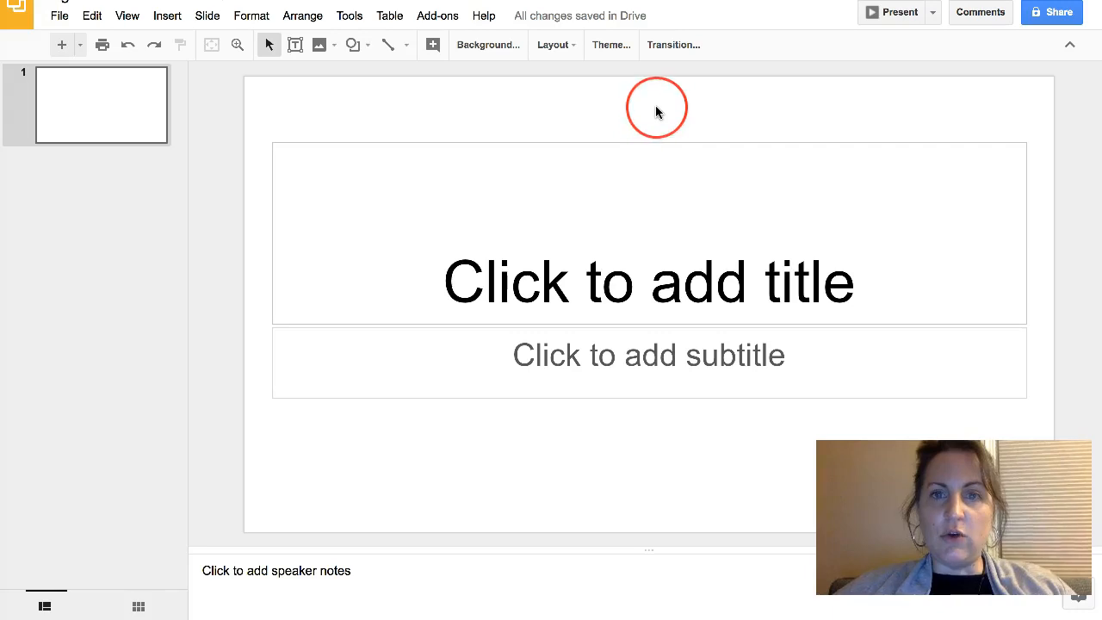
{"action": "mouse_move", "coordinate": [635, 141]}
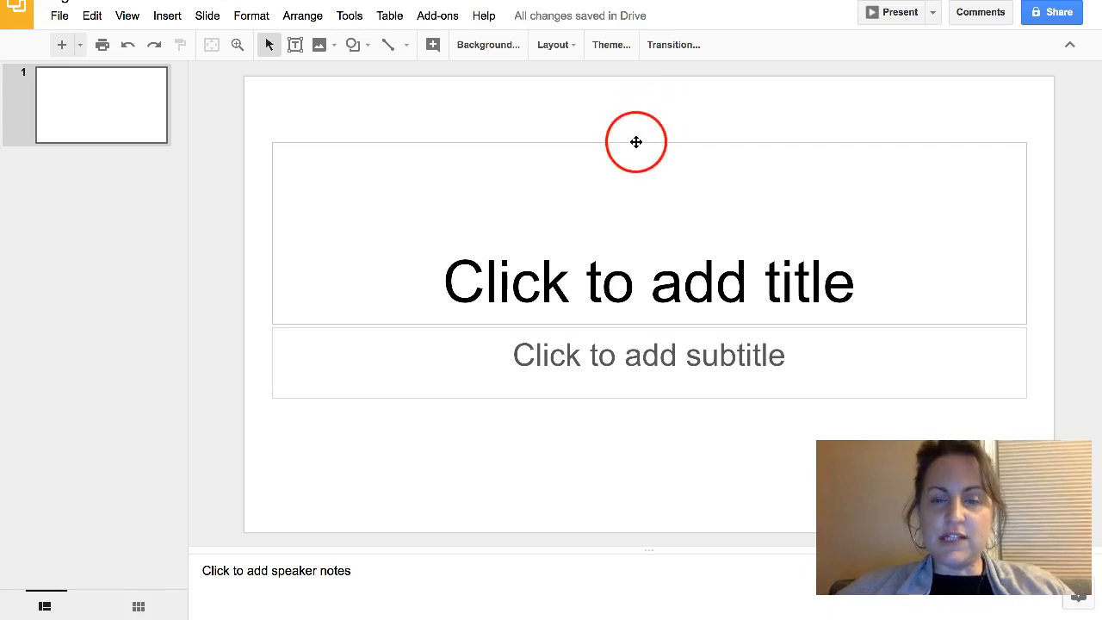
{"action": "mouse_move", "coordinate": [645, 110]}
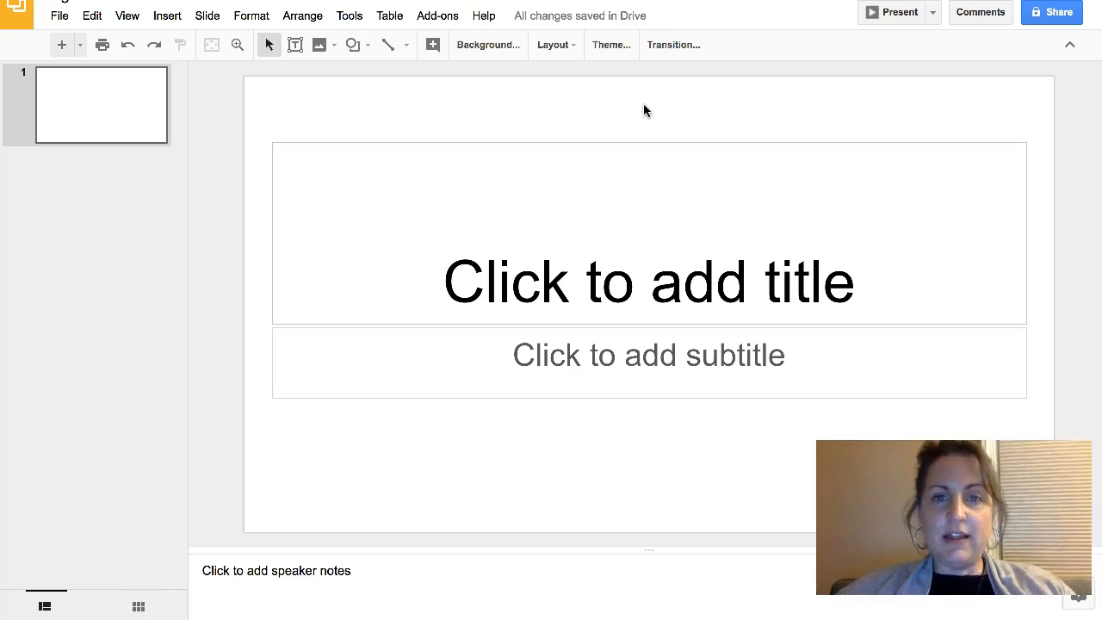
Step: Apply the Title only layout to the blank slide
{"action": "left_click", "coordinate": [554, 45]}
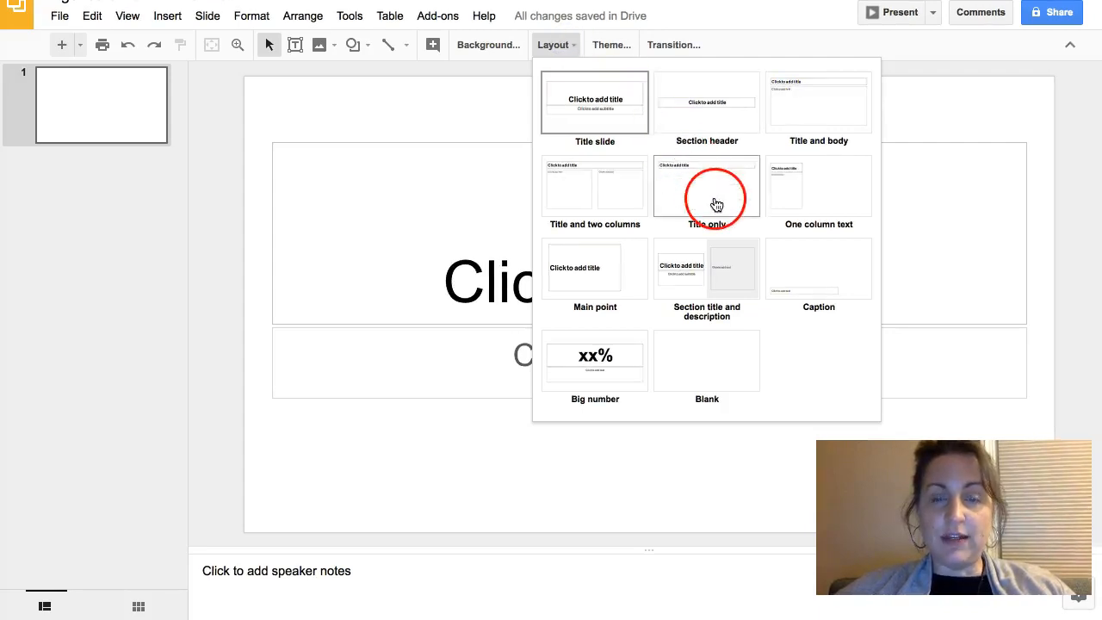
{"action": "left_click", "coordinate": [706, 186]}
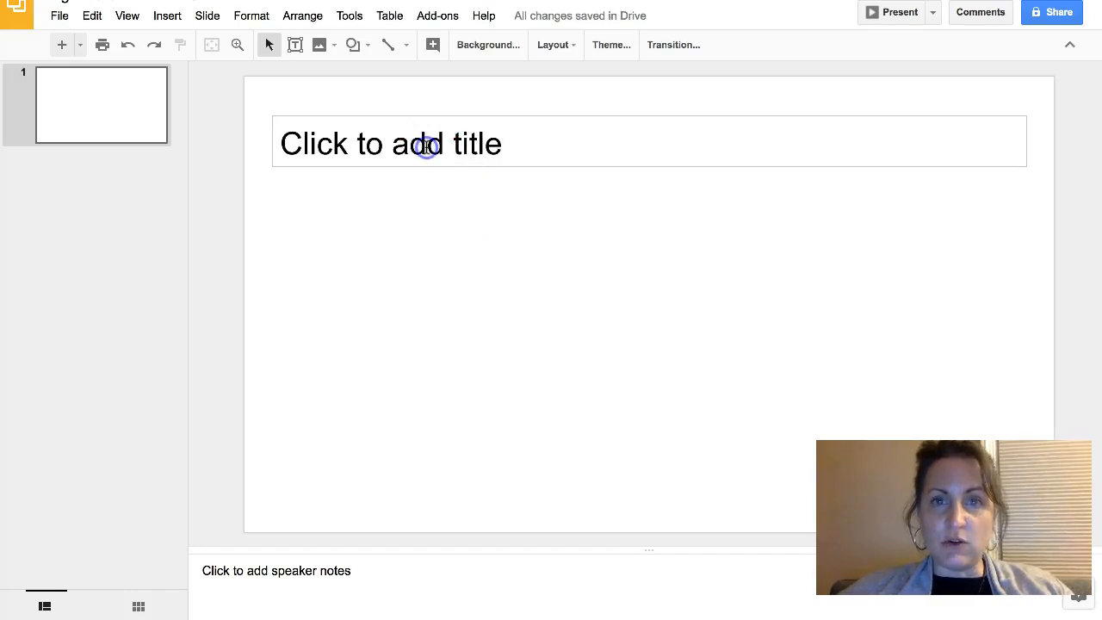
Step: Title the slide 'Agenda' and set the title in Corbel
{"action": "left_click", "coordinate": [427, 144]}
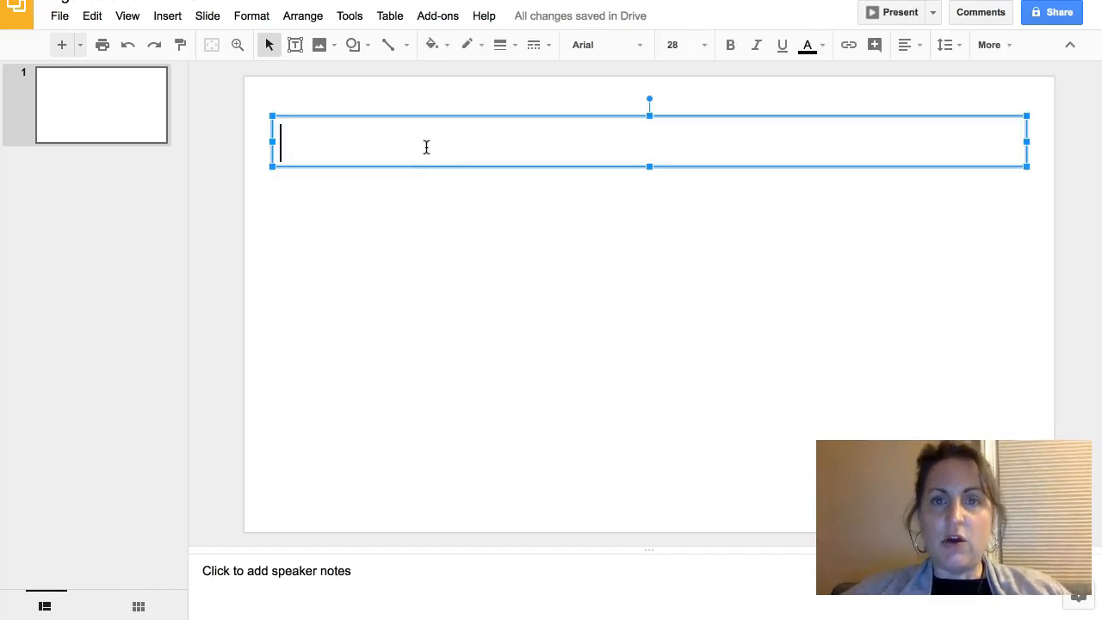
{"action": "type", "text": "Ag"}
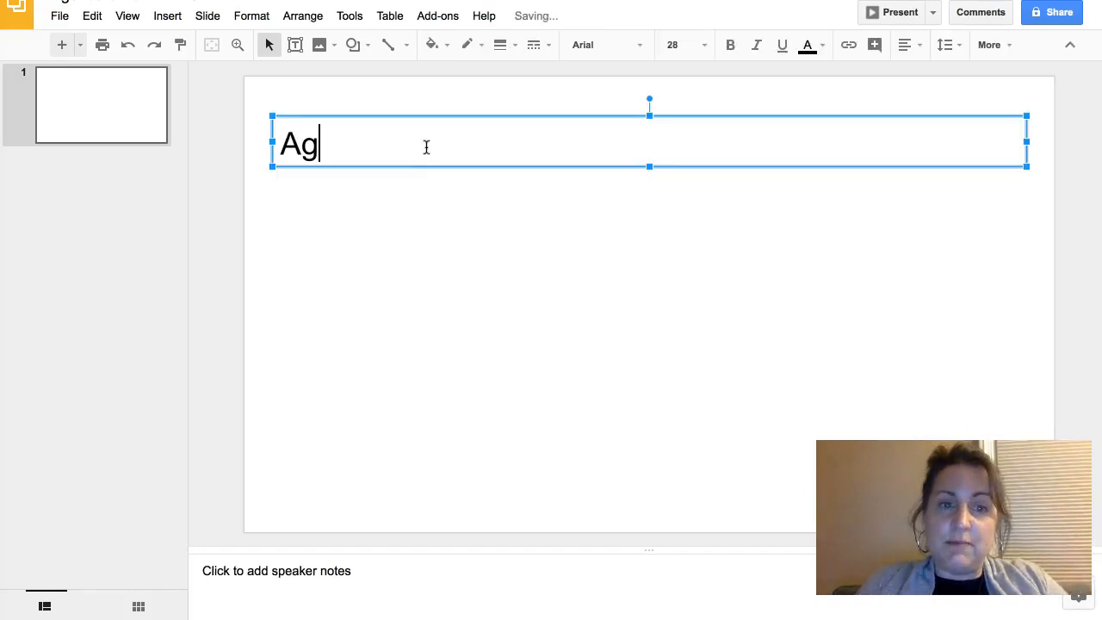
{"action": "type", "text": "enda"}
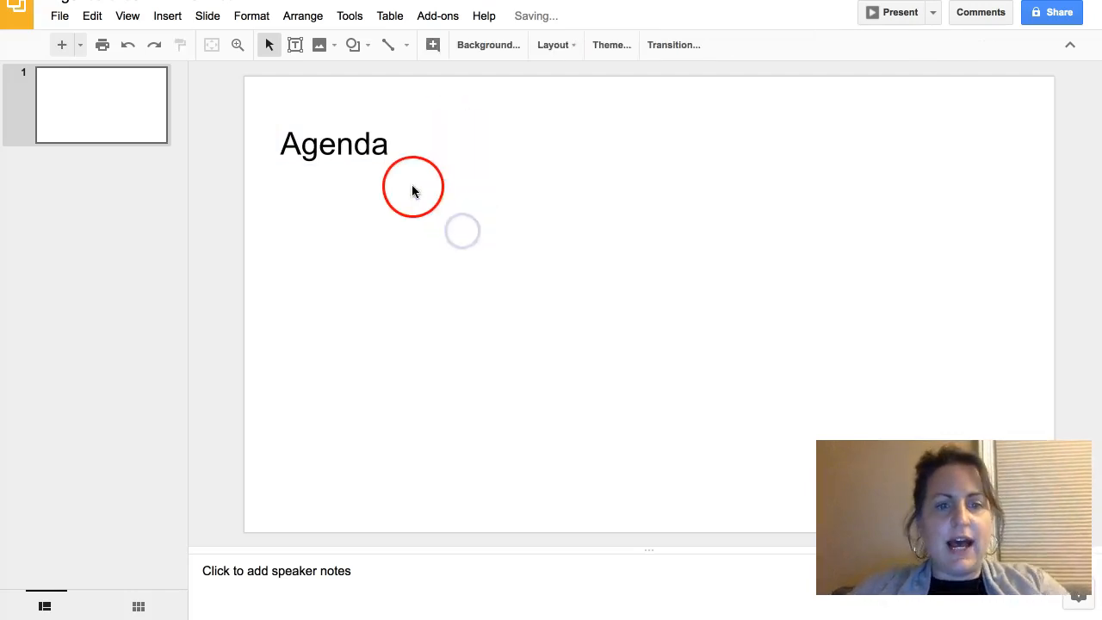
{"action": "left_click", "coordinate": [334, 143]}
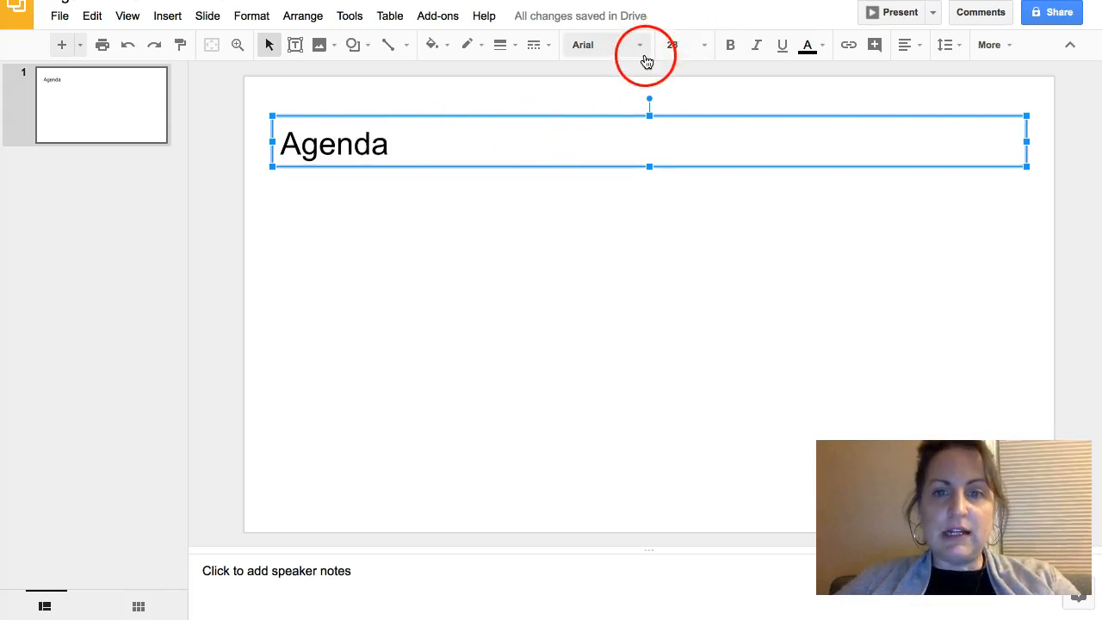
{"action": "mouse_move", "coordinate": [640, 45]}
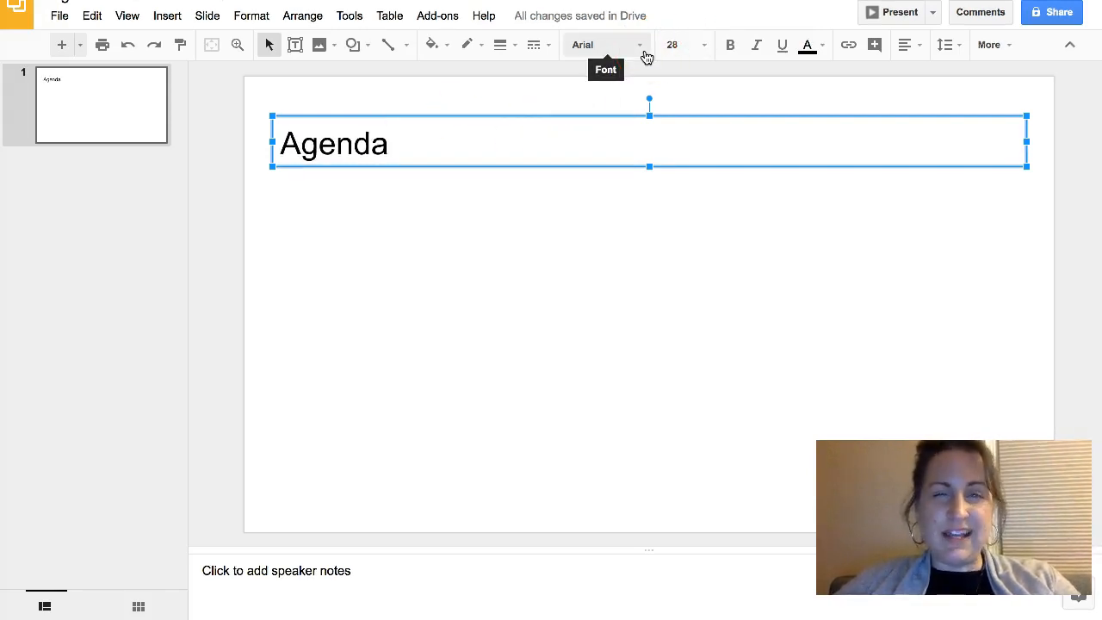
{"action": "left_click", "coordinate": [606, 44]}
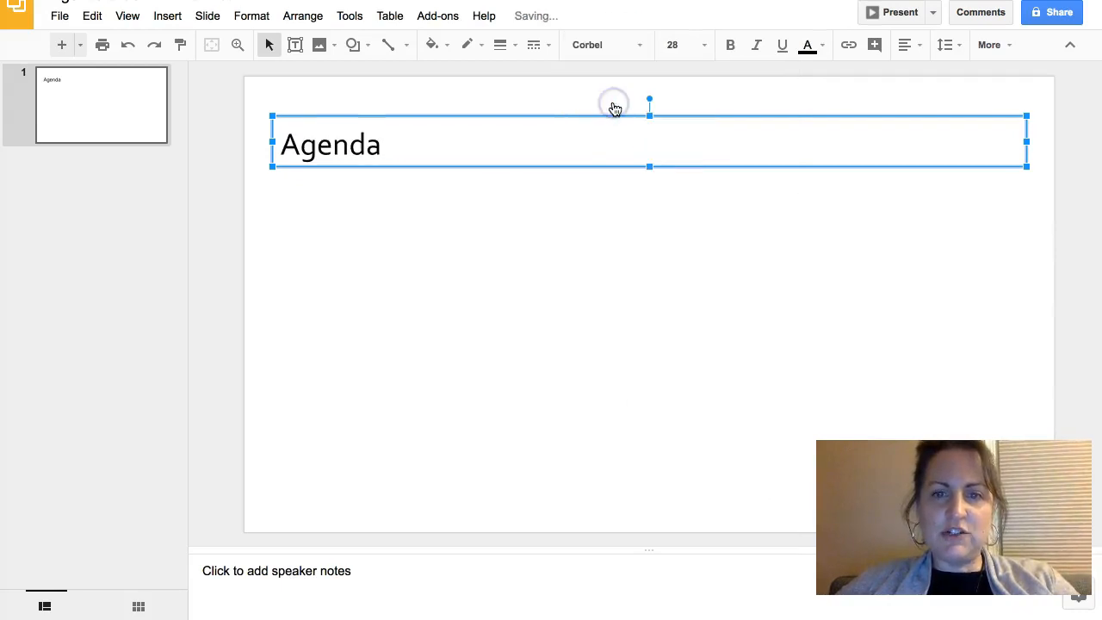
{"action": "left_click", "coordinate": [652, 244]}
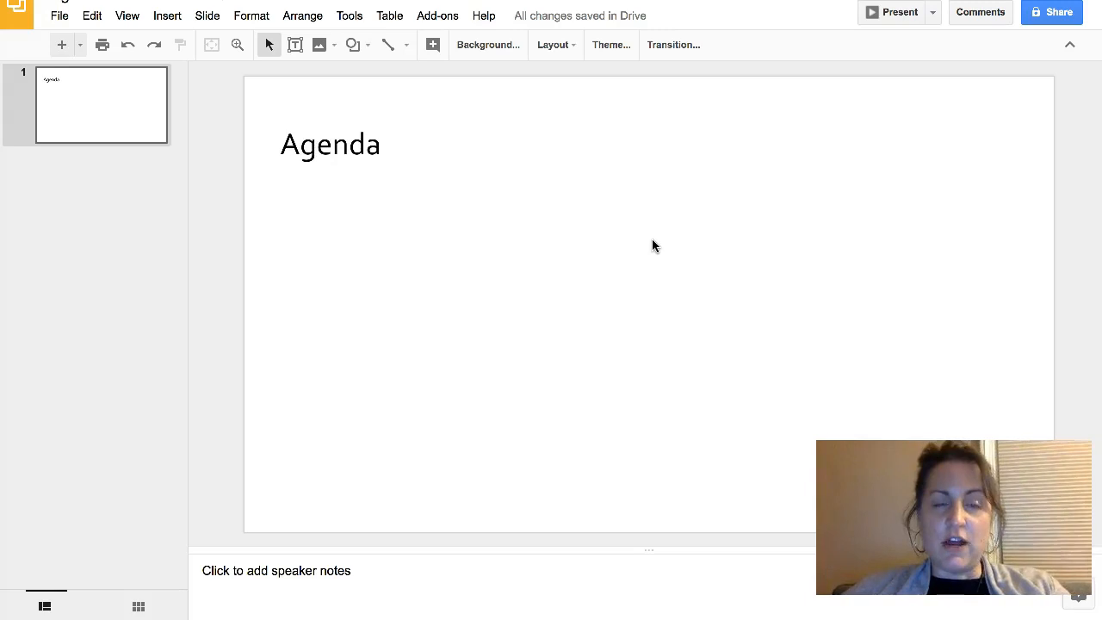
Step: Draw a horizontal timeline line across the lower slide with a round dot line end
{"action": "left_click", "coordinate": [388, 45]}
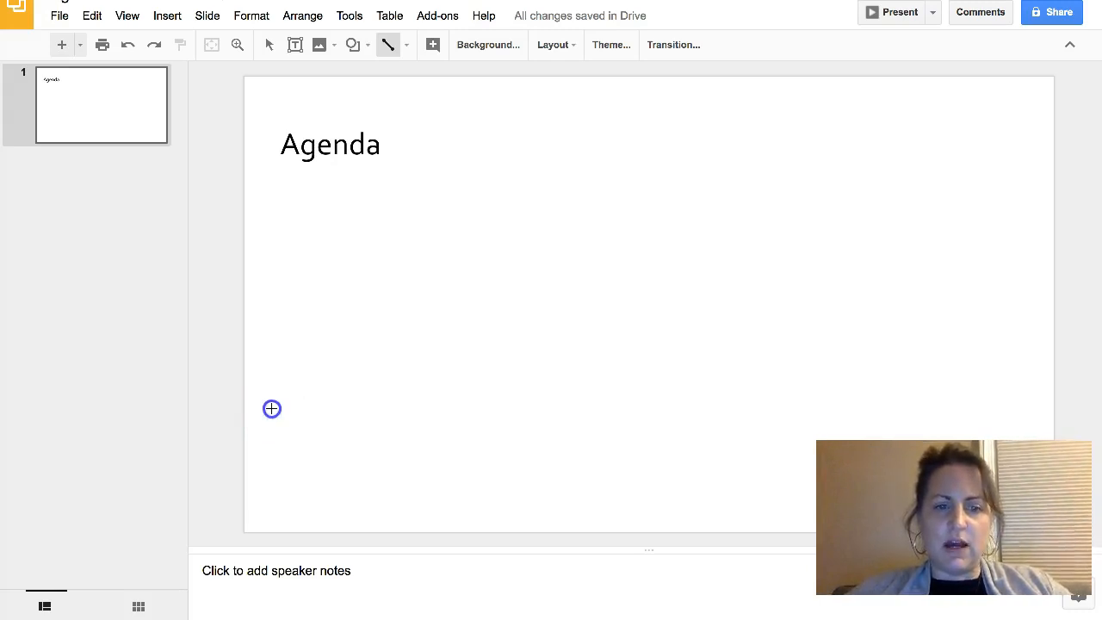
{"action": "left_click_drag", "start_coordinate": [272, 408], "coordinate": [493, 408]}
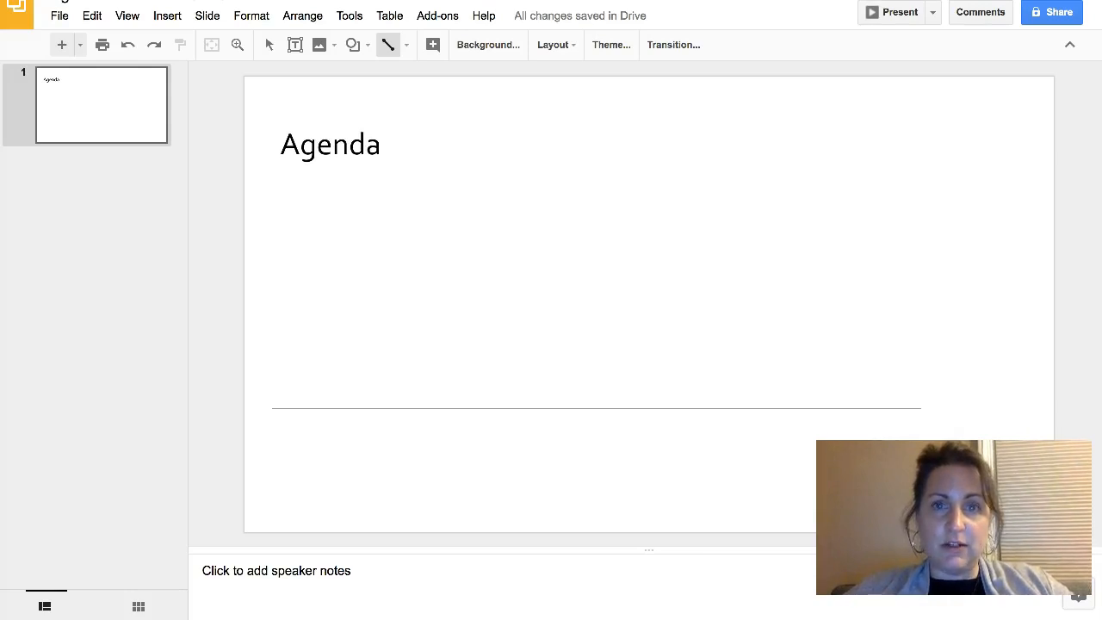
{"action": "mouse_move", "coordinate": [908, 400]}
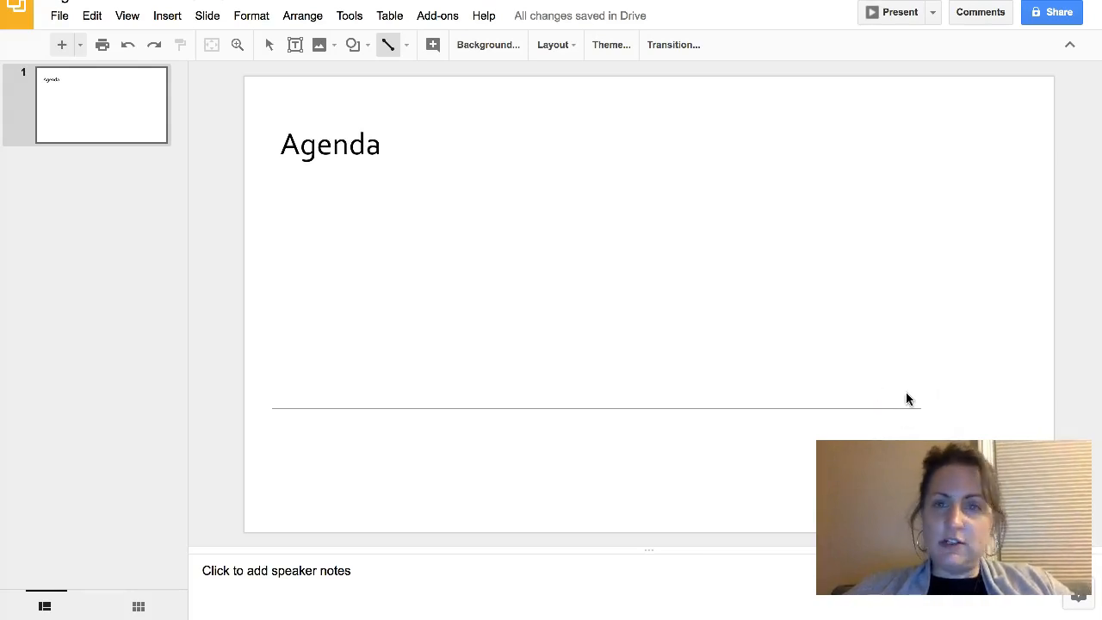
{"action": "left_click", "coordinate": [596, 406]}
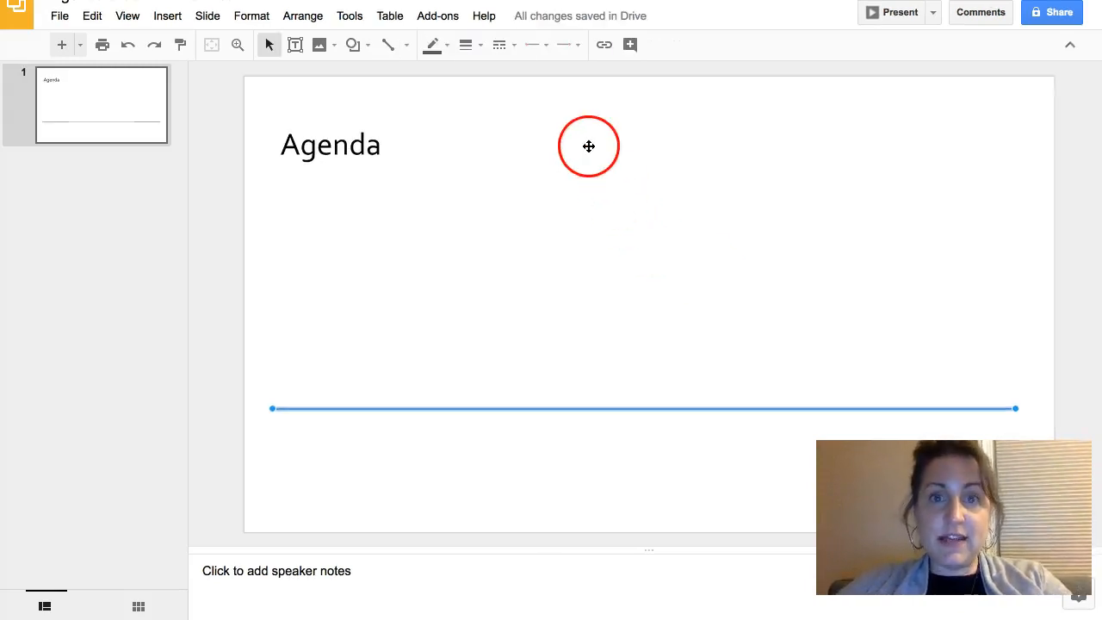
{"action": "left_click", "coordinate": [571, 45]}
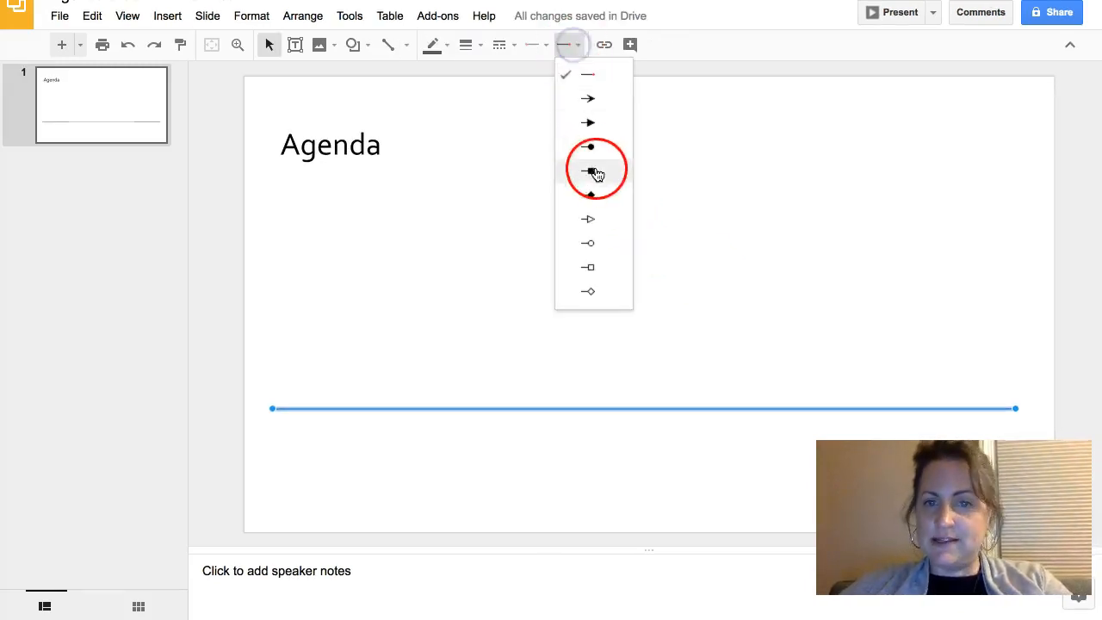
{"action": "left_click", "coordinate": [589, 170]}
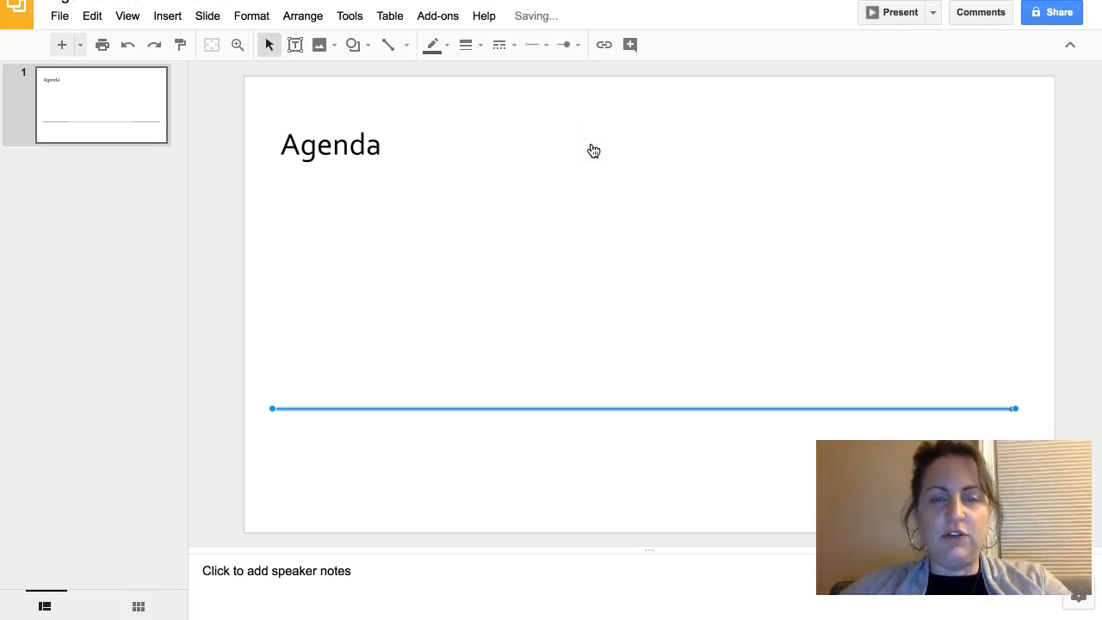
{"action": "mouse_move", "coordinate": [566, 45]}
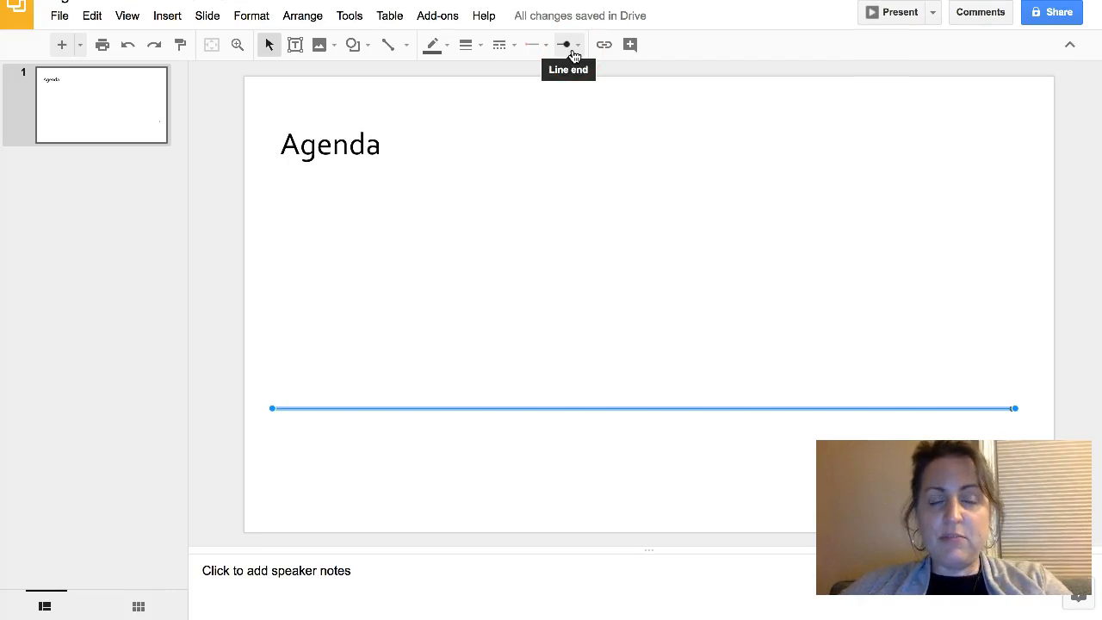
{"action": "left_click", "coordinate": [565, 44]}
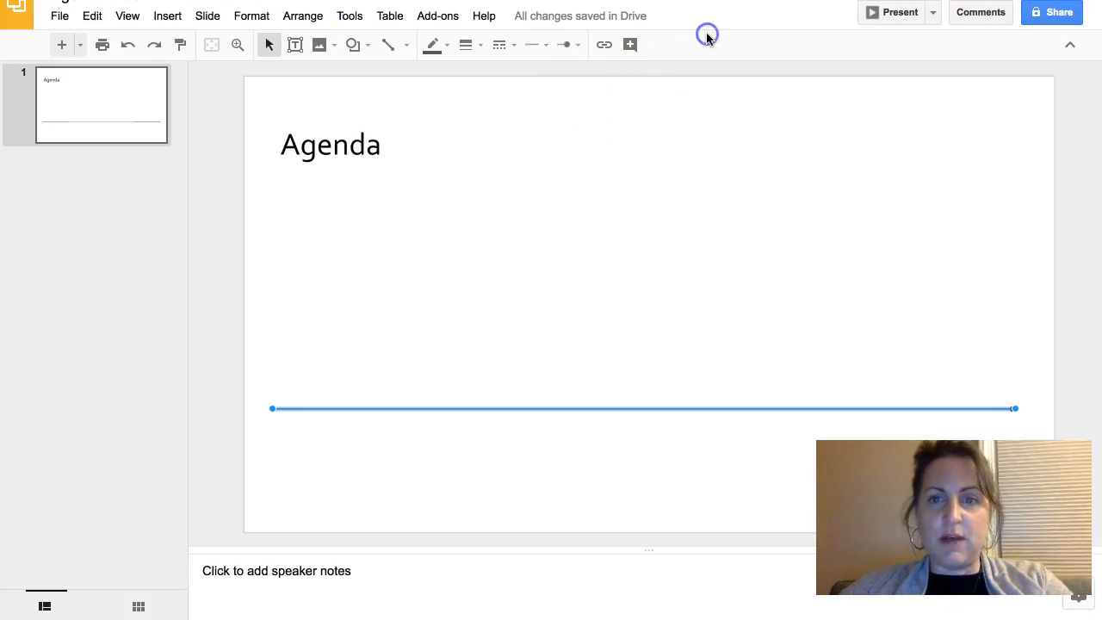
{"action": "mouse_move", "coordinate": [707, 38]}
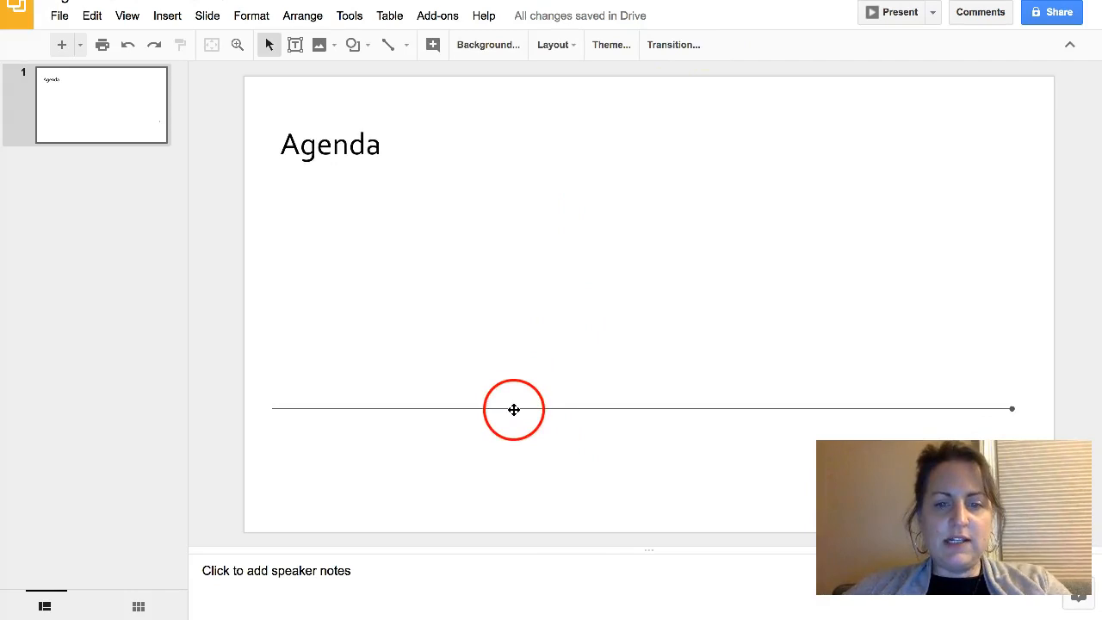
Step: Insert a small rectangle shape resting on the left end of the timeline line
{"action": "left_click", "coordinate": [513, 410]}
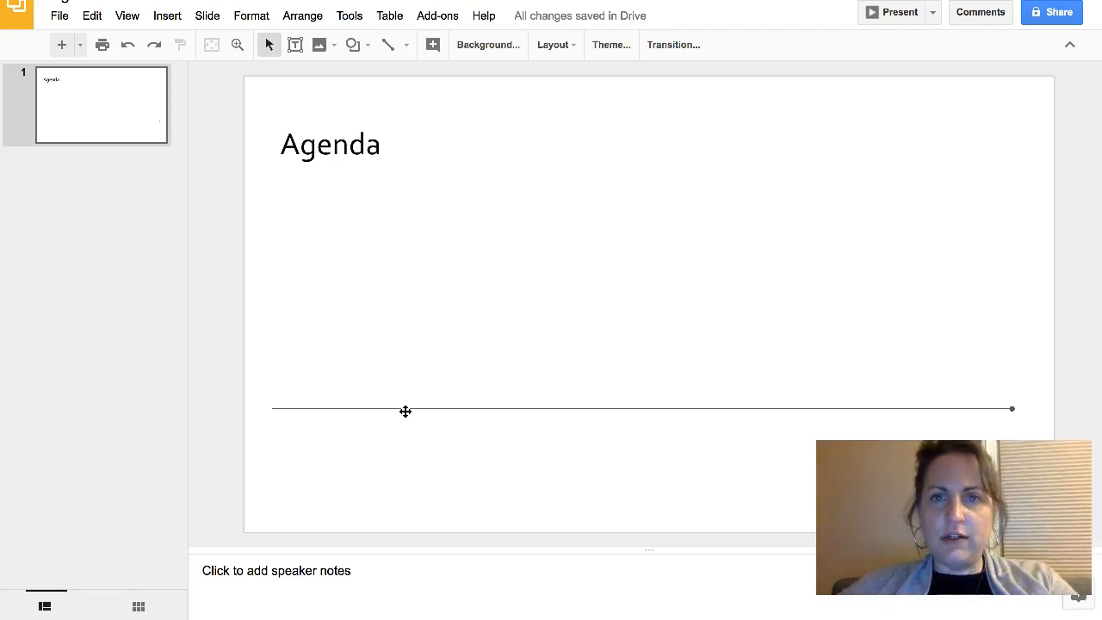
{"action": "mouse_move", "coordinate": [351, 117]}
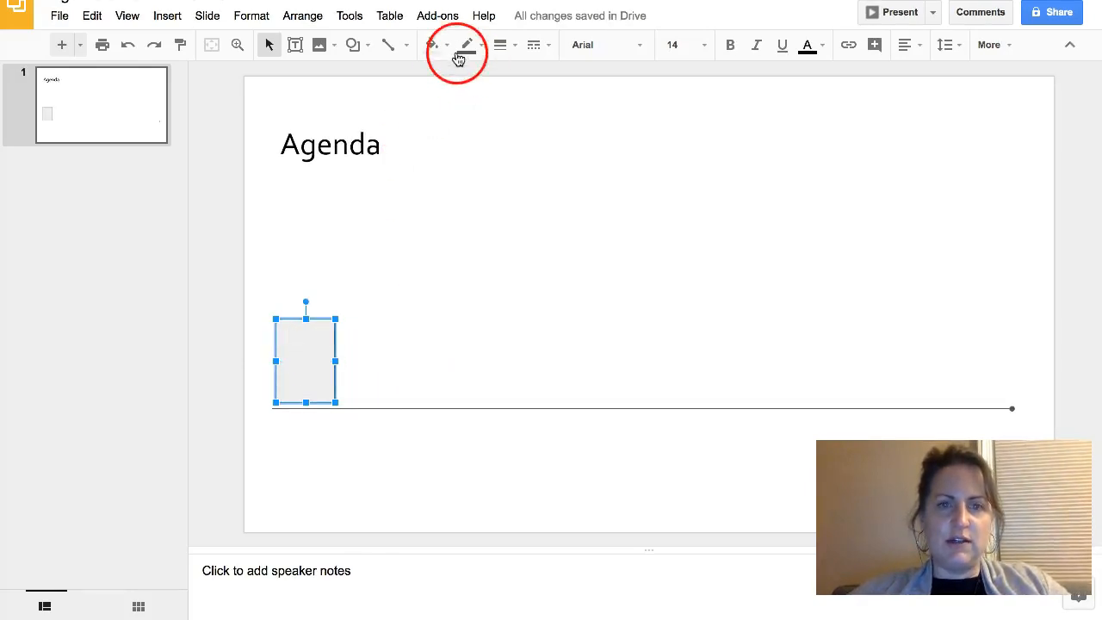
{"action": "left_click", "coordinate": [353, 45]}
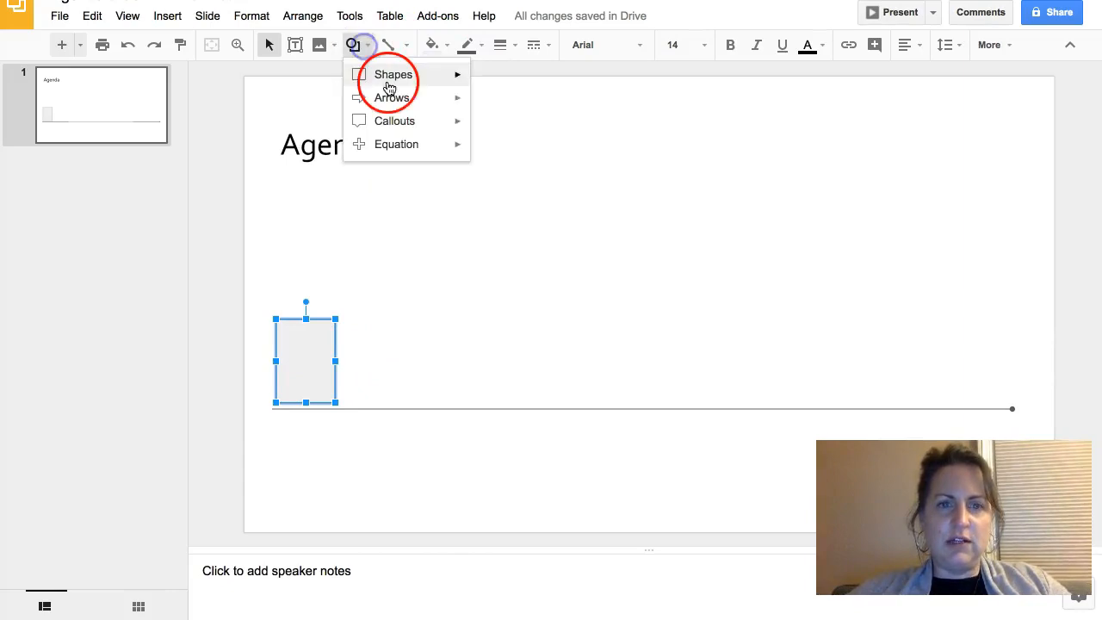
{"action": "left_click", "coordinate": [392, 74]}
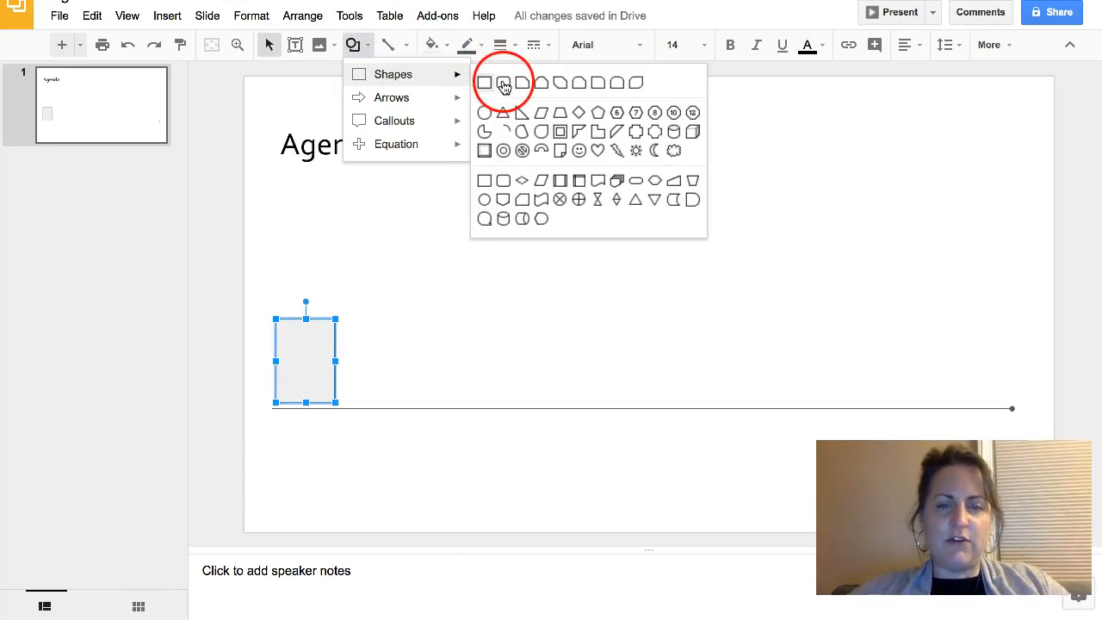
{"action": "mouse_move", "coordinate": [503, 82]}
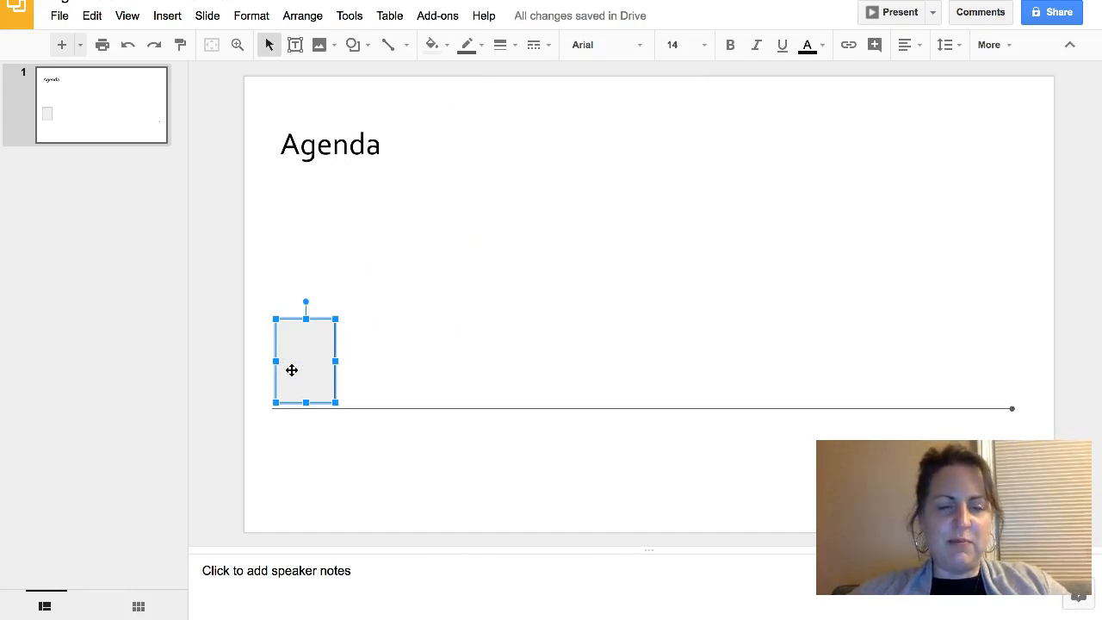
{"action": "left_click", "coordinate": [362, 360]}
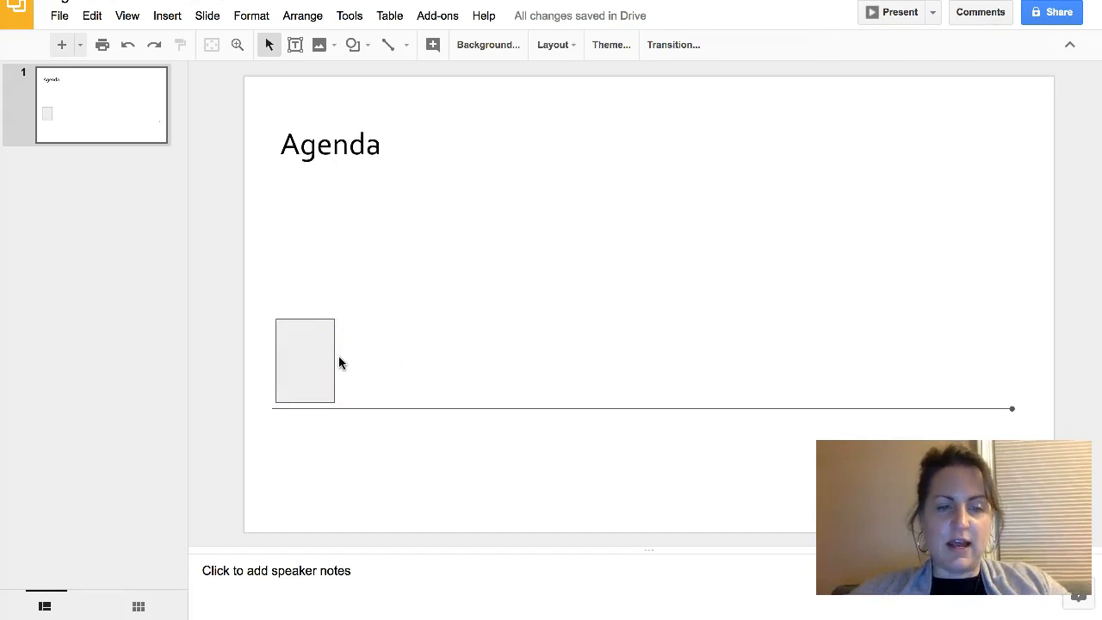
{"action": "left_click", "coordinate": [303, 361]}
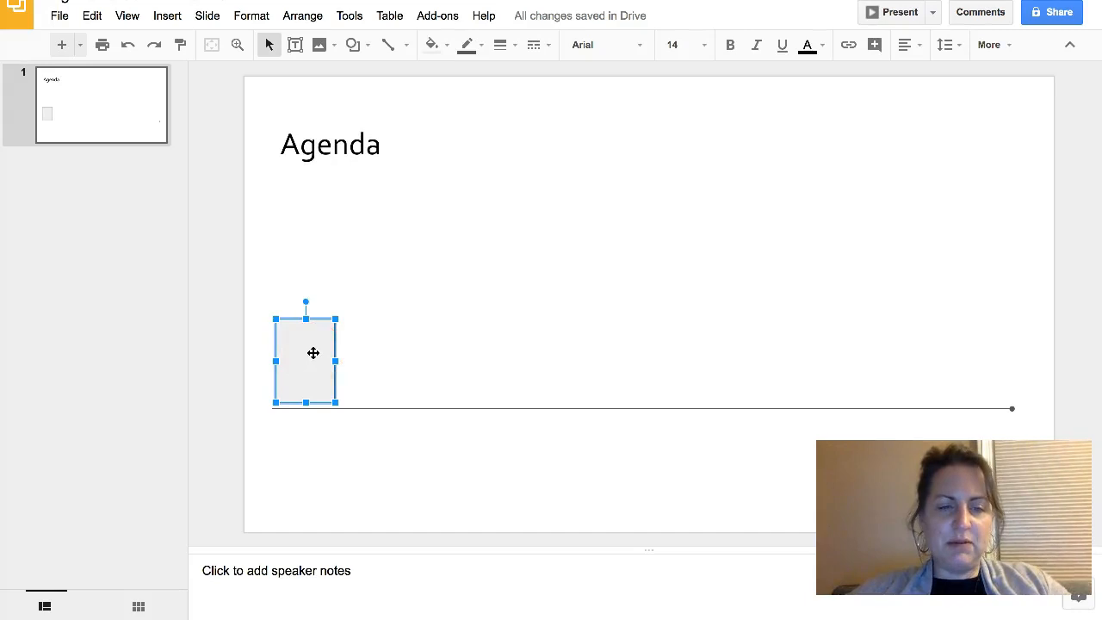
Step: Copy and paste the rectangle into a row of four boxes placed side by side along the line
{"action": "left_click", "coordinate": [296, 351]}
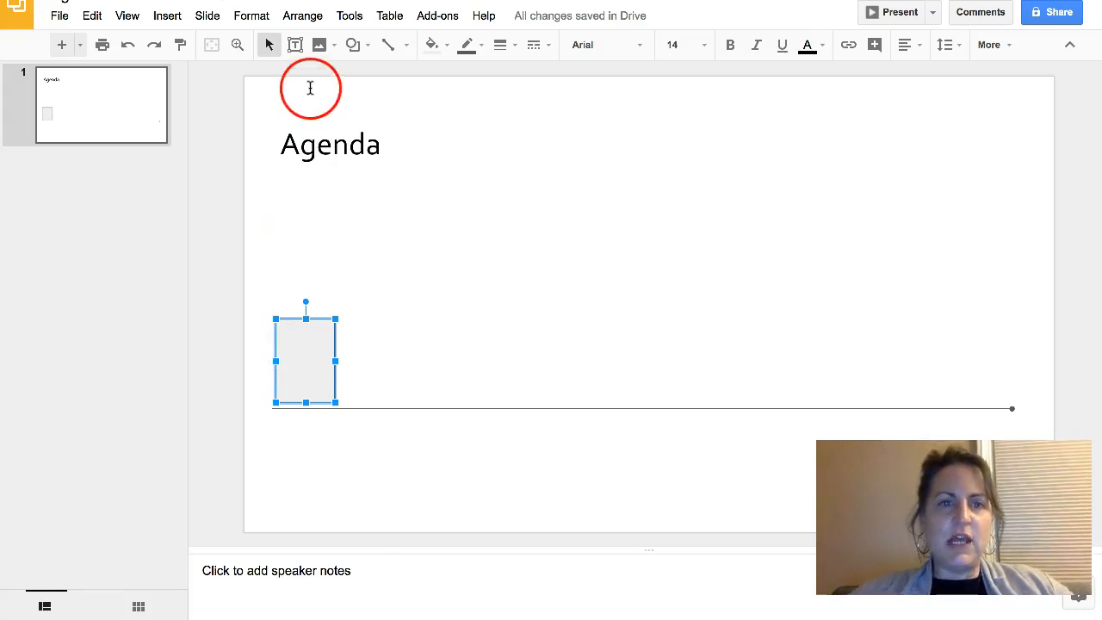
{"action": "mouse_move", "coordinate": [128, 15]}
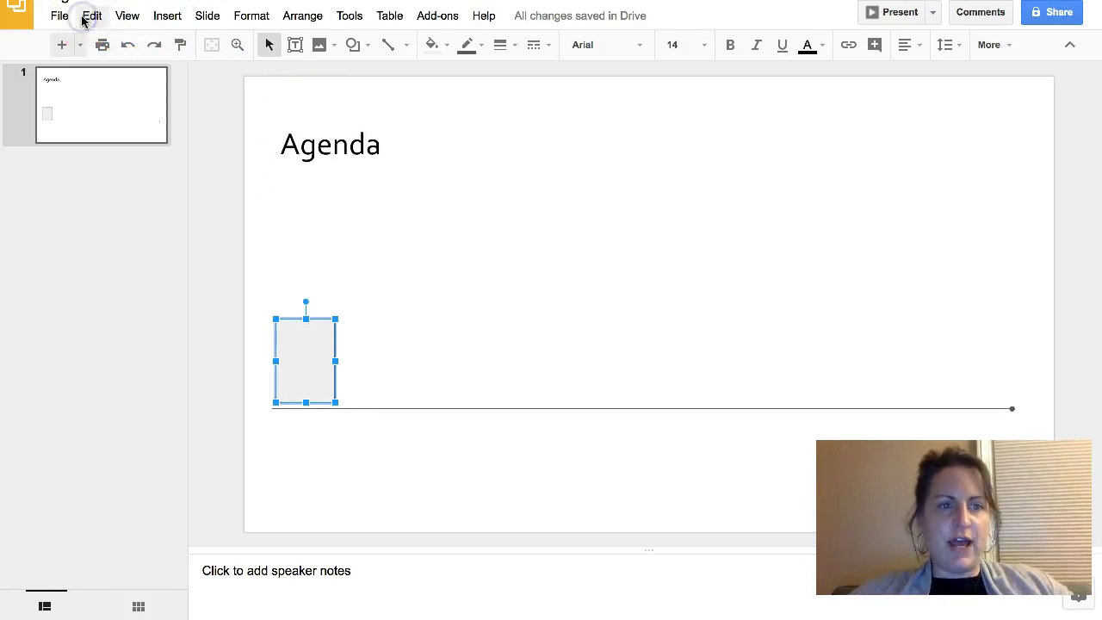
{"action": "left_click", "coordinate": [91, 15]}
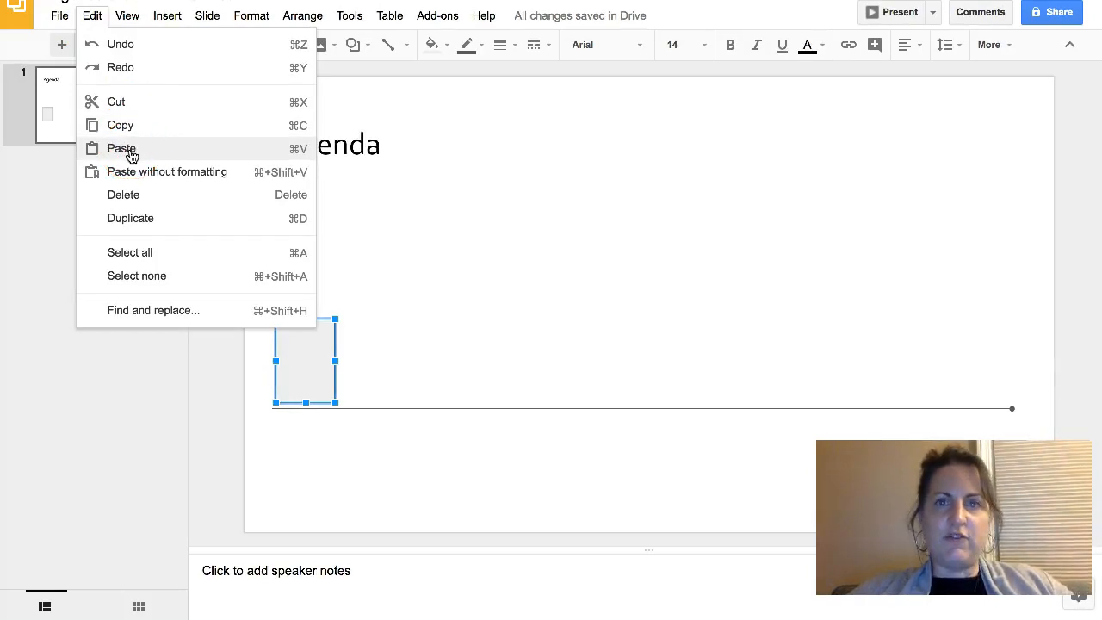
{"action": "mouse_move", "coordinate": [471, 227]}
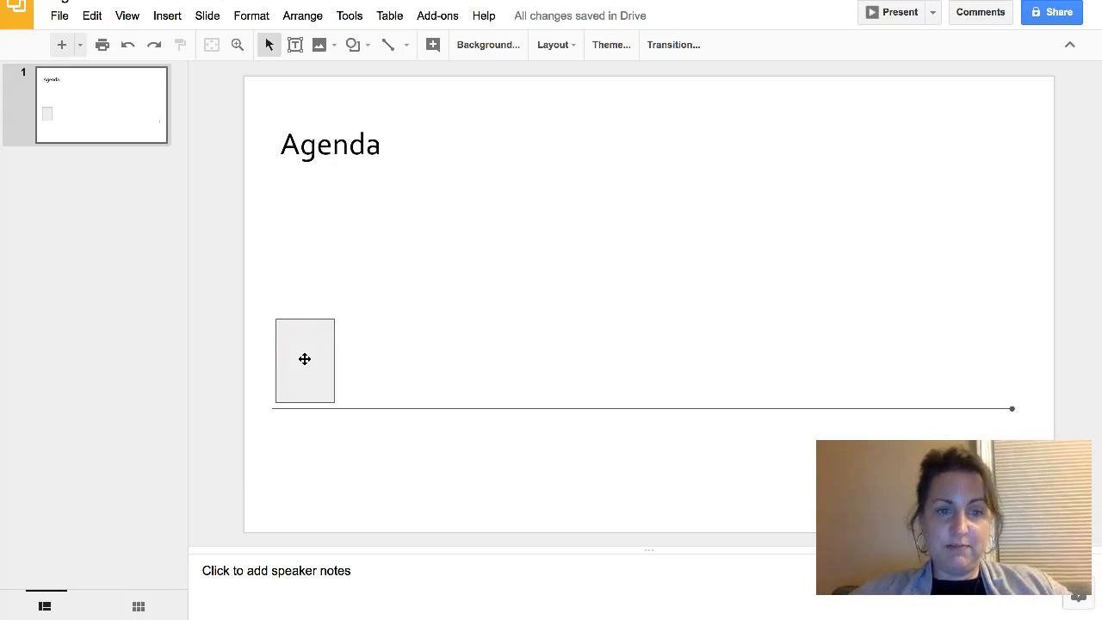
{"action": "left_click", "coordinate": [303, 359]}
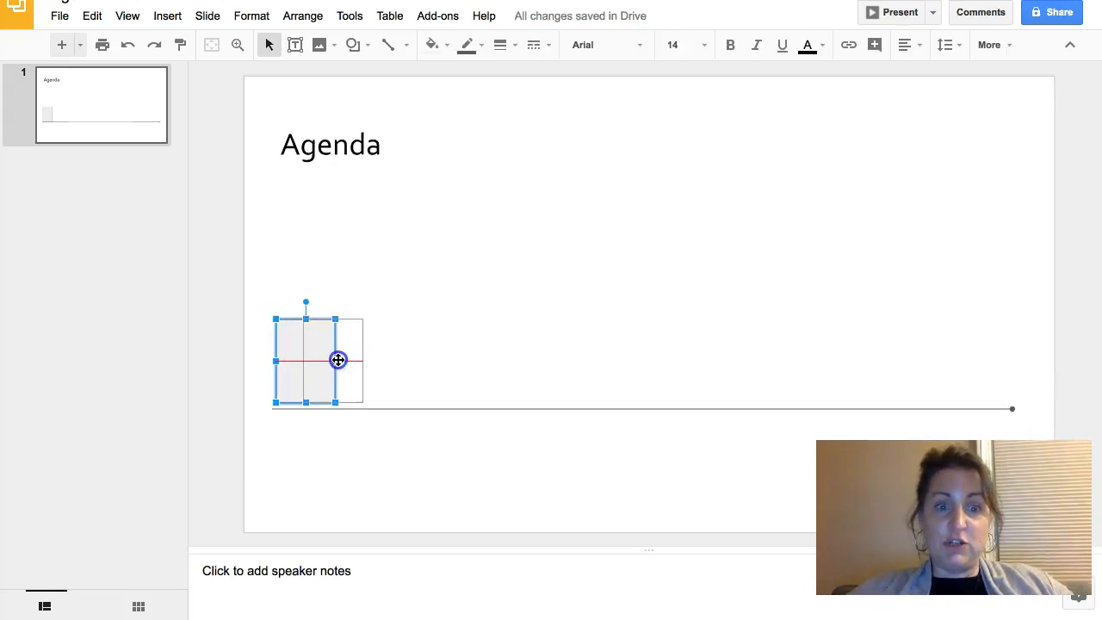
{"action": "left_click_drag", "start_coordinate": [337, 360], "coordinate": [372, 358]}
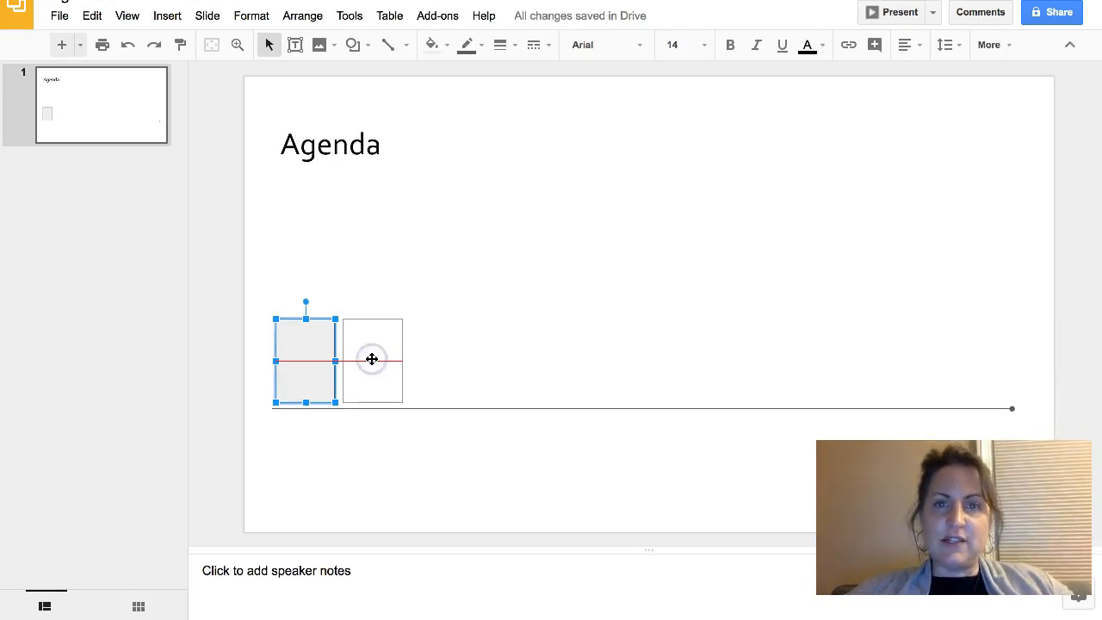
{"action": "left_click", "coordinate": [372, 360]}
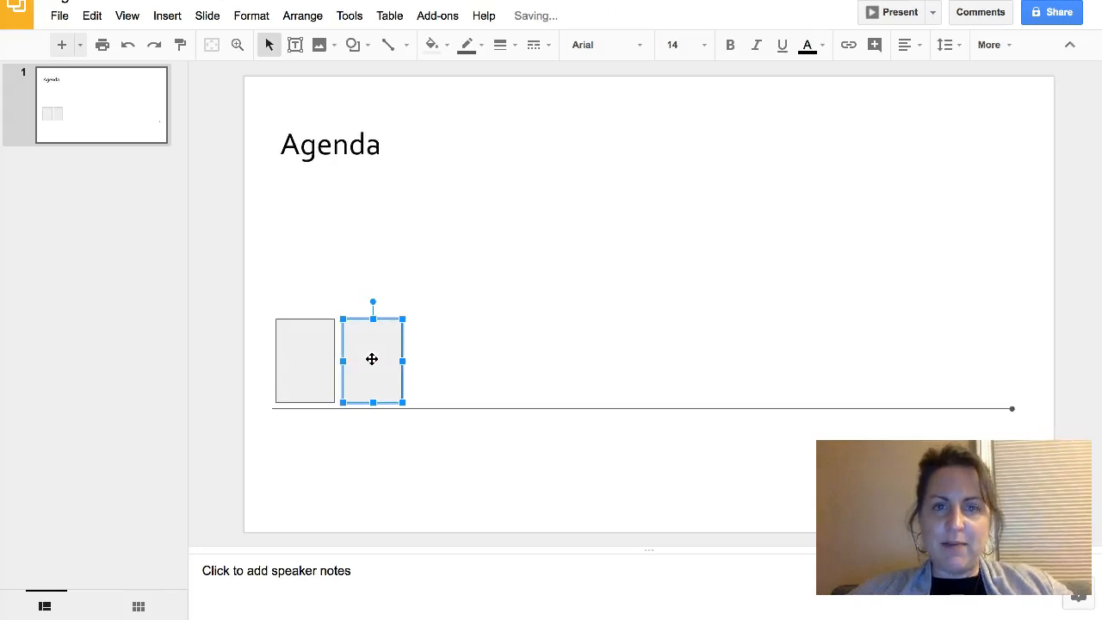
{"action": "left_click", "coordinate": [382, 351]}
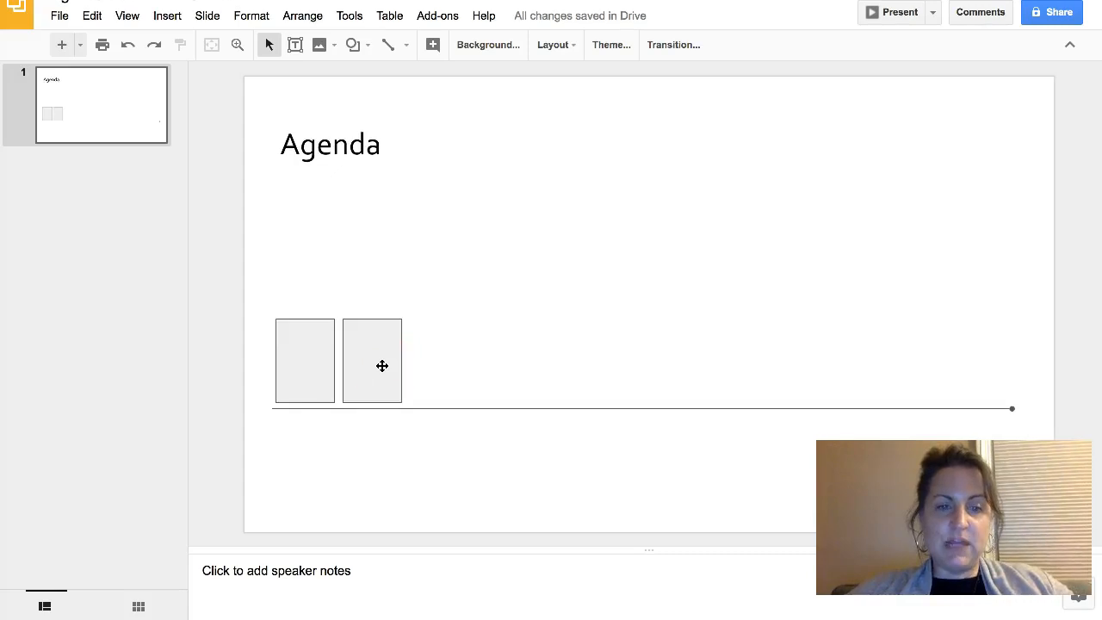
{"action": "left_click", "coordinate": [371, 359]}
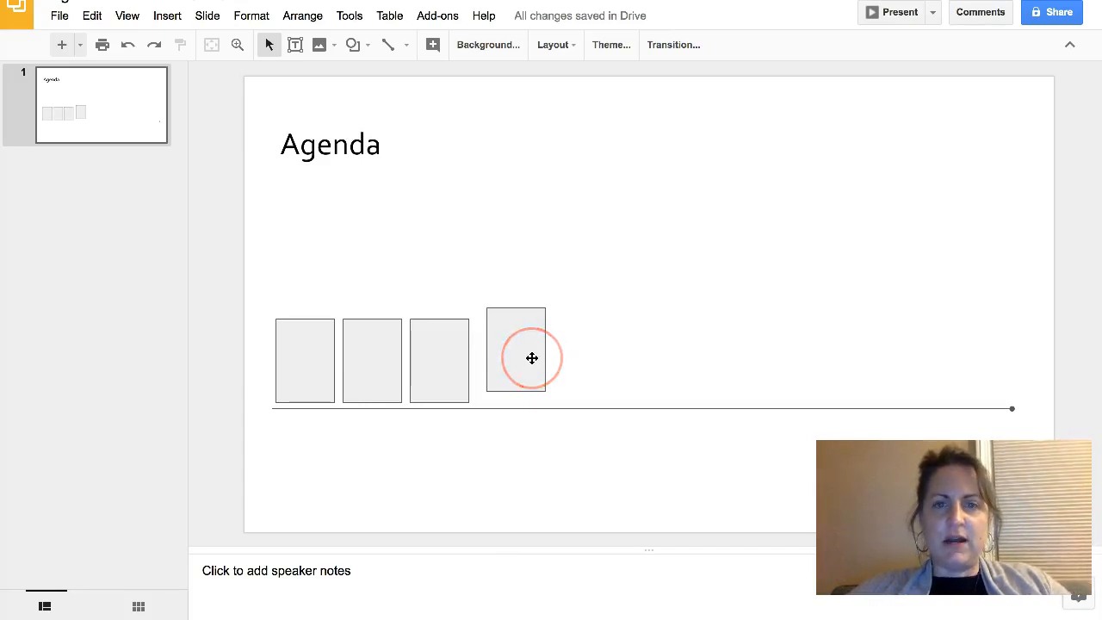
{"action": "left_click", "coordinate": [515, 349]}
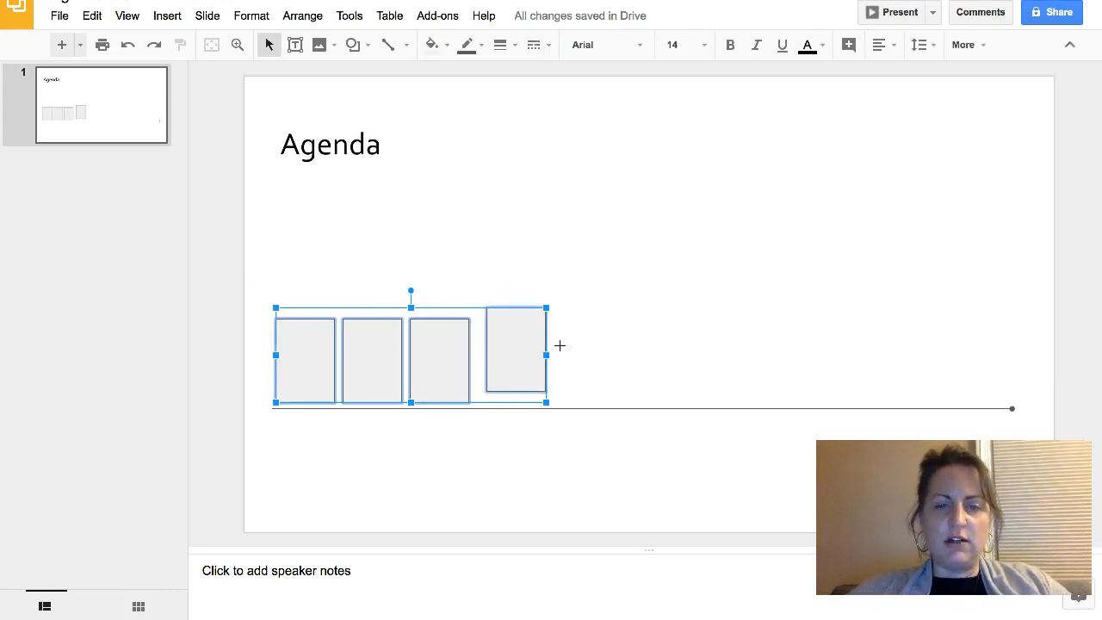
{"action": "left_click", "coordinate": [272, 269]}
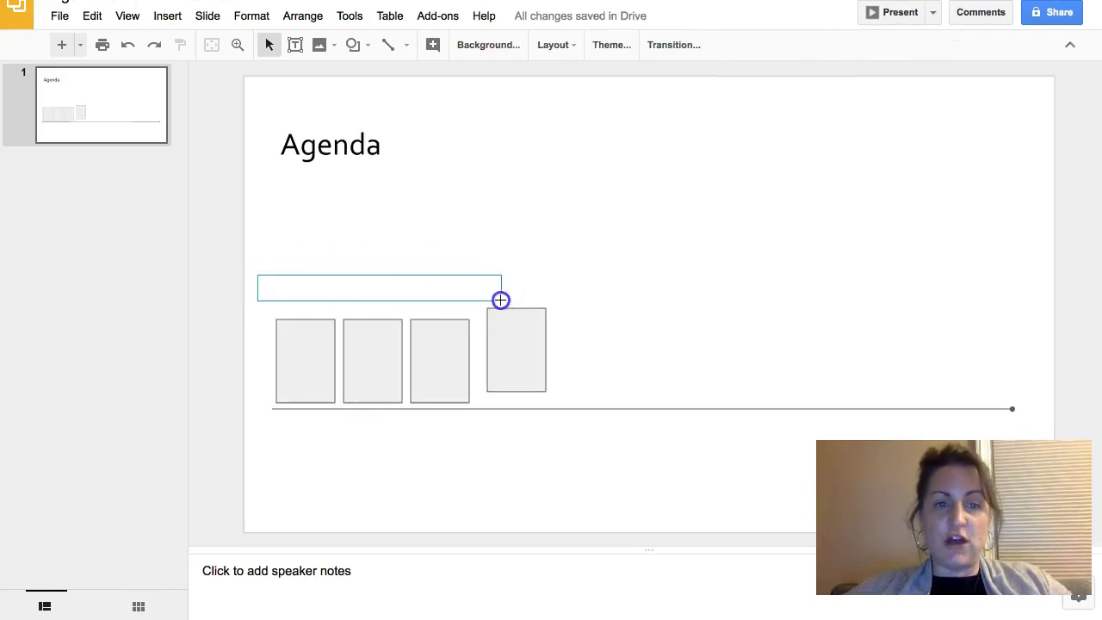
{"action": "left_click_drag", "start_coordinate": [499, 300], "coordinate": [575, 336]}
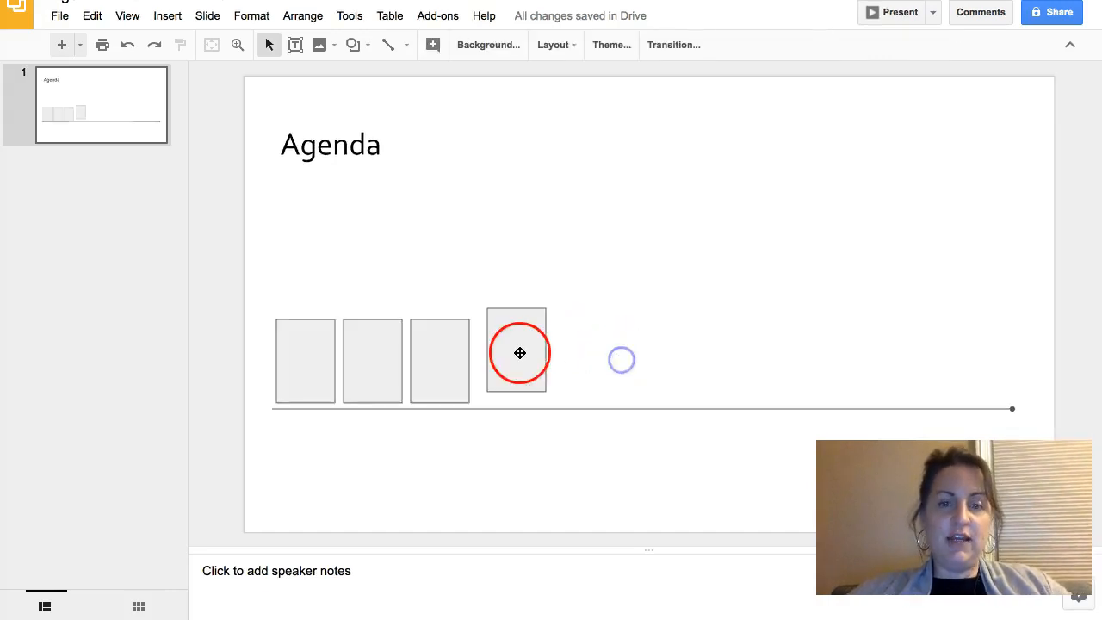
{"action": "left_click_drag", "start_coordinate": [517, 351], "coordinate": [439, 355]}
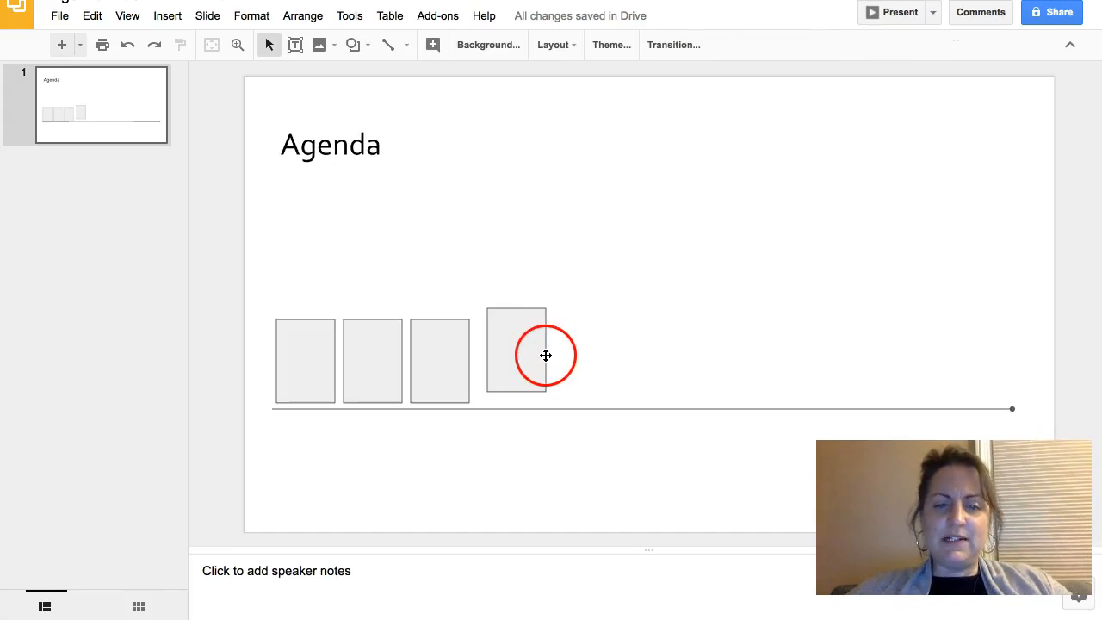
Step: Stretch the four boxes across the timeline: first narrow, two middle wide, last at the line's end
{"action": "left_click", "coordinate": [545, 355]}
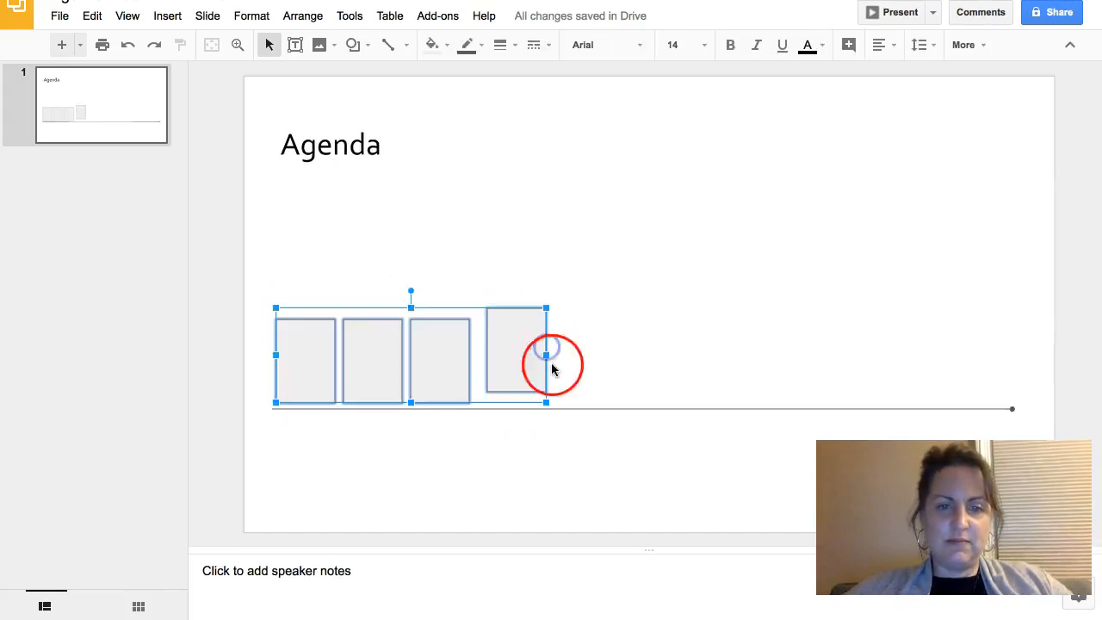
{"action": "left_click_drag", "start_coordinate": [548, 355], "coordinate": [1000, 387]}
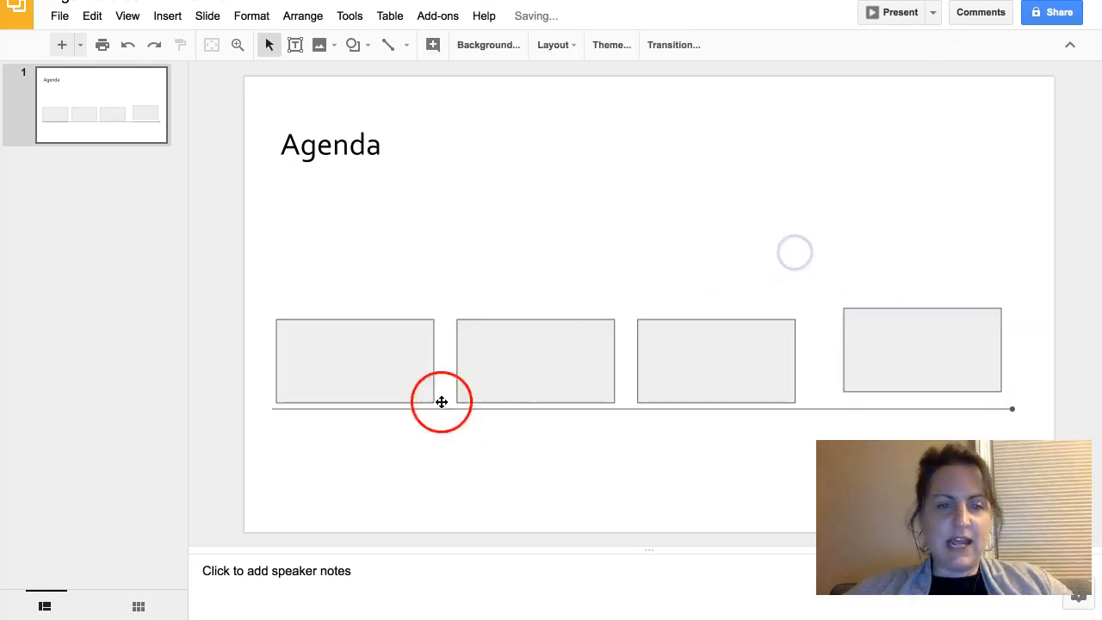
{"action": "left_click", "coordinate": [354, 360]}
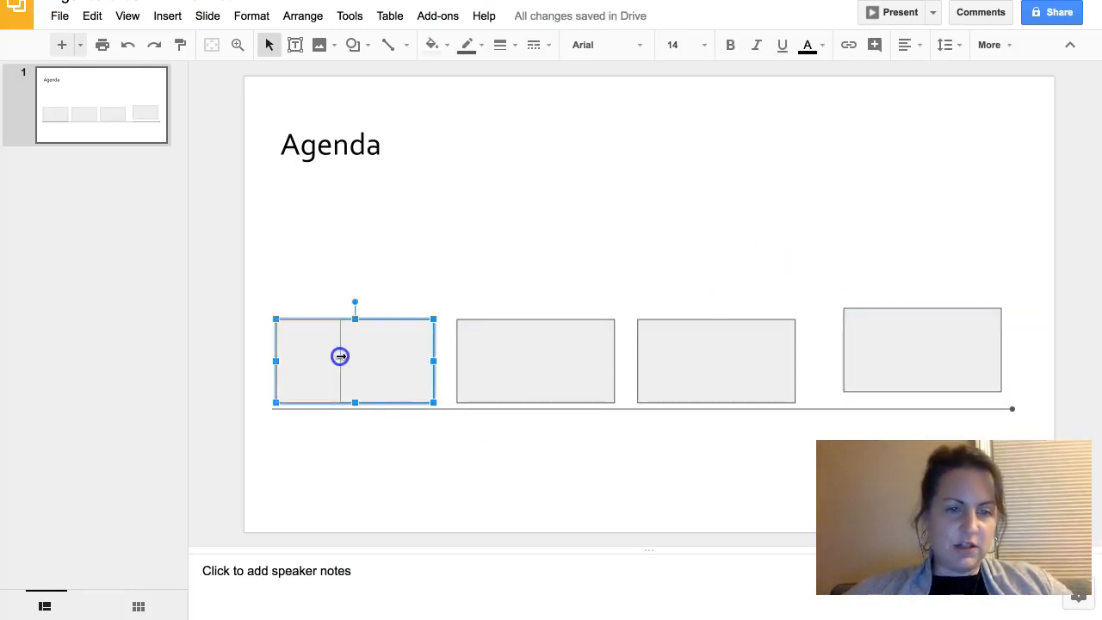
{"action": "left_click_drag", "start_coordinate": [432, 360], "coordinate": [351, 360]}
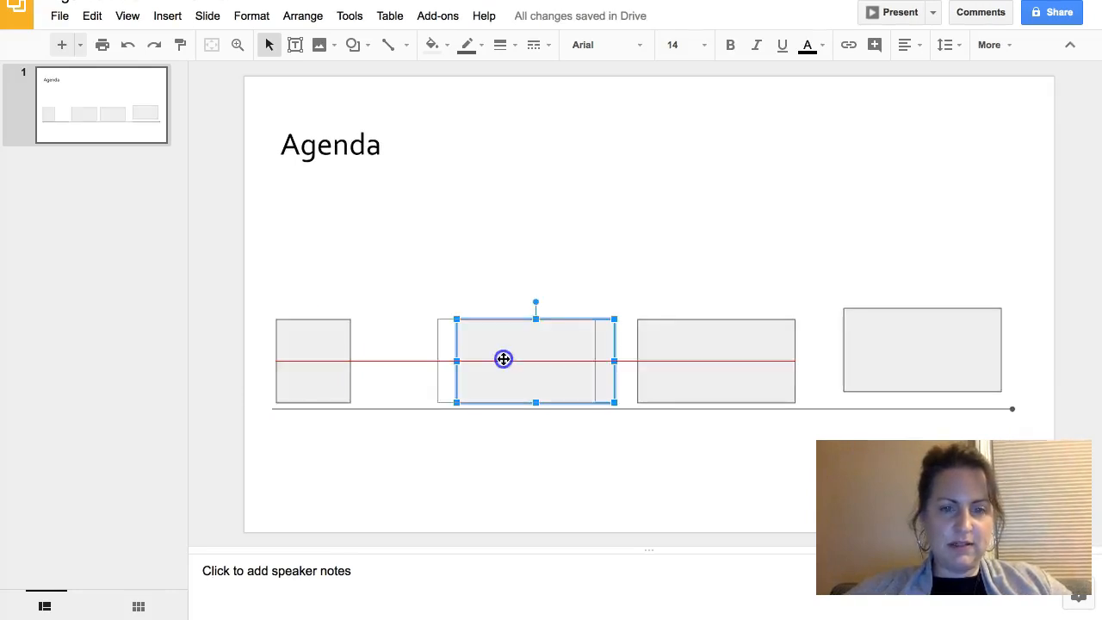
{"action": "left_click_drag", "start_coordinate": [503, 359], "coordinate": [623, 374]}
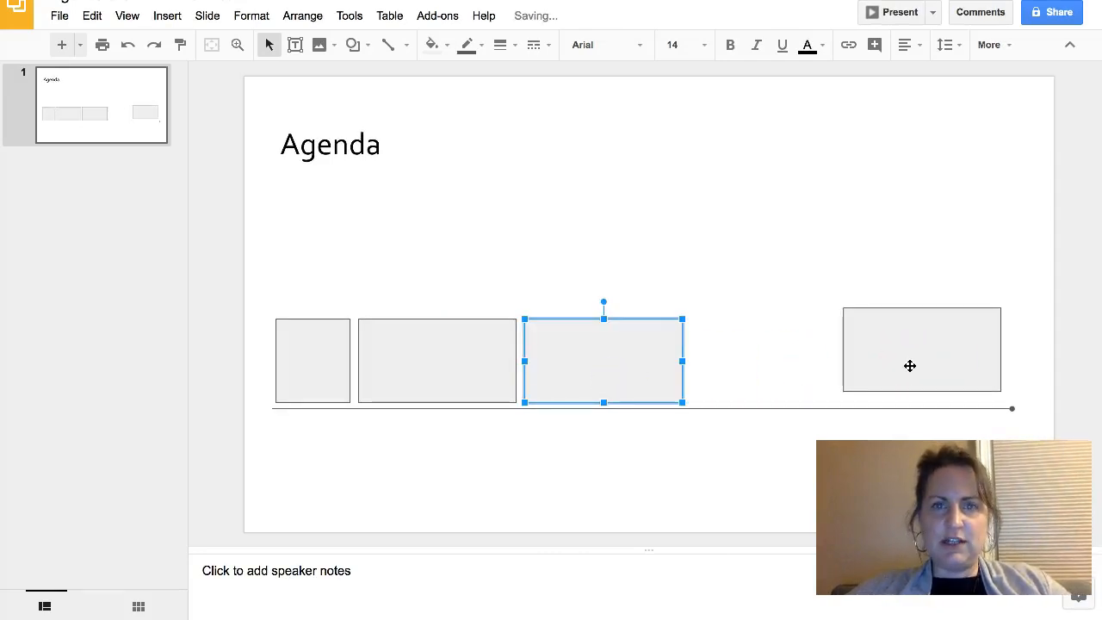
{"action": "left_click", "coordinate": [909, 365]}
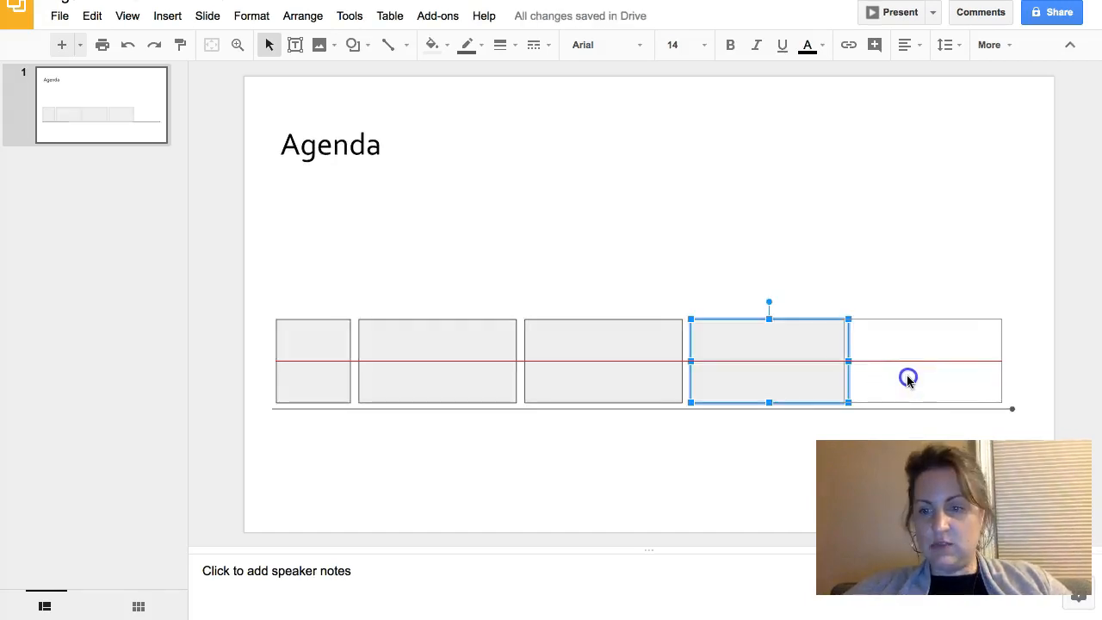
{"action": "left_click_drag", "start_coordinate": [766, 361], "coordinate": [943, 362]}
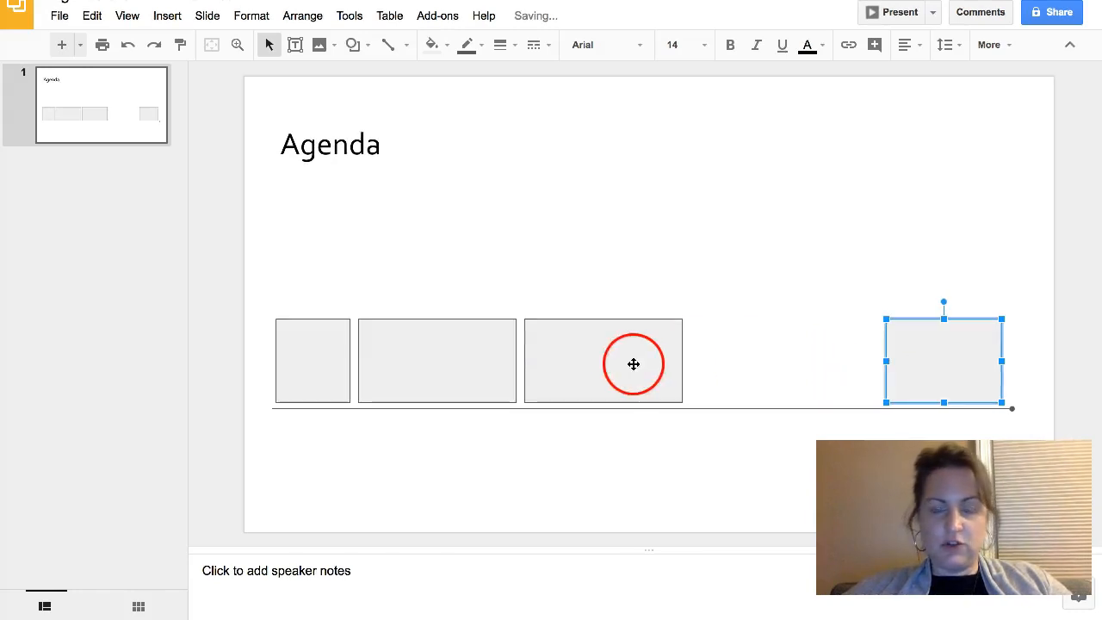
{"action": "left_click", "coordinate": [602, 360]}
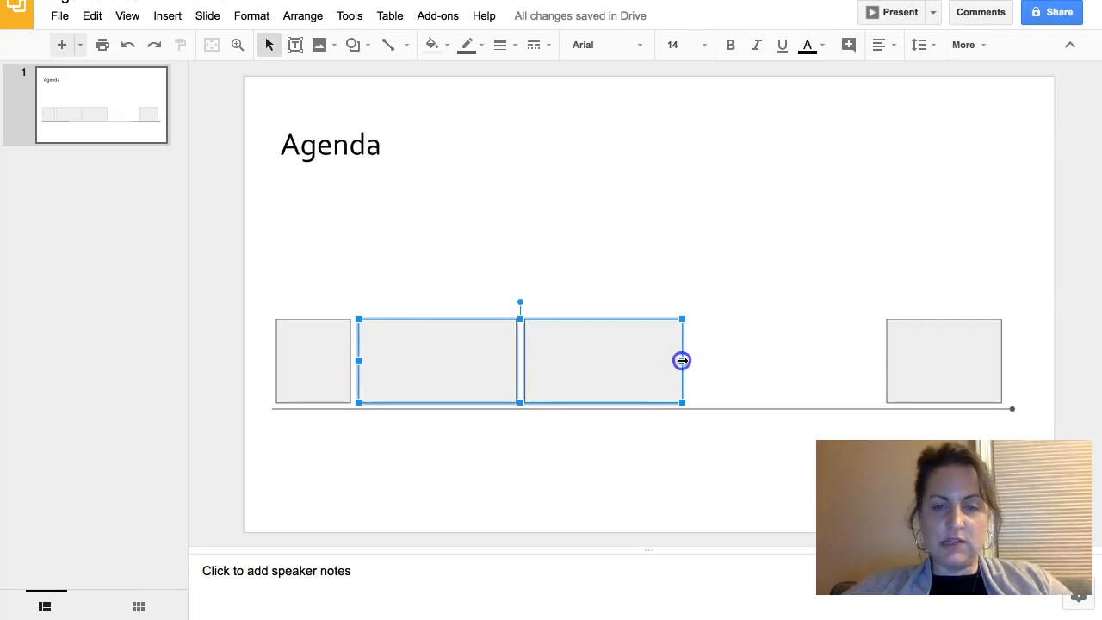
{"action": "left_click_drag", "start_coordinate": [681, 360], "coordinate": [875, 378]}
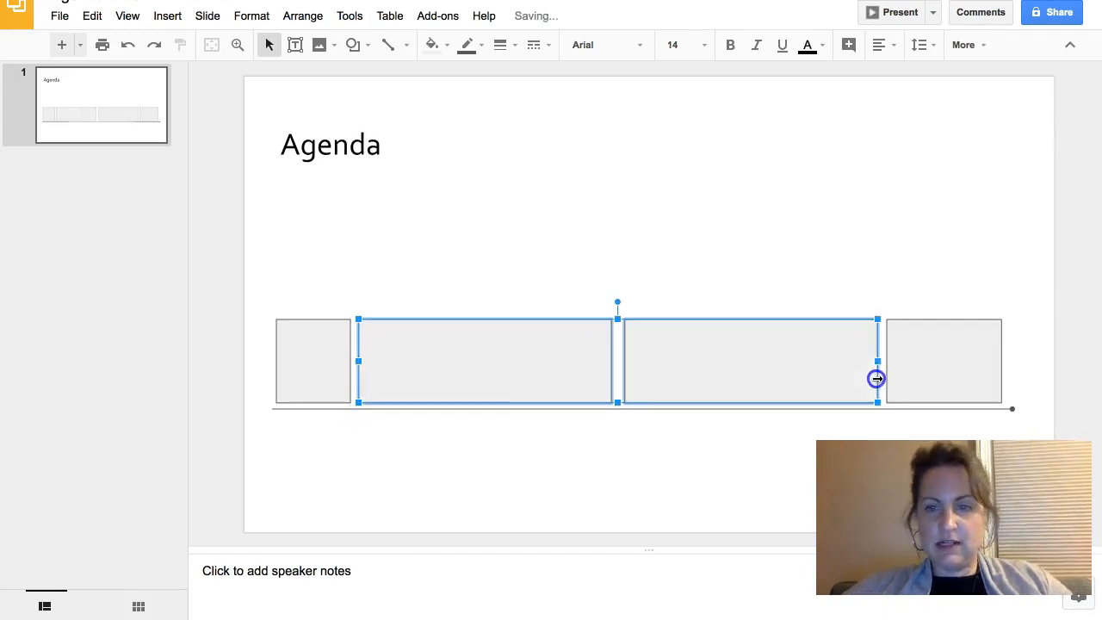
{"action": "left_click", "coordinate": [313, 359]}
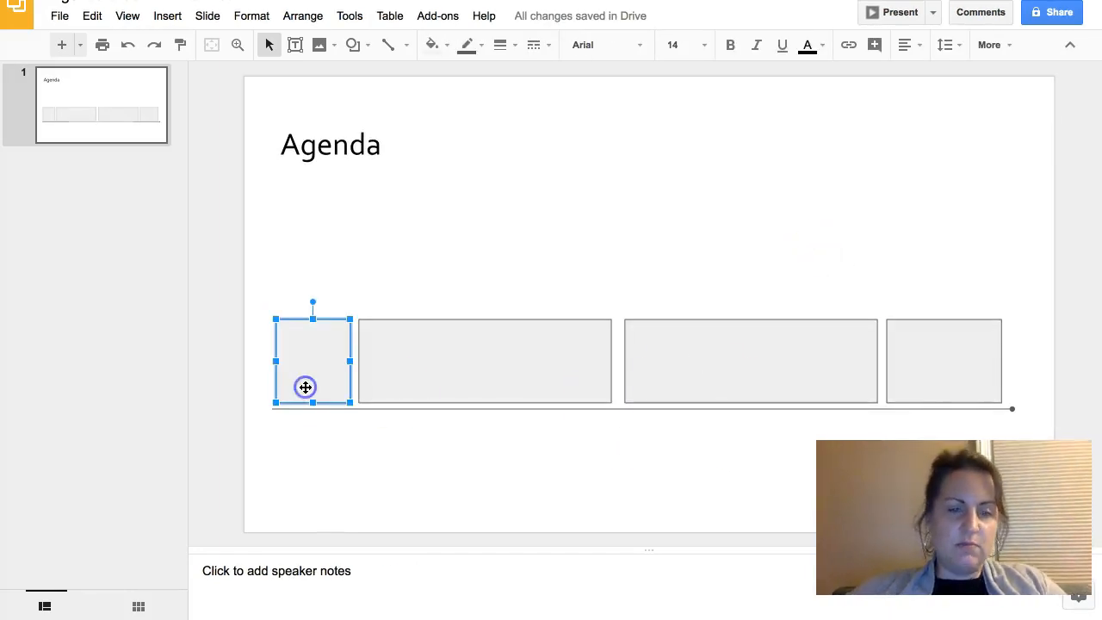
Step: Label the boxes Intro, Argument, Counterargument and Q & A from left to right
{"action": "type", "text": "Intro"}
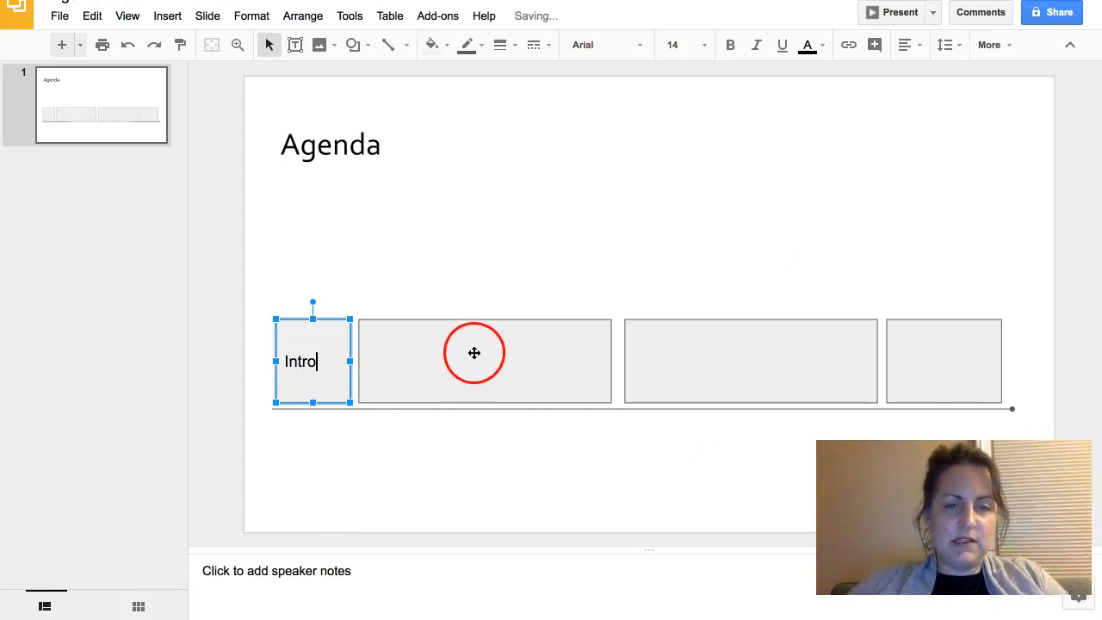
{"action": "left_click", "coordinate": [473, 361]}
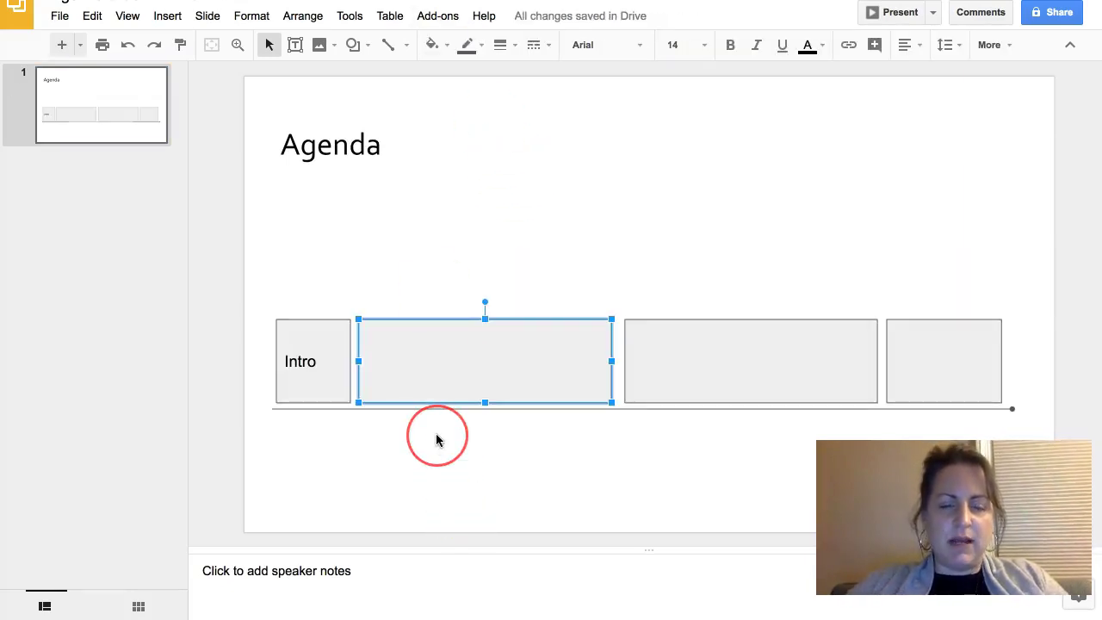
{"action": "type", "text": "Argument"}
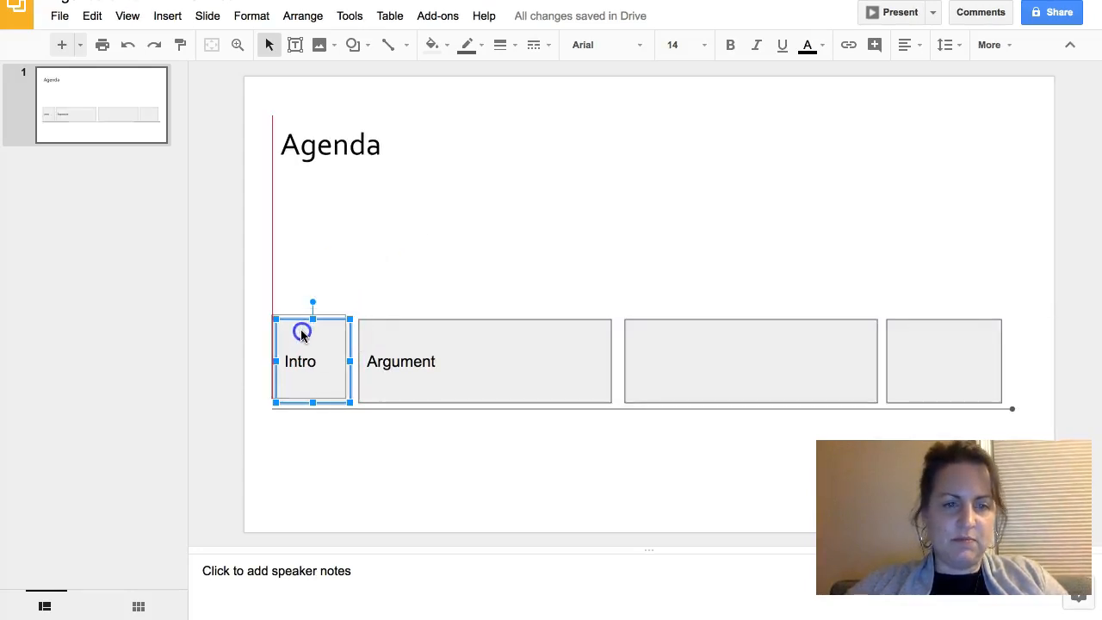
{"action": "left_click", "coordinate": [750, 360]}
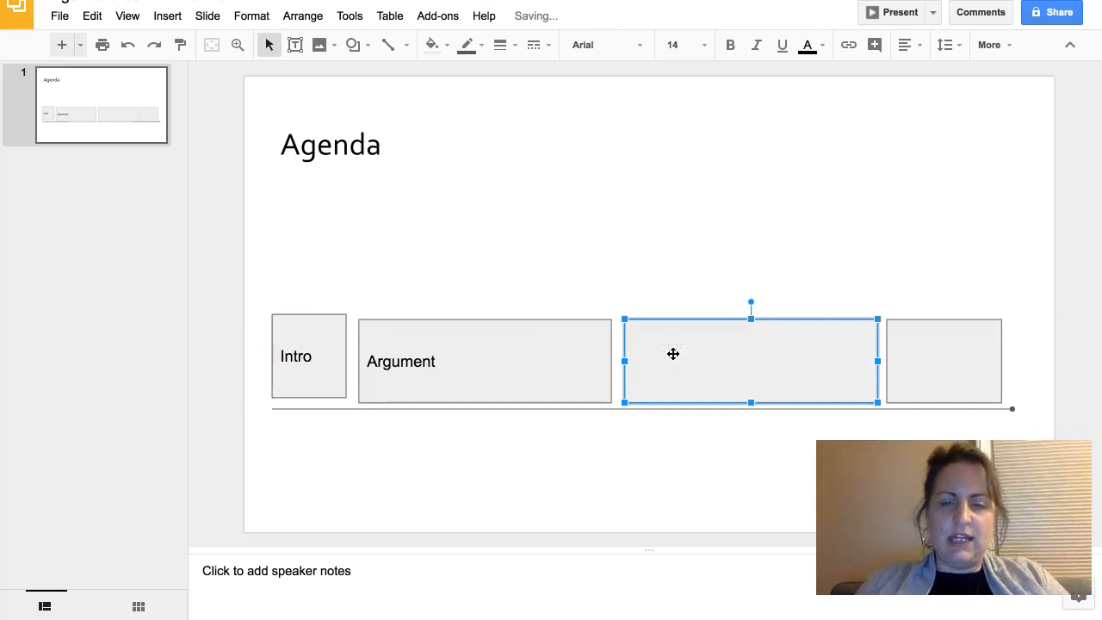
{"action": "type", "text": "Counterargument"}
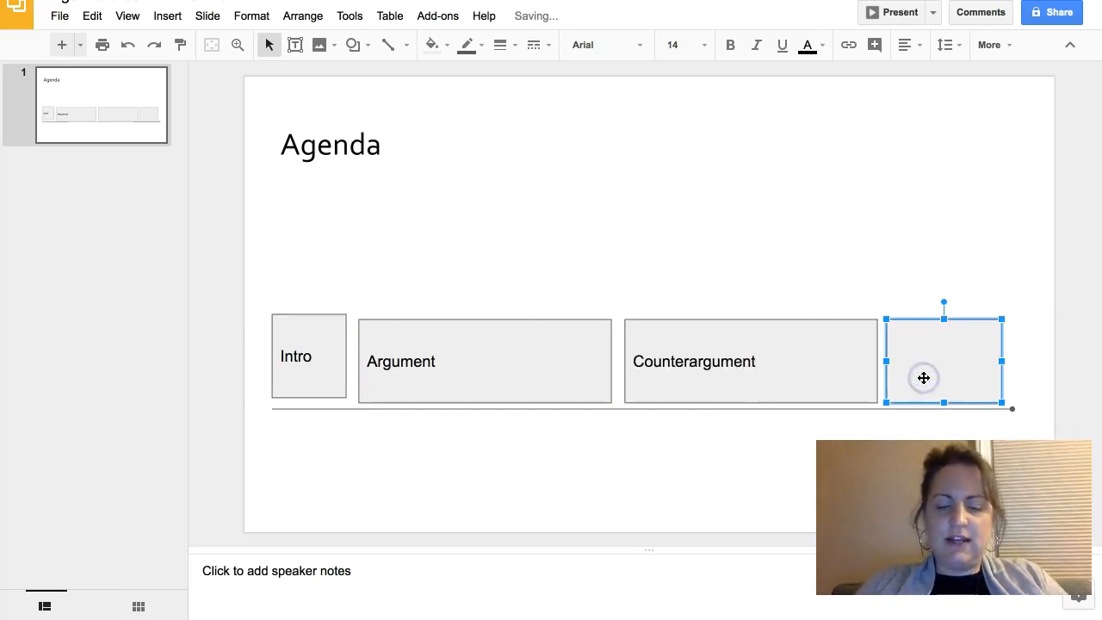
{"action": "type", "text": "Q & A"}
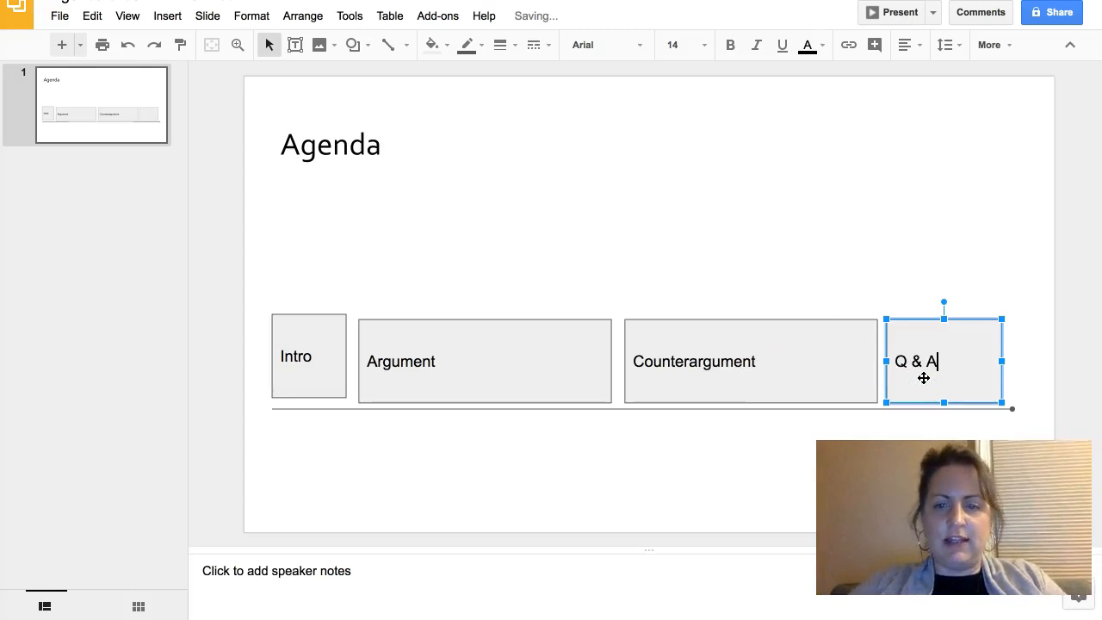
{"action": "left_click", "coordinate": [569, 307]}
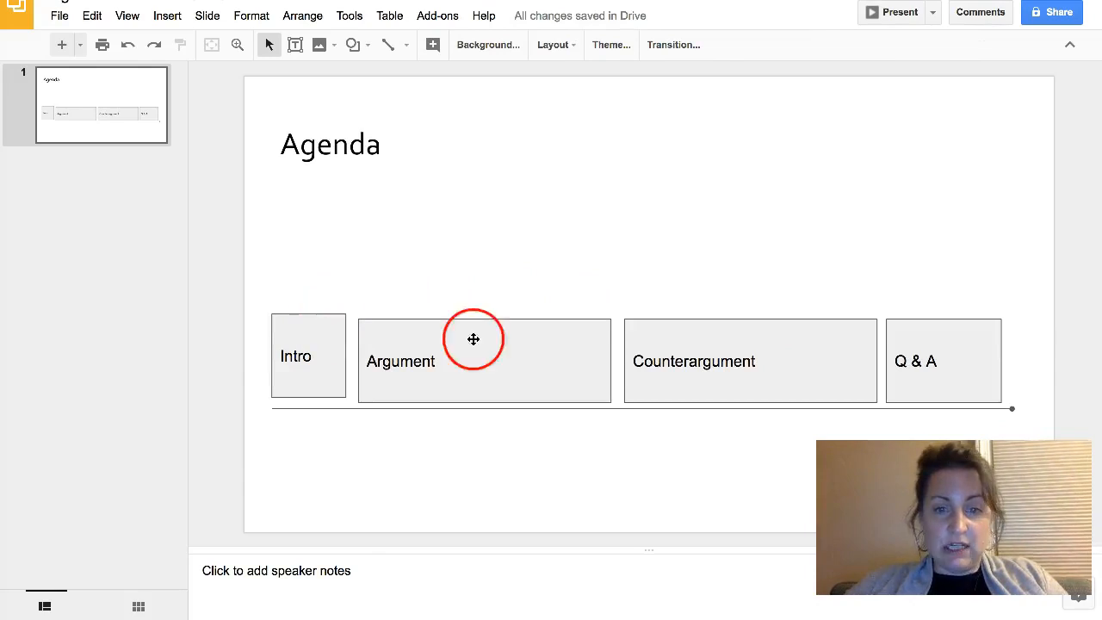
{"action": "mouse_move", "coordinate": [308, 308]}
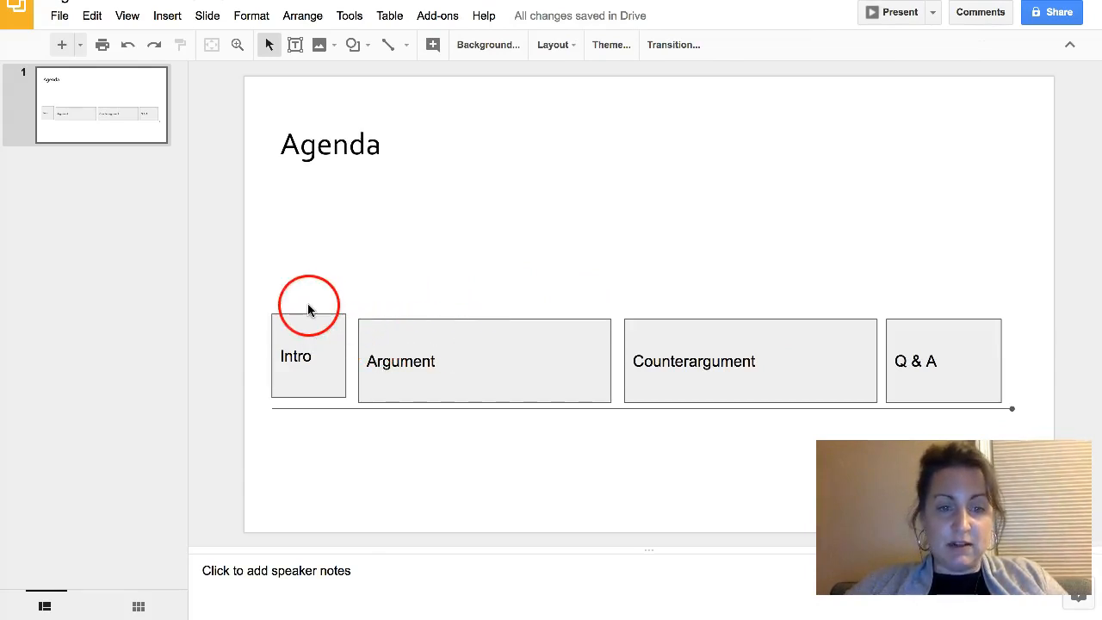
{"action": "mouse_move", "coordinate": [313, 337]}
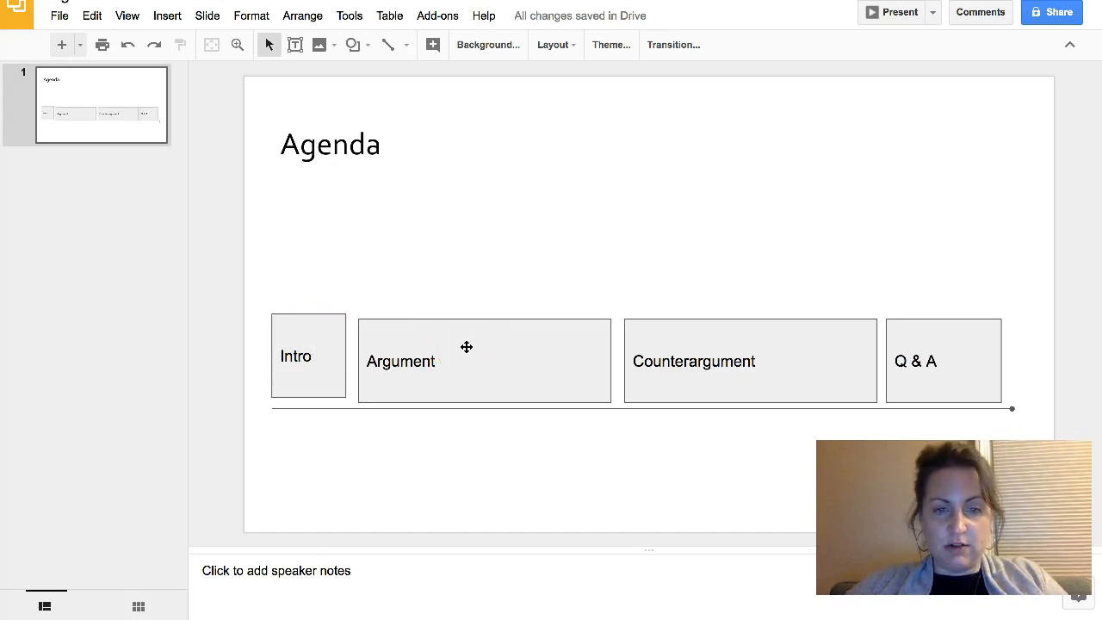
Step: Select all four boxes and align them along their top edges via Arrange
{"action": "left_click", "coordinate": [307, 355]}
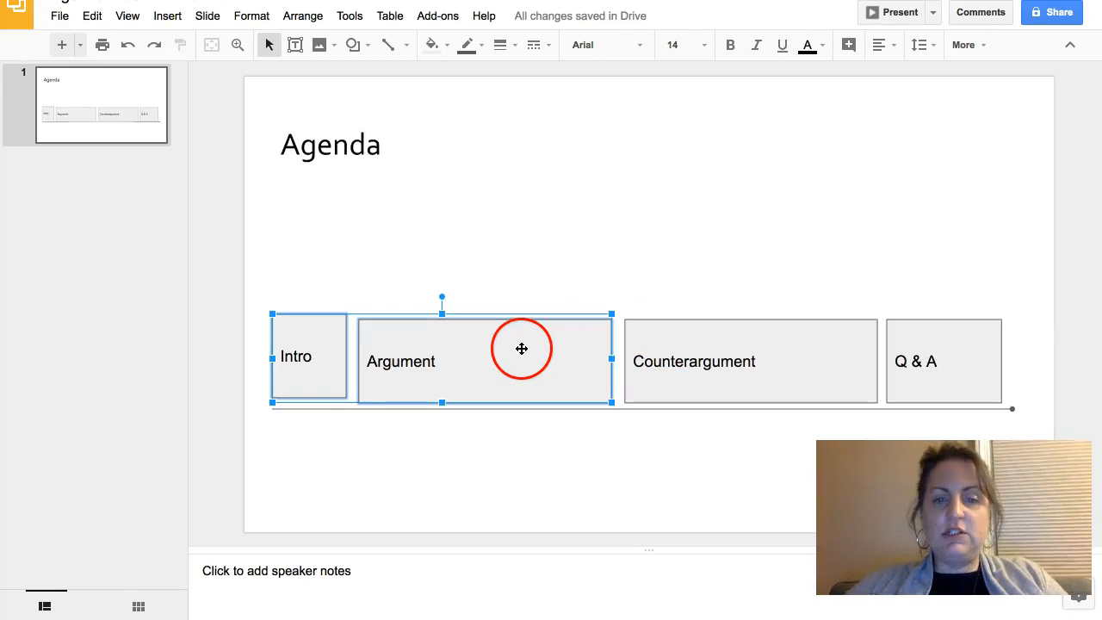
{"action": "mouse_move", "coordinate": [723, 354]}
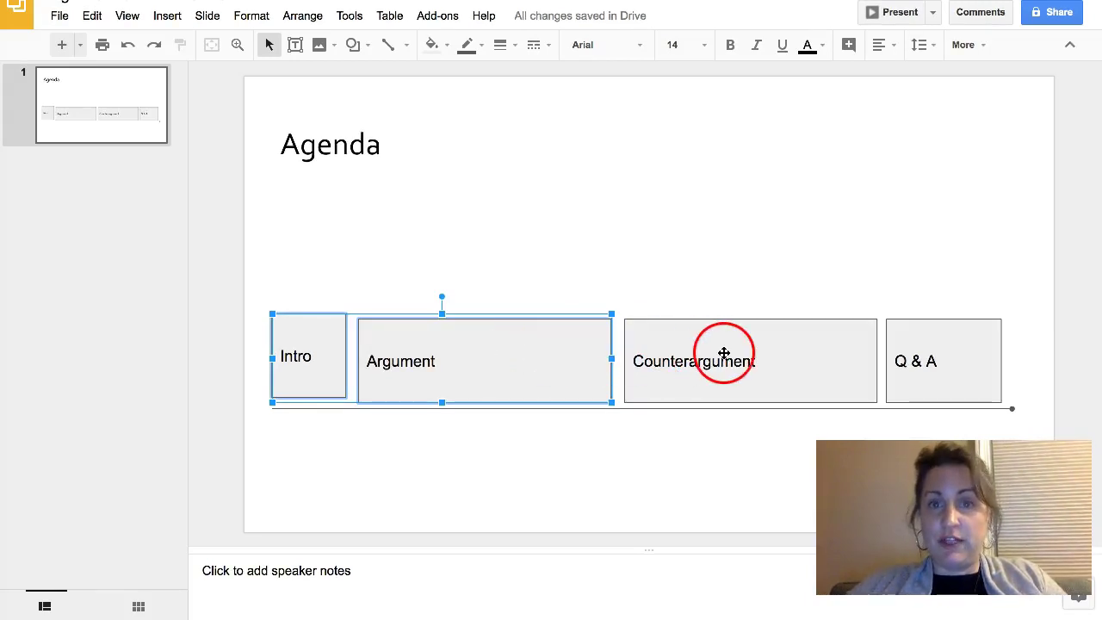
{"action": "left_click", "coordinate": [943, 360]}
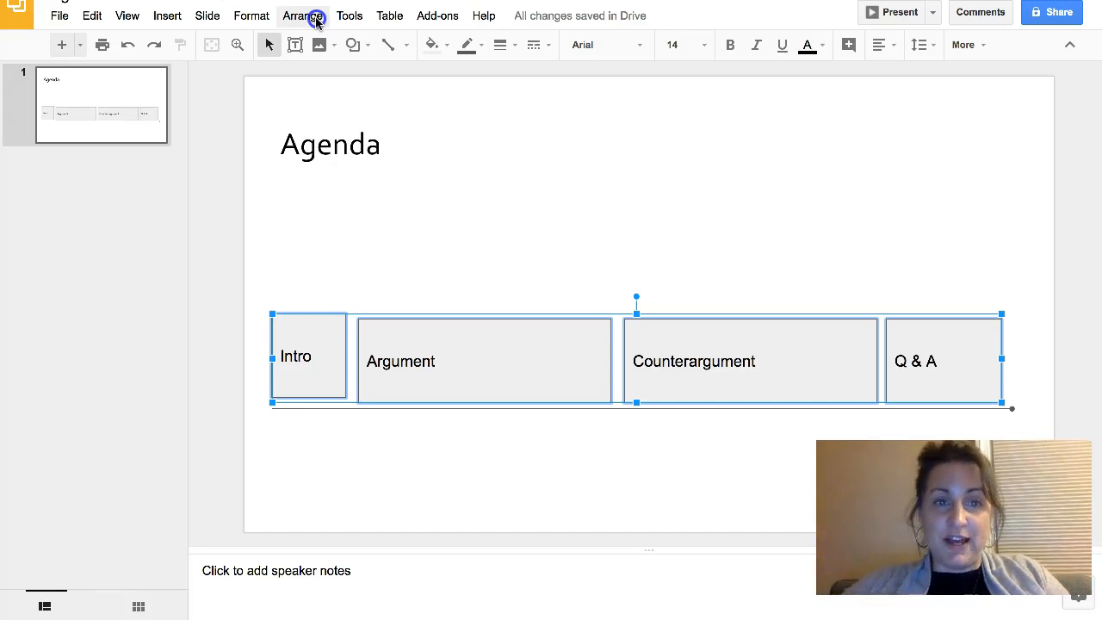
{"action": "left_click", "coordinate": [303, 16]}
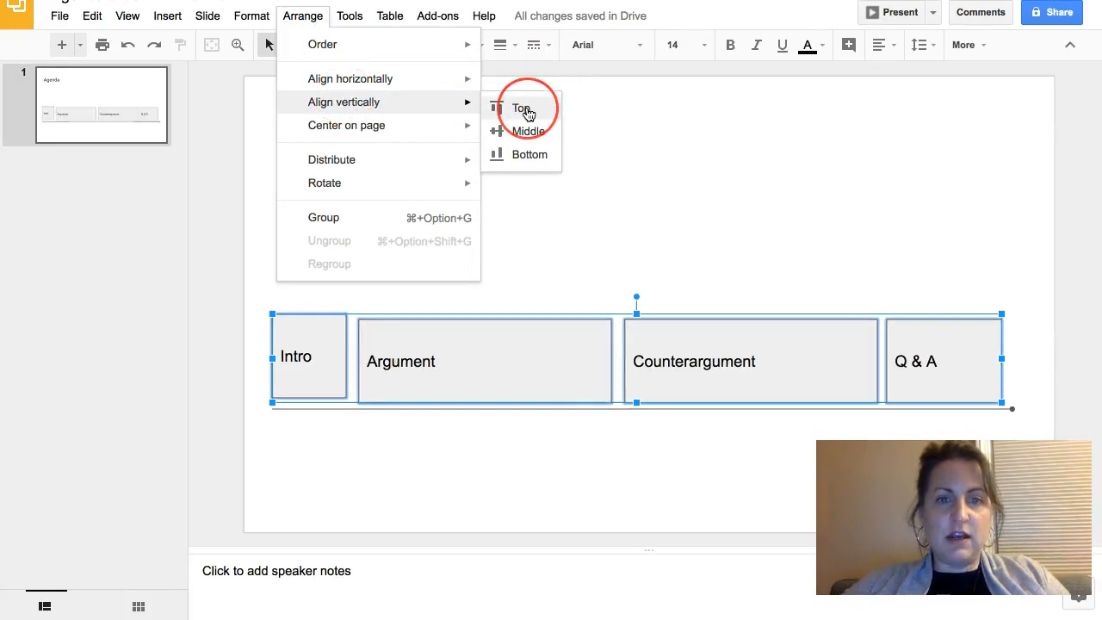
{"action": "left_click", "coordinate": [520, 106]}
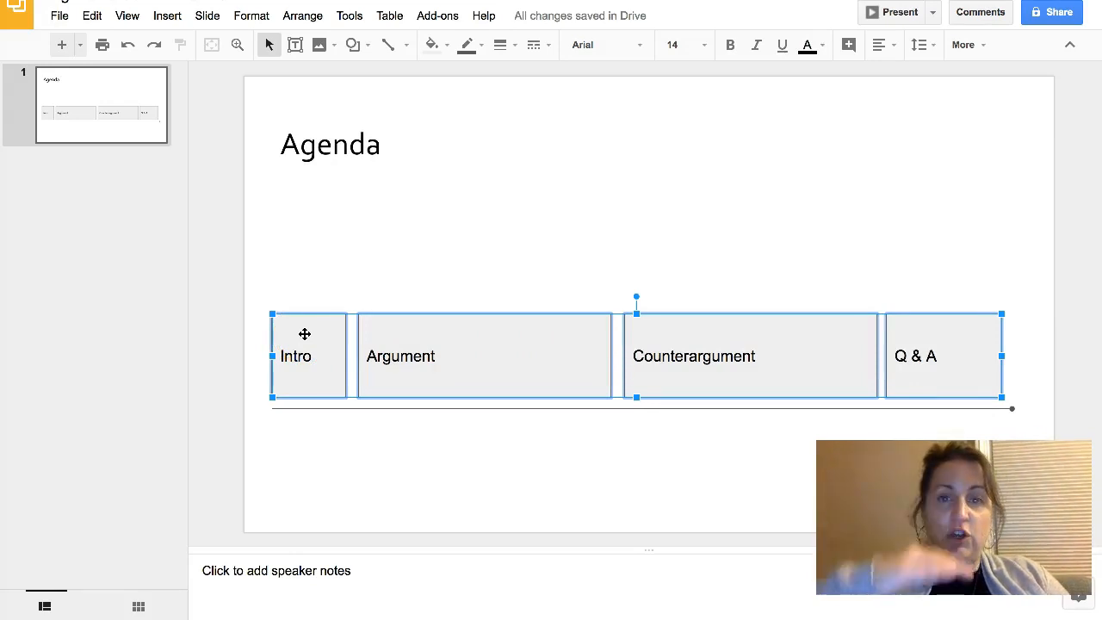
{"action": "mouse_move", "coordinate": [409, 89]}
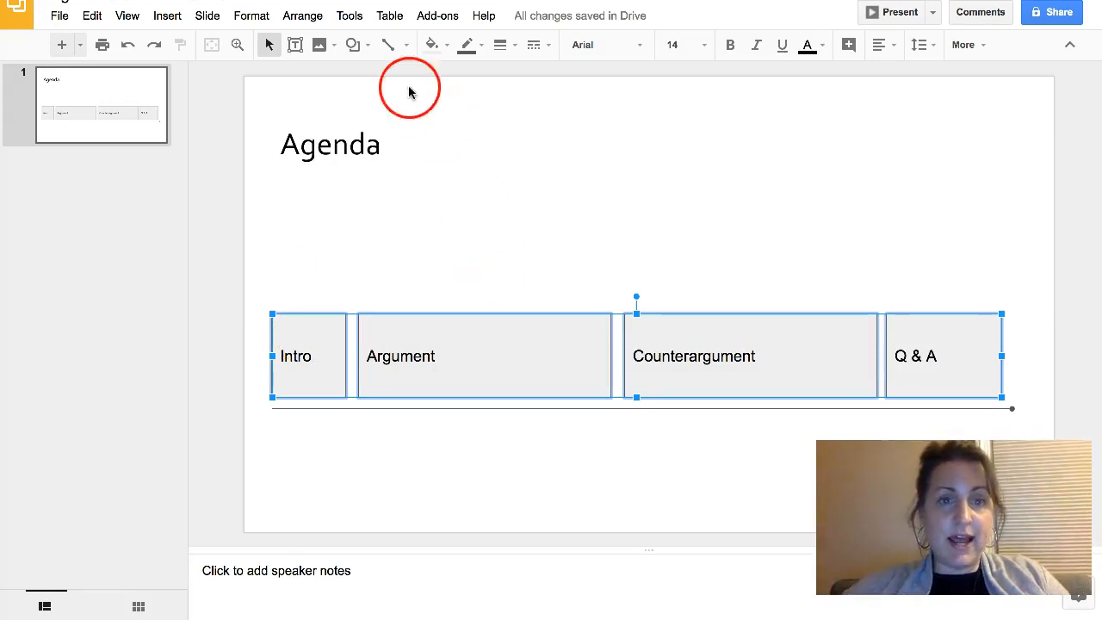
Step: Distribute the four boxes horizontally so the gaps between them are equal
{"action": "left_click", "coordinate": [303, 15]}
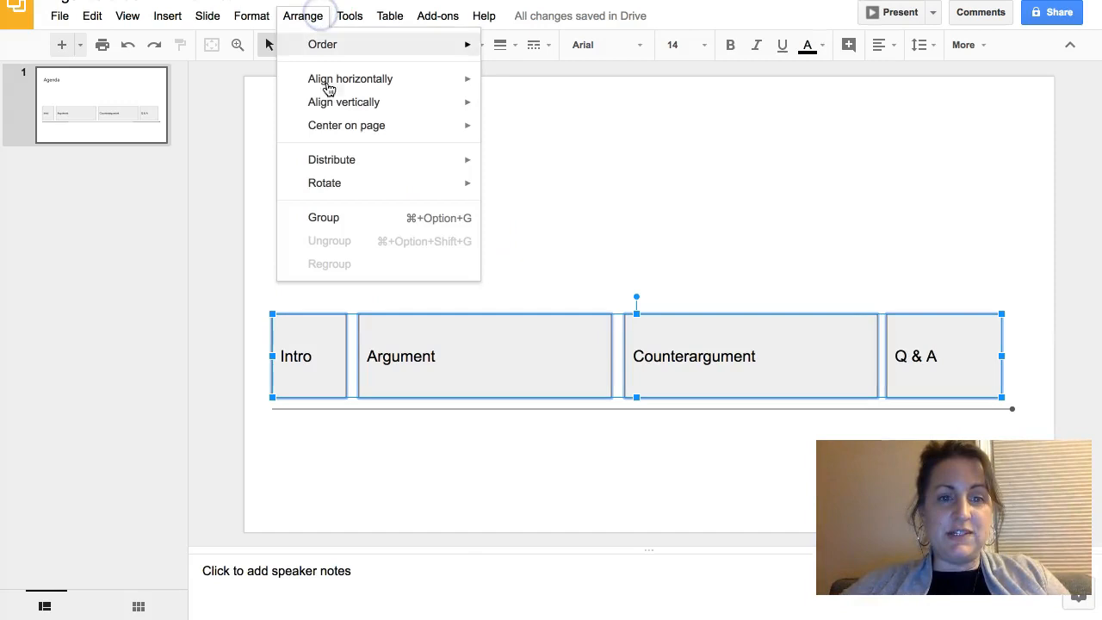
{"action": "left_click", "coordinate": [529, 286]}
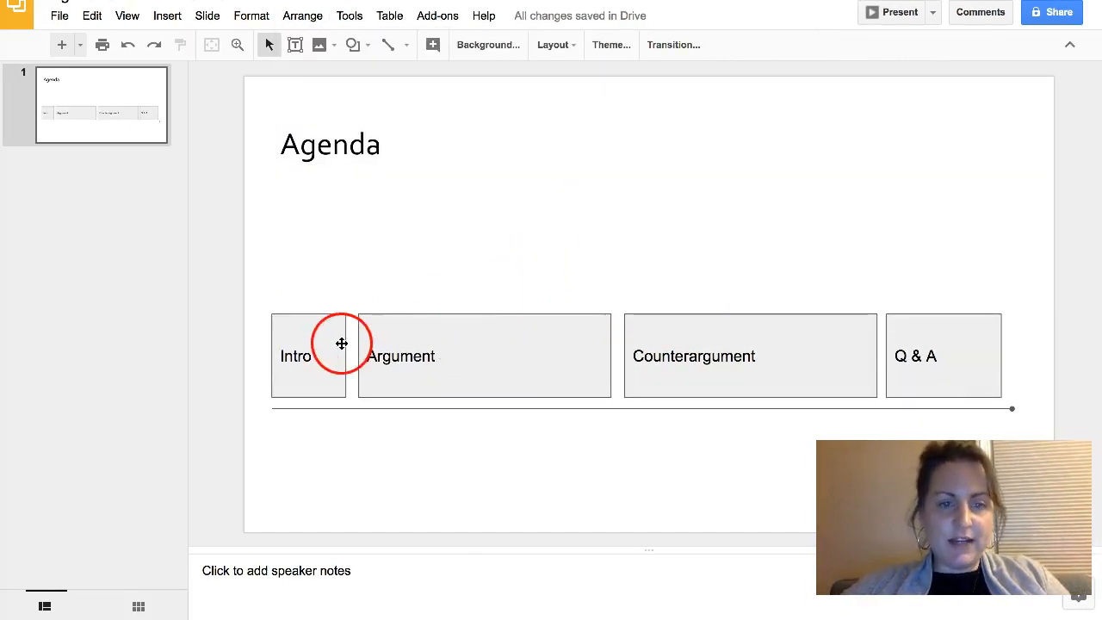
{"action": "mouse_move", "coordinate": [352, 349]}
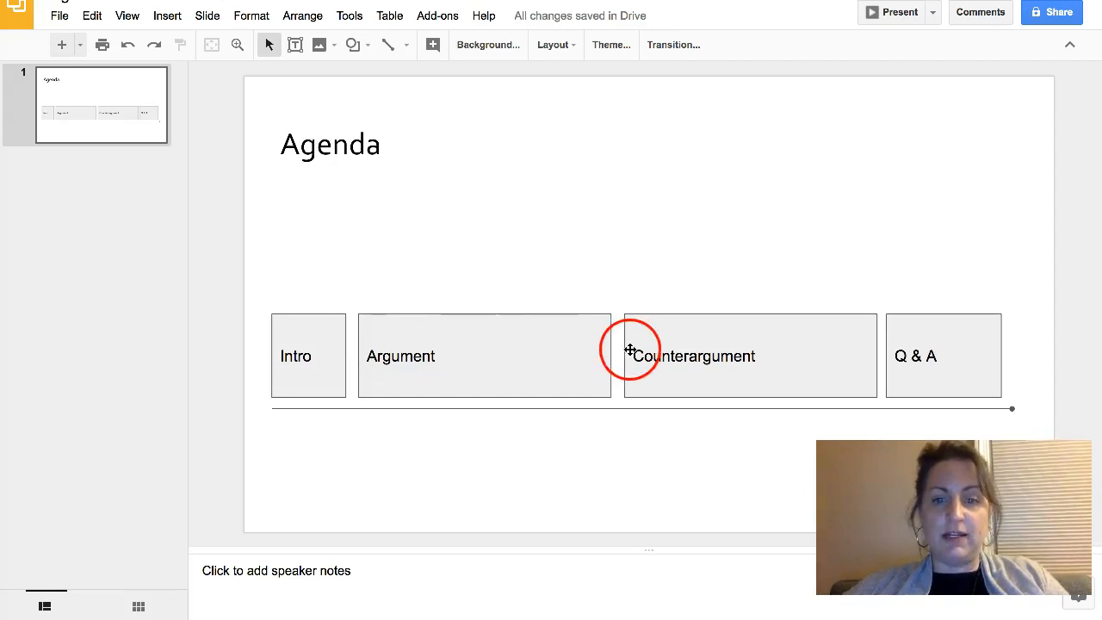
{"action": "mouse_move", "coordinate": [910, 354]}
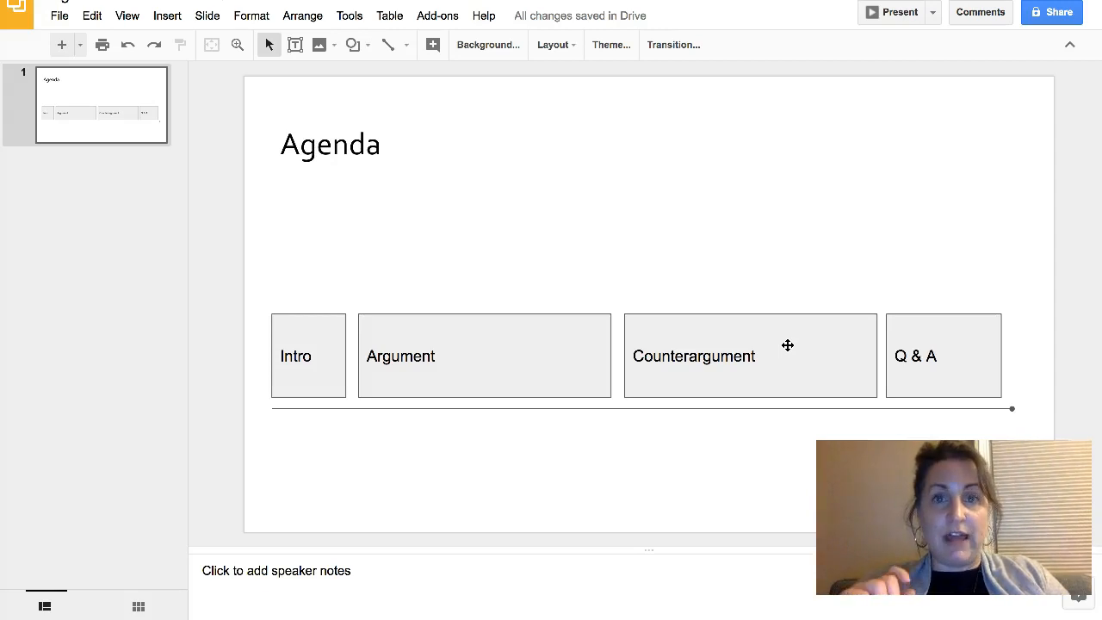
{"action": "mouse_move", "coordinate": [286, 296]}
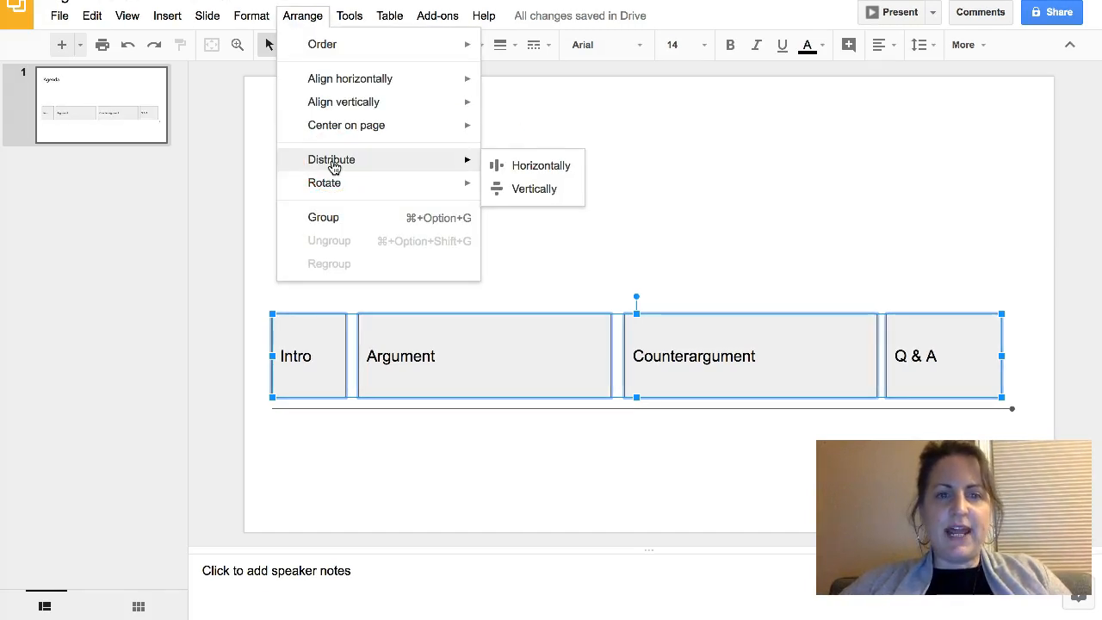
{"action": "left_click", "coordinate": [540, 165]}
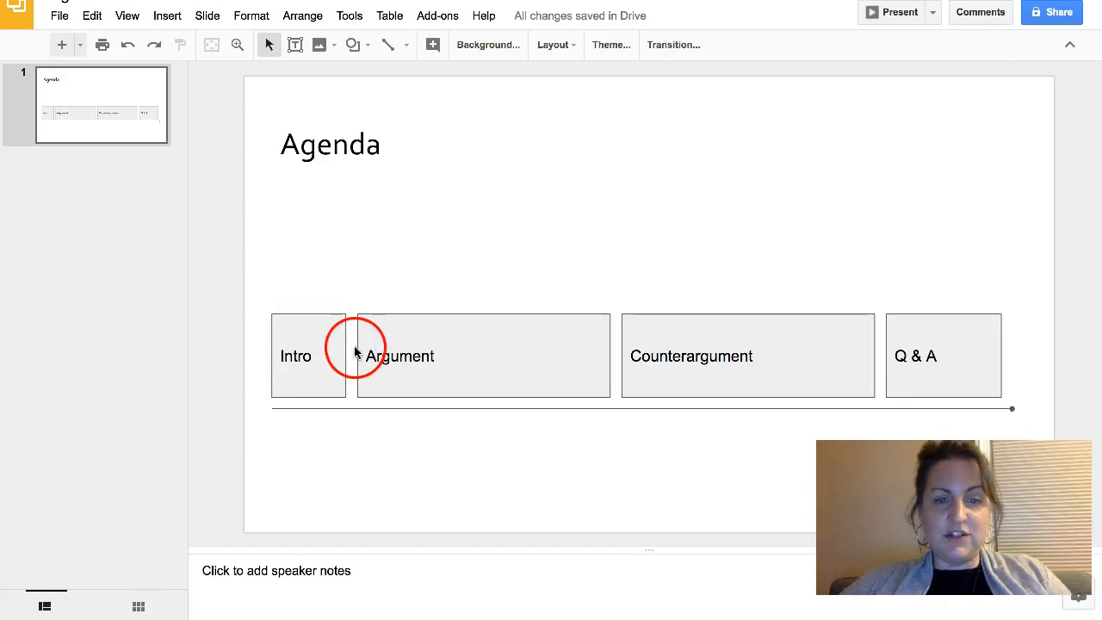
{"action": "mouse_move", "coordinate": [787, 377]}
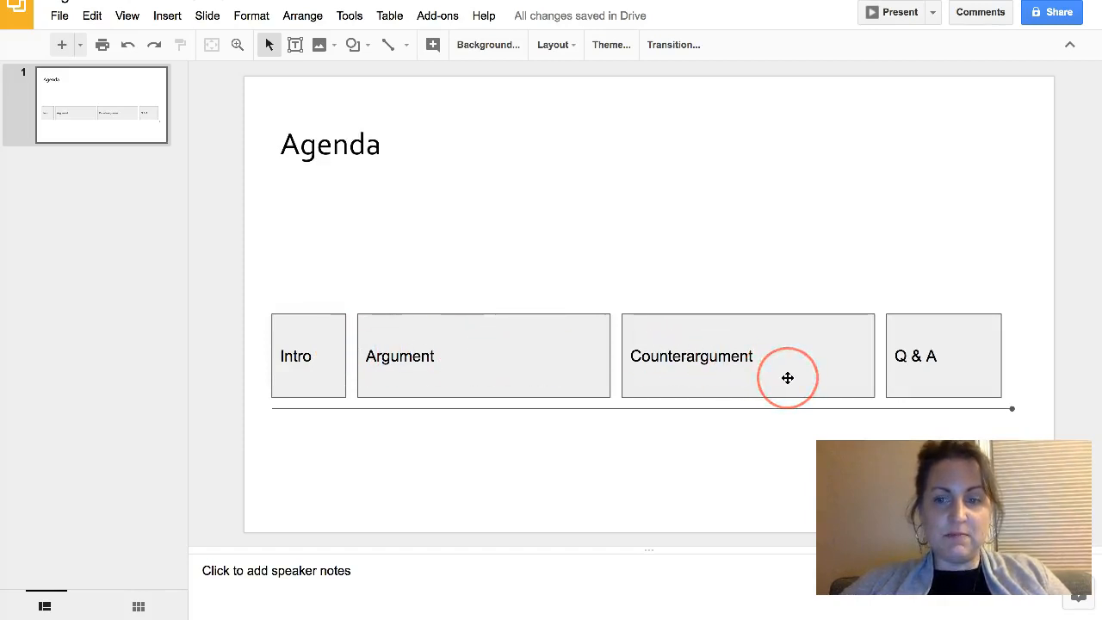
{"action": "mouse_move", "coordinate": [330, 334]}
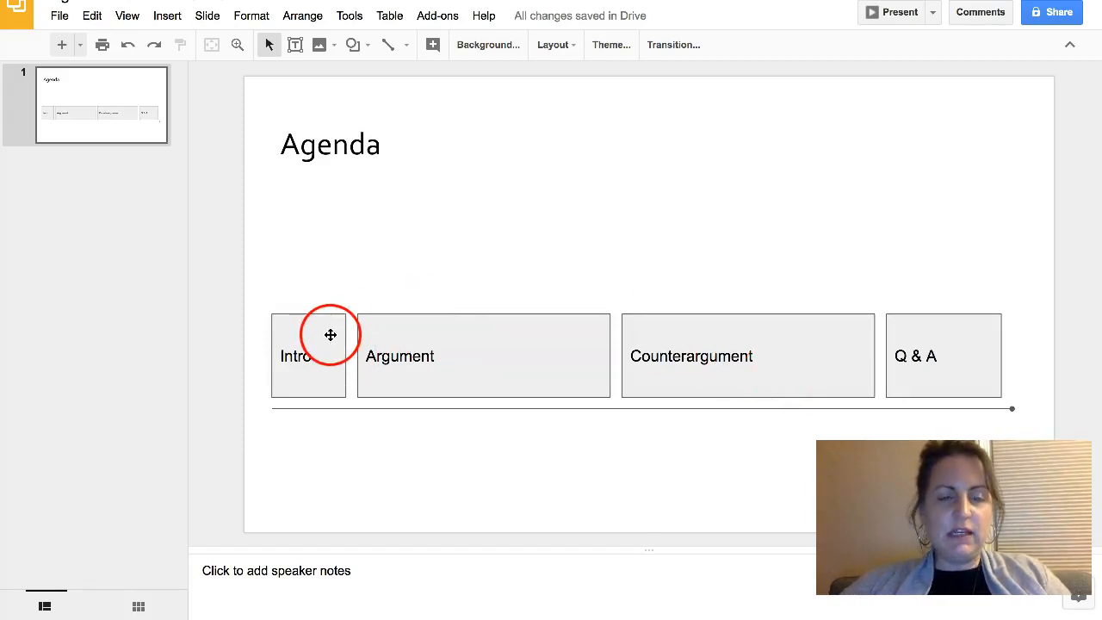
Step: Set all four box labels to 18-point Corbel
{"action": "left_click", "coordinate": [482, 355]}
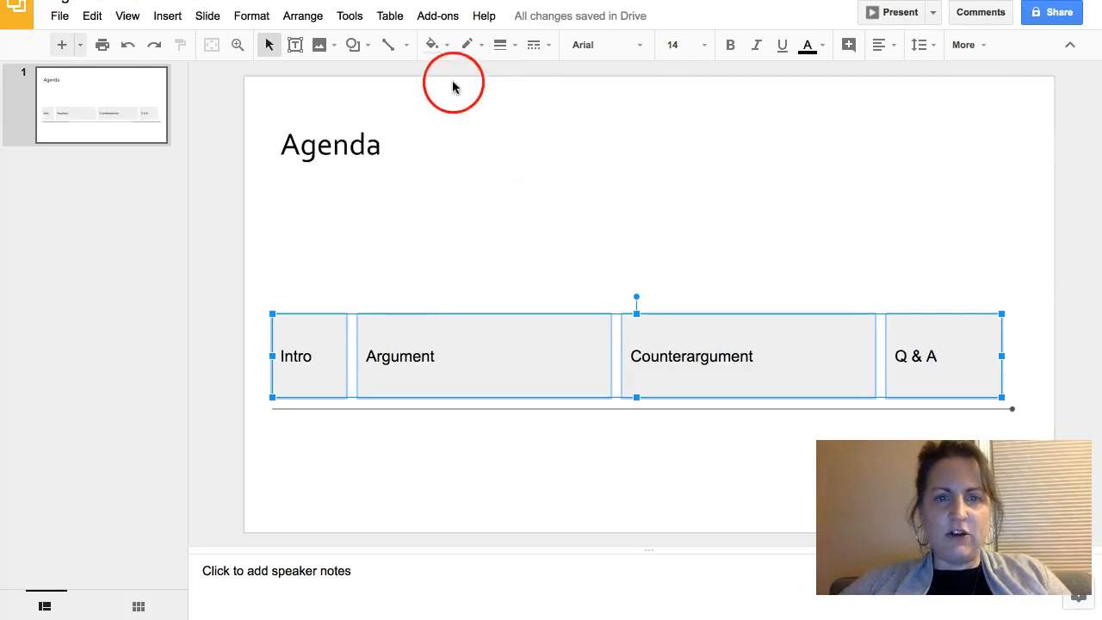
{"action": "left_click", "coordinate": [602, 45]}
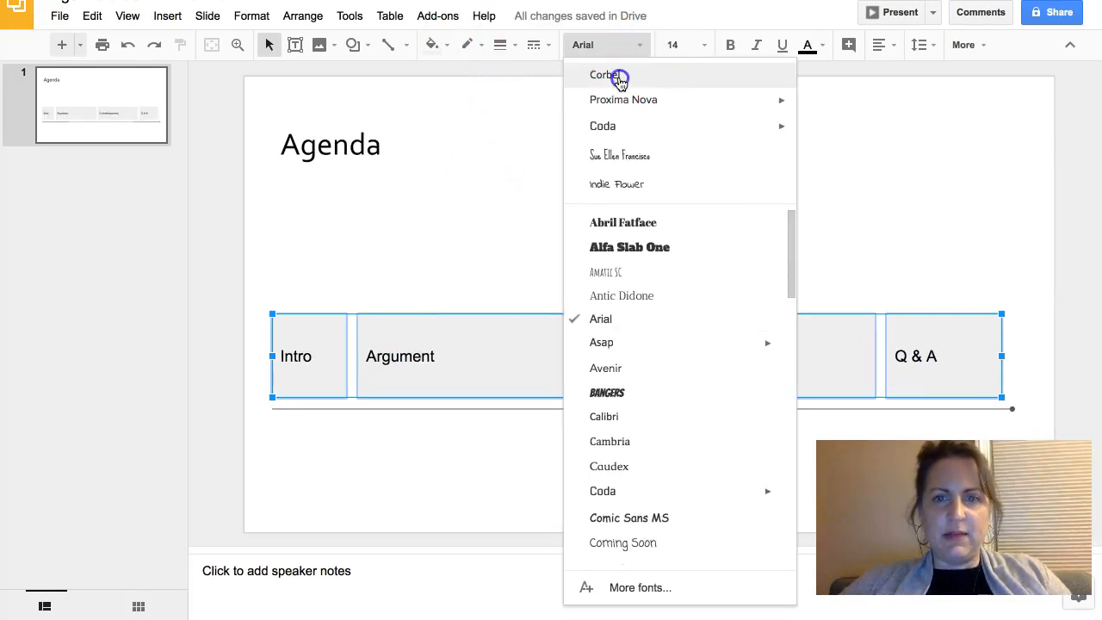
{"action": "left_click", "coordinate": [606, 76]}
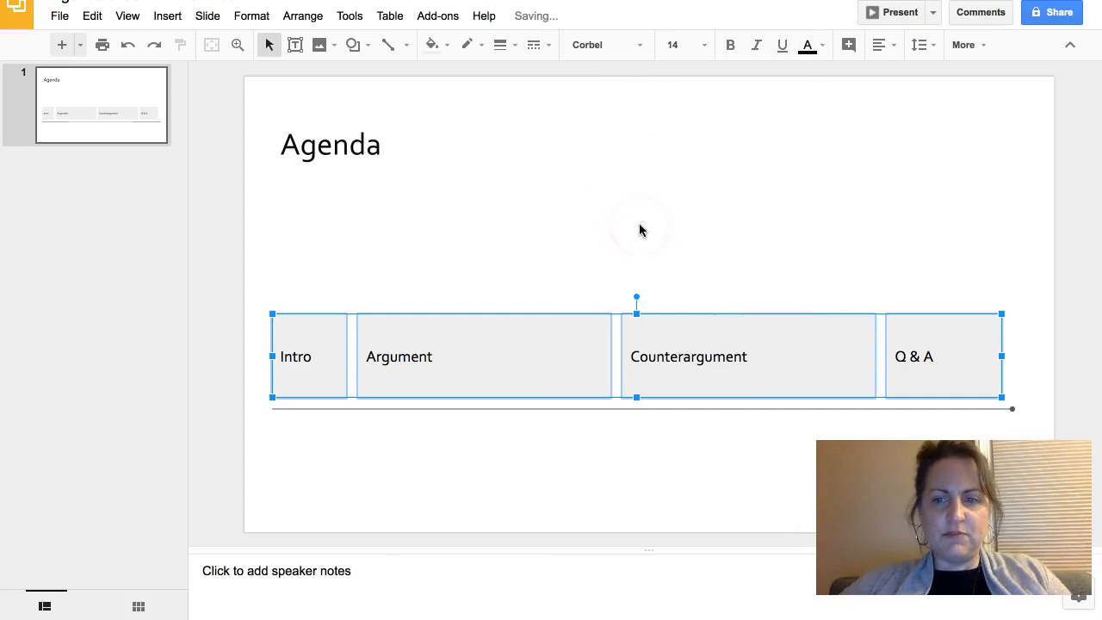
{"action": "left_click", "coordinate": [678, 44]}
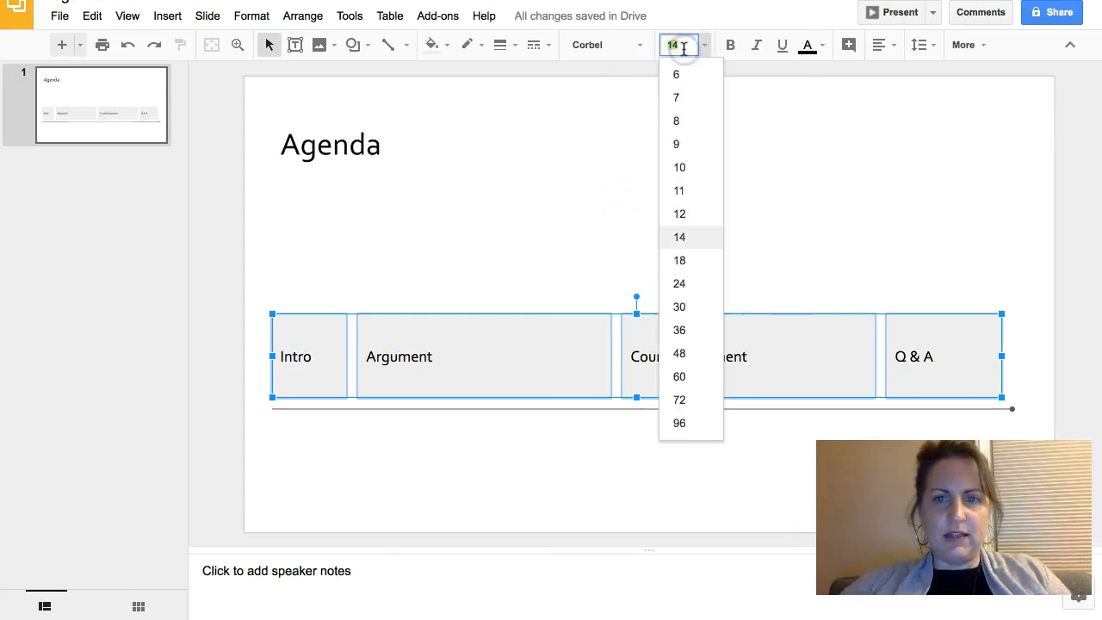
{"action": "left_click", "coordinate": [678, 260]}
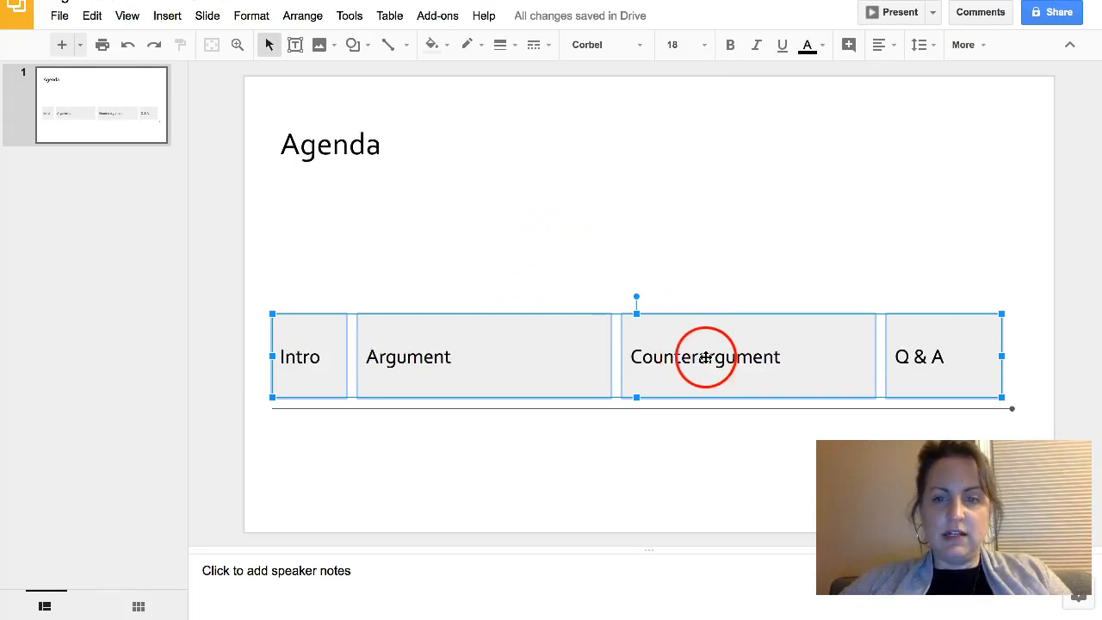
{"action": "left_click", "coordinate": [451, 503]}
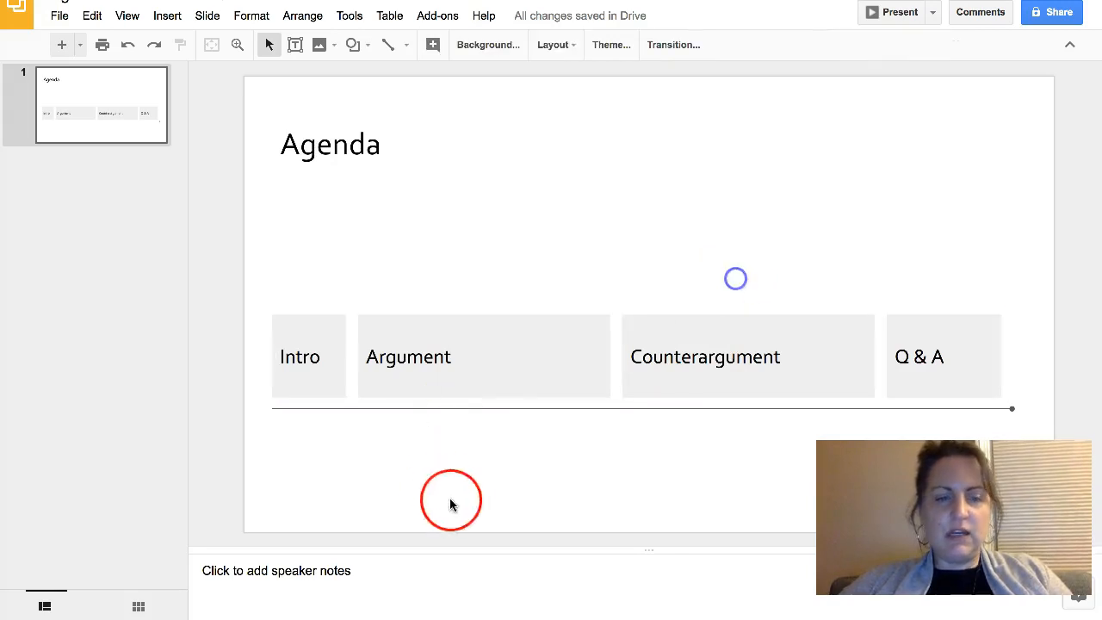
{"action": "mouse_move", "coordinate": [451, 499]}
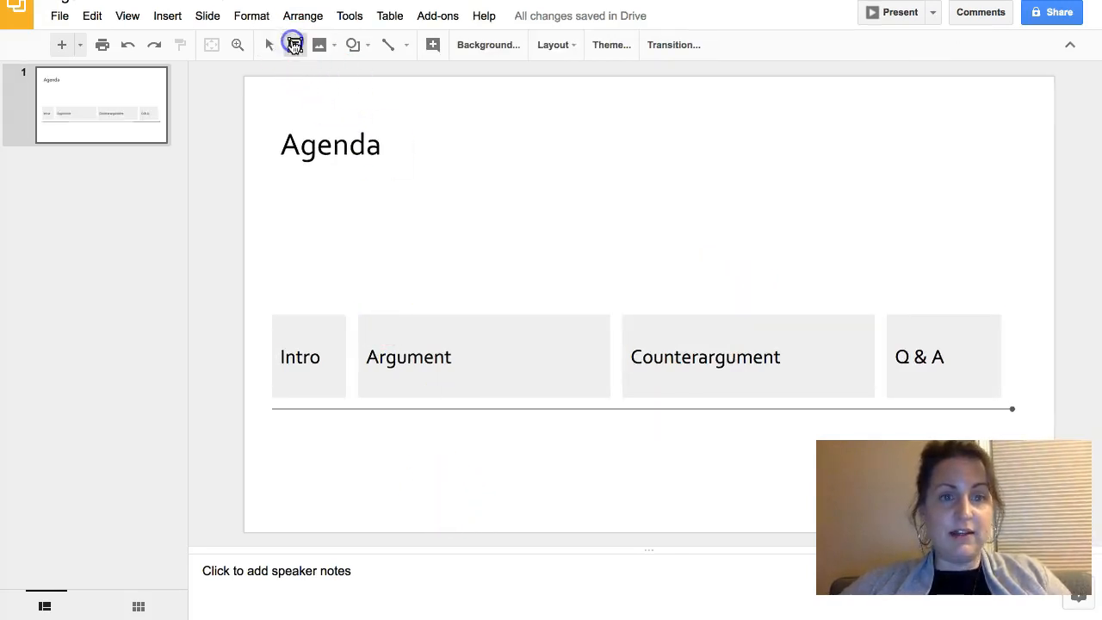
Step: Add a text box below the Intro box reading '5 min'
{"action": "left_click", "coordinate": [294, 45]}
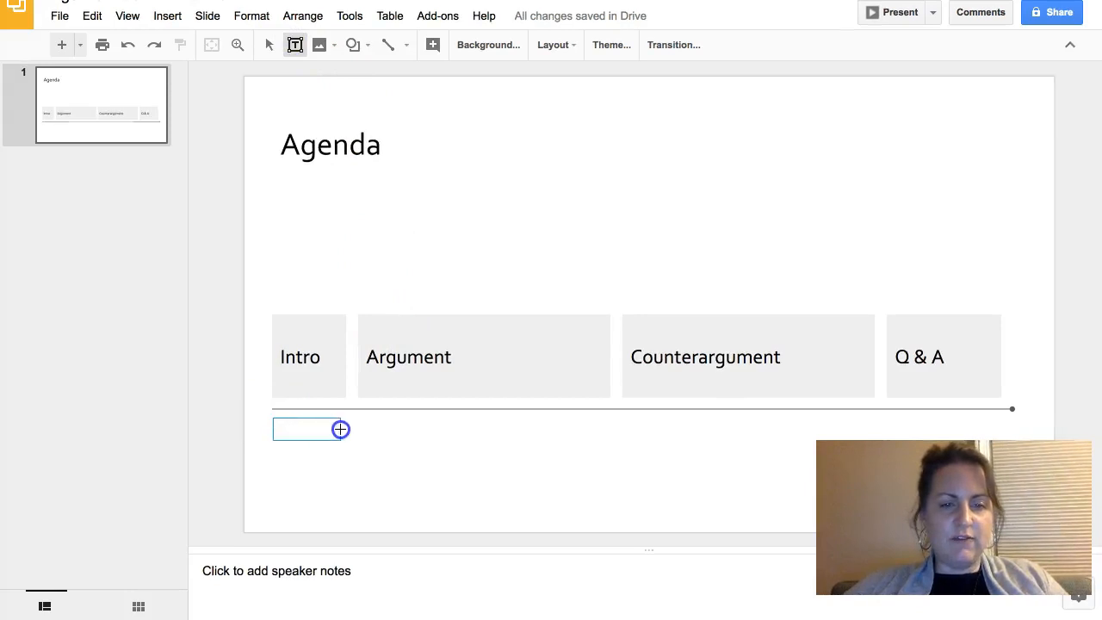
{"action": "left_click", "coordinate": [307, 429]}
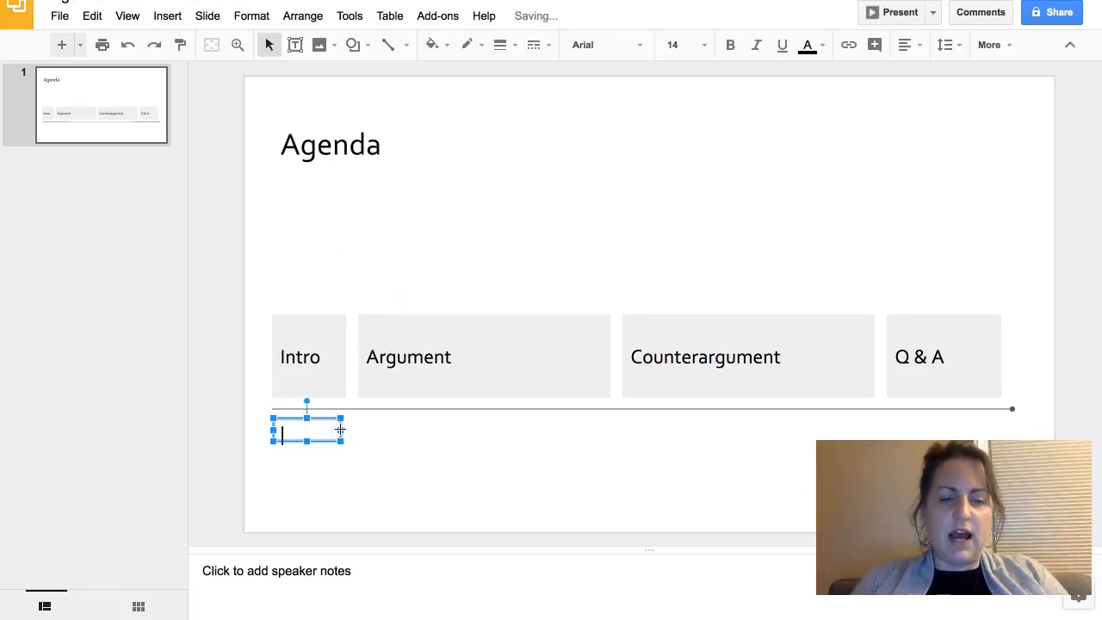
{"action": "type", "text": "5 min"}
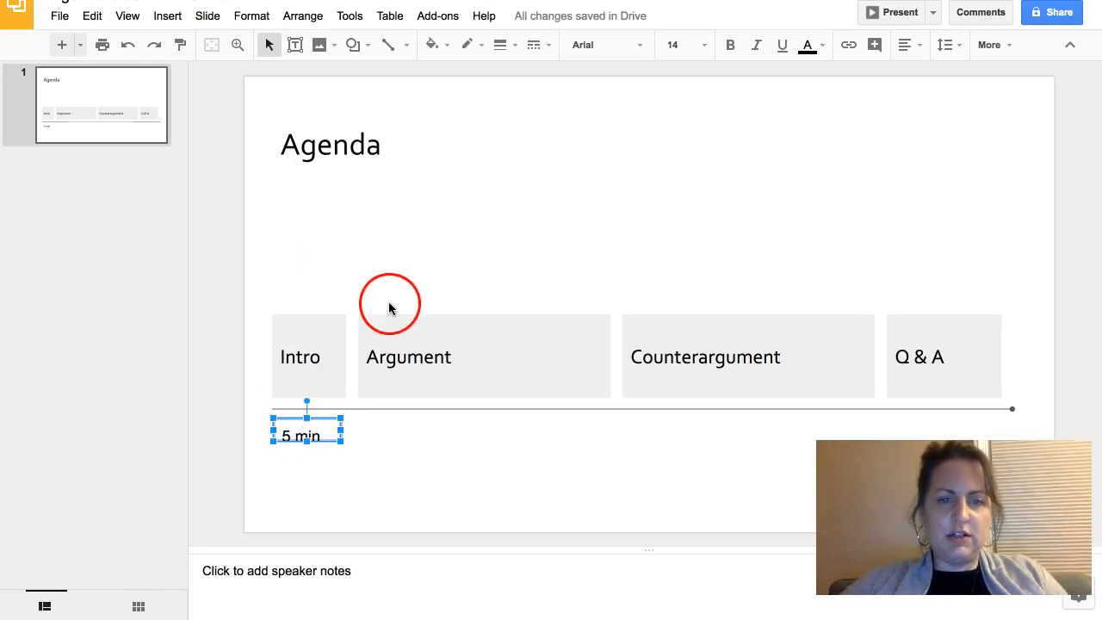
Step: Style the 5 min label as 10 pt gray Corbel and nudge it up under the timeline
{"action": "left_click", "coordinate": [594, 44]}
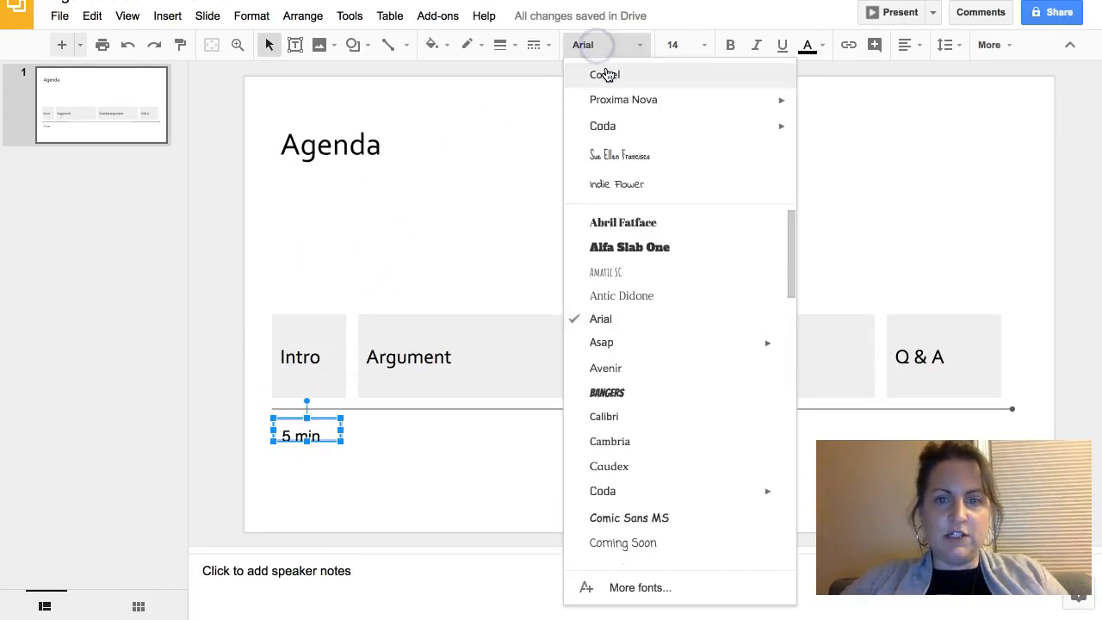
{"action": "left_click", "coordinate": [605, 74]}
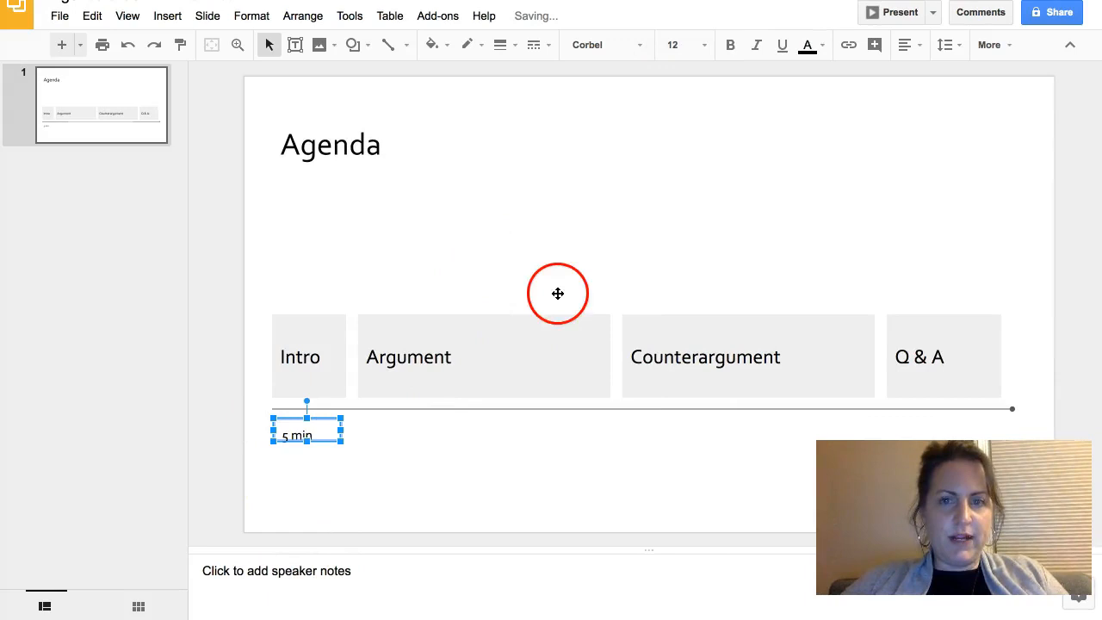
{"action": "left_click", "coordinate": [806, 44]}
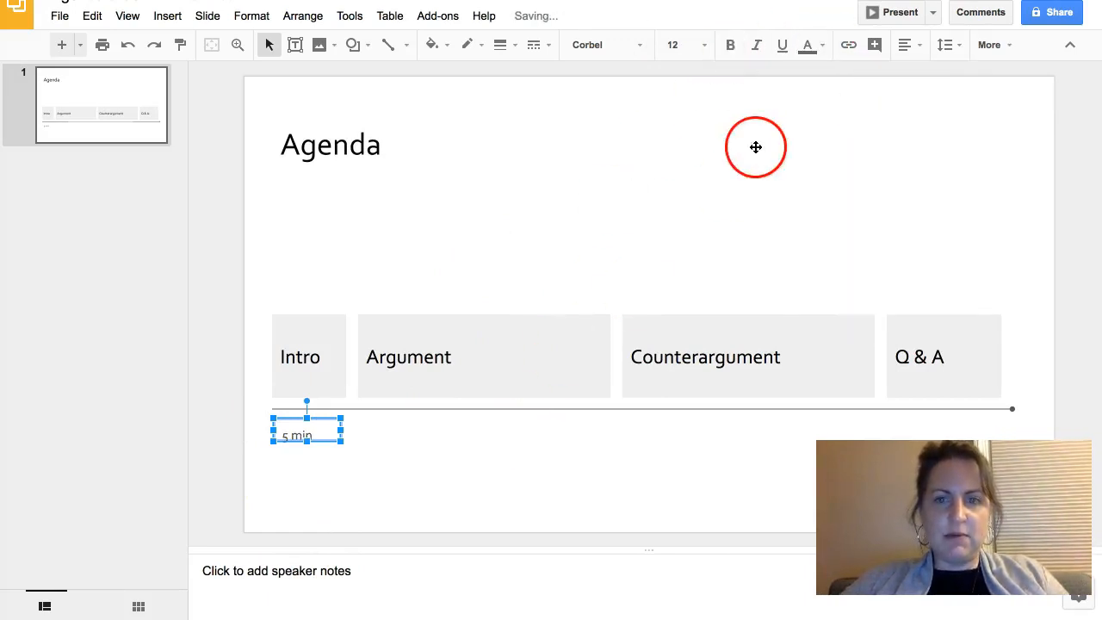
{"action": "mouse_move", "coordinate": [833, 117]}
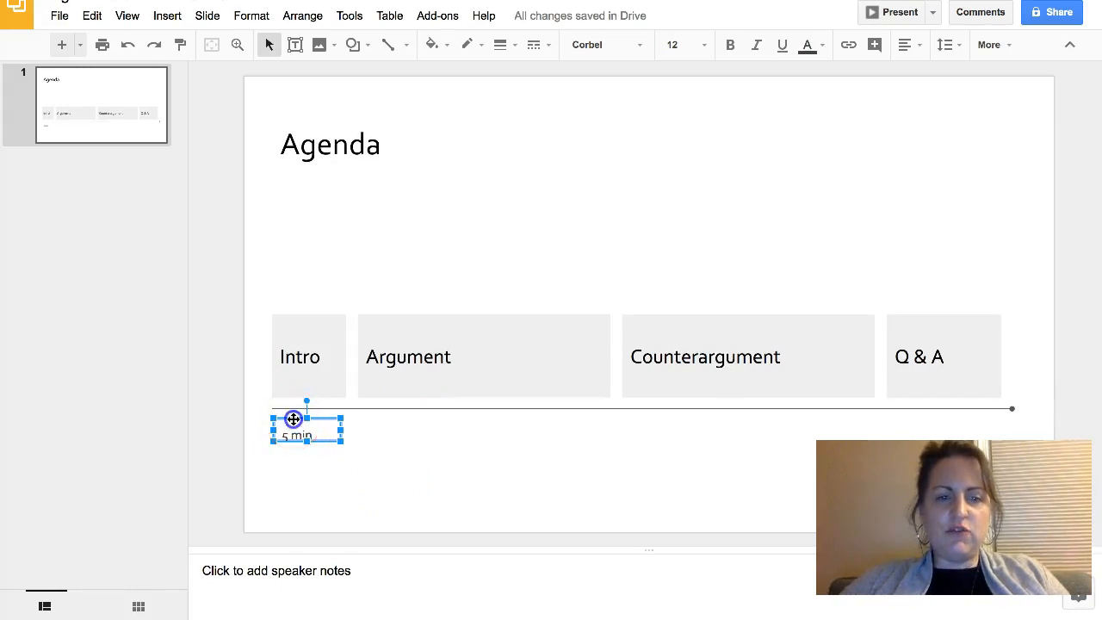
{"action": "left_click_drag", "start_coordinate": [296, 427], "coordinate": [296, 415]}
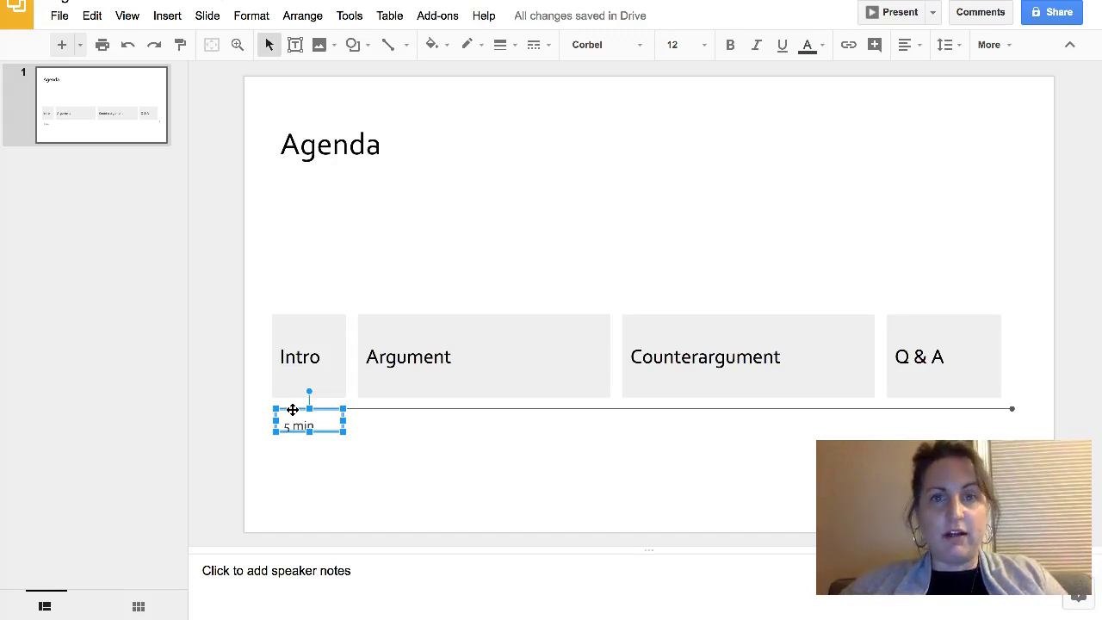
{"action": "left_click", "coordinate": [671, 45]}
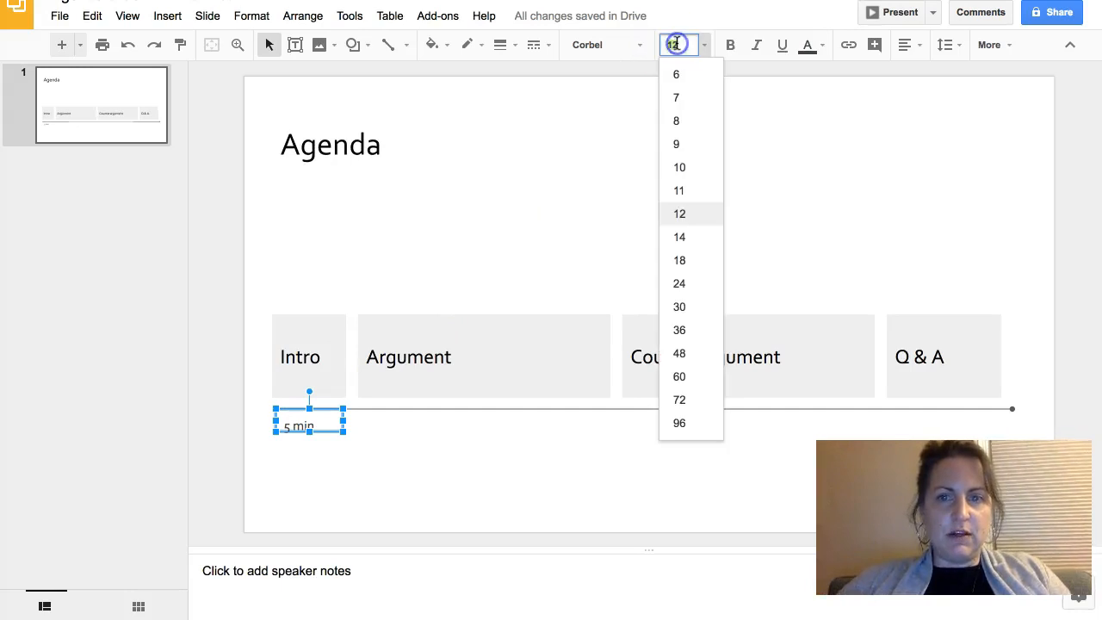
{"action": "left_click", "coordinate": [679, 167]}
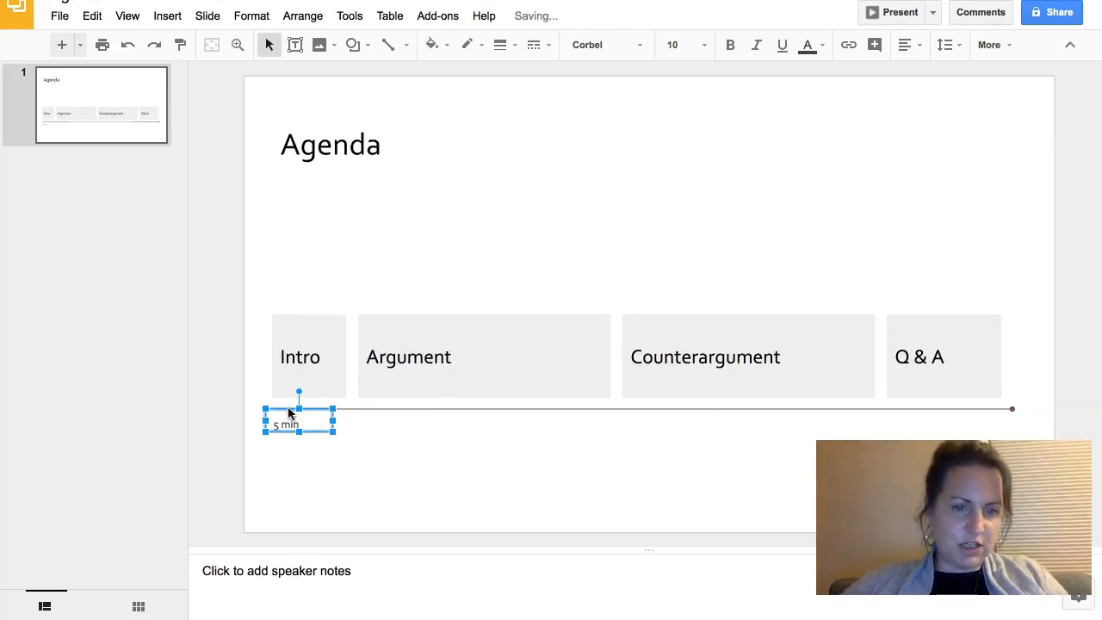
Step: Copy the label under Argument, Counterargument and Q & A as 20 min, 20 min and 15 min
{"action": "double_click", "coordinate": [284, 424]}
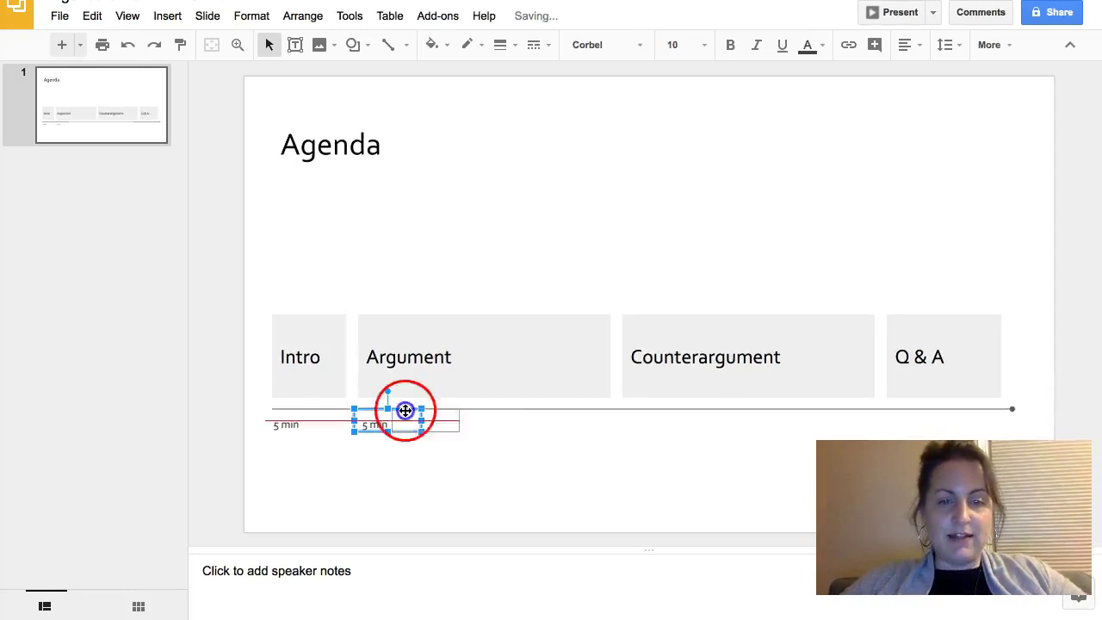
{"action": "left_click_drag", "start_coordinate": [404, 410], "coordinate": [654, 419]}
{"action": "type", "text": "20"}
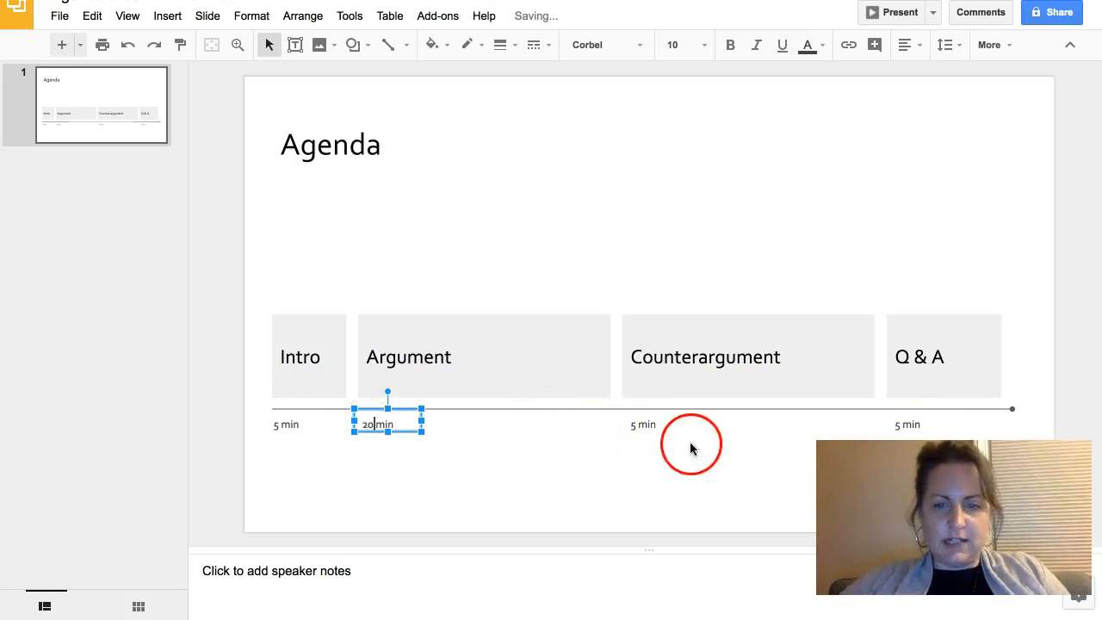
{"action": "left_click", "coordinate": [644, 424]}
{"action": "type", "text": "20"}
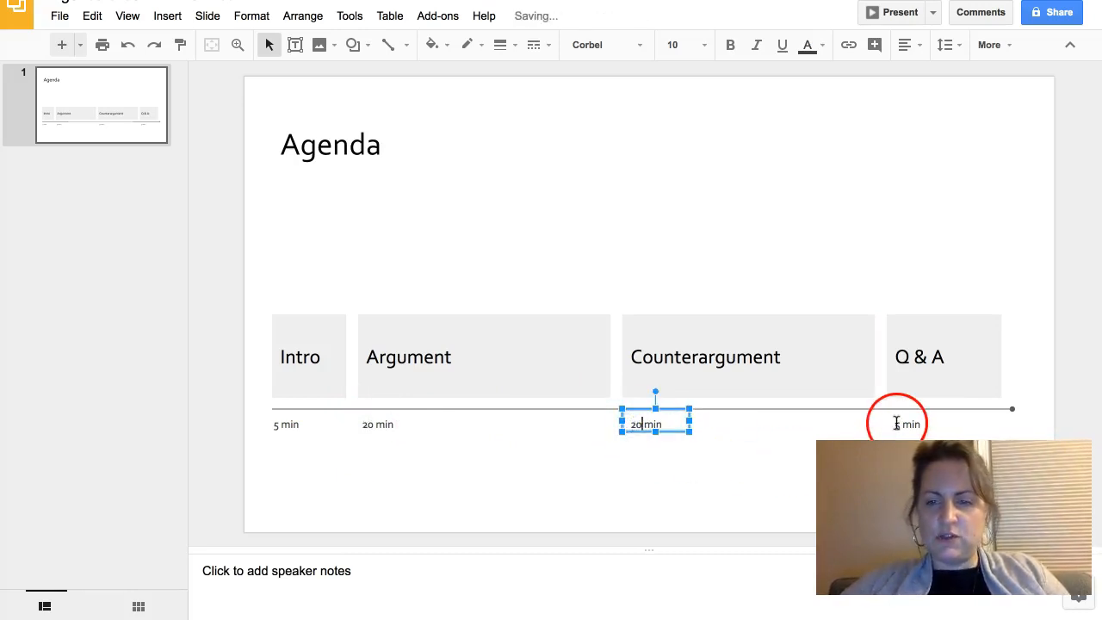
{"action": "left_click", "coordinate": [909, 424]}
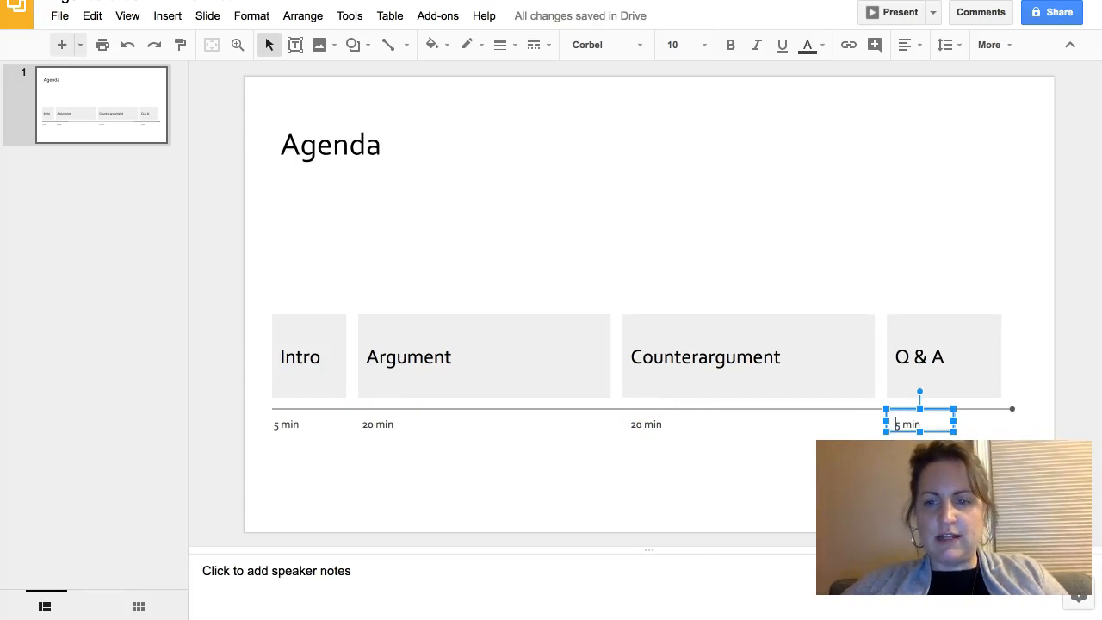
{"action": "left_click", "coordinate": [697, 516]}
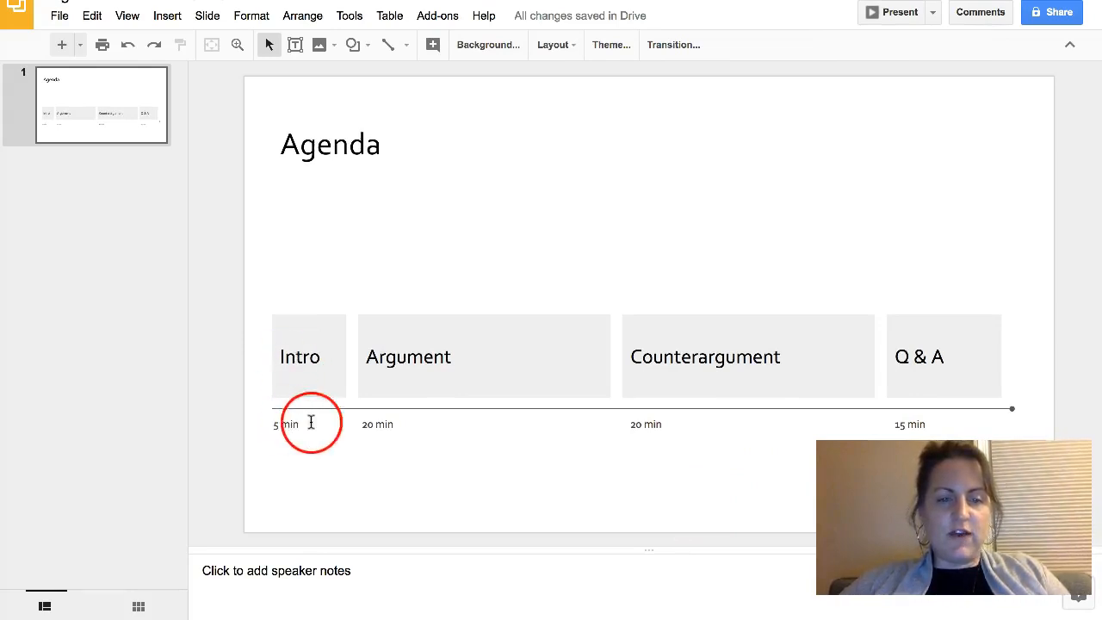
{"action": "mouse_move", "coordinate": [555, 409]}
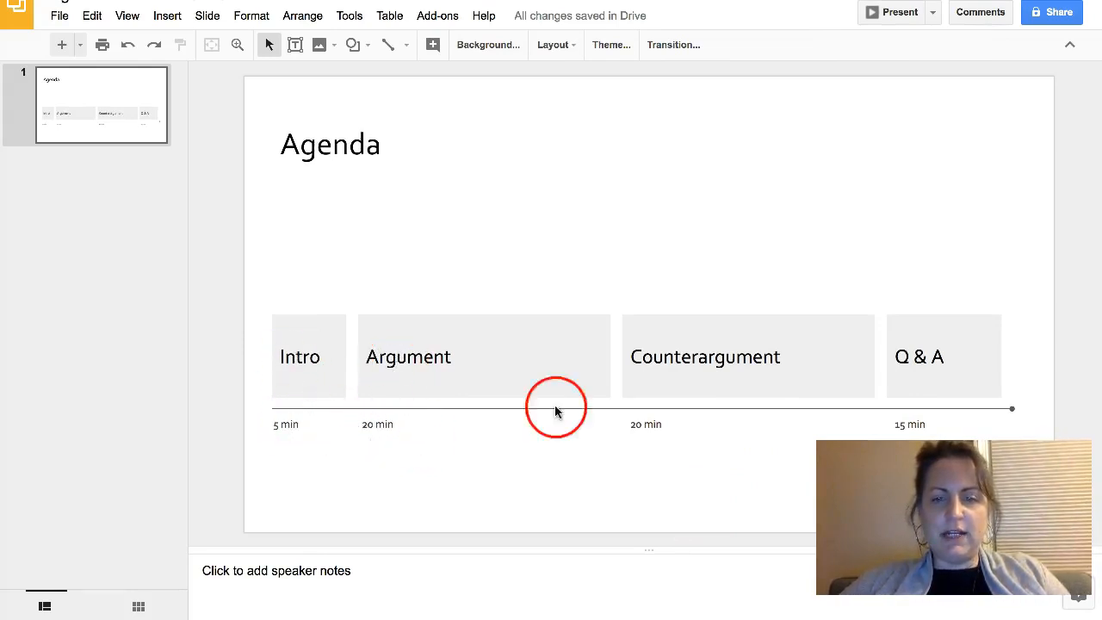
{"action": "mouse_move", "coordinate": [657, 429]}
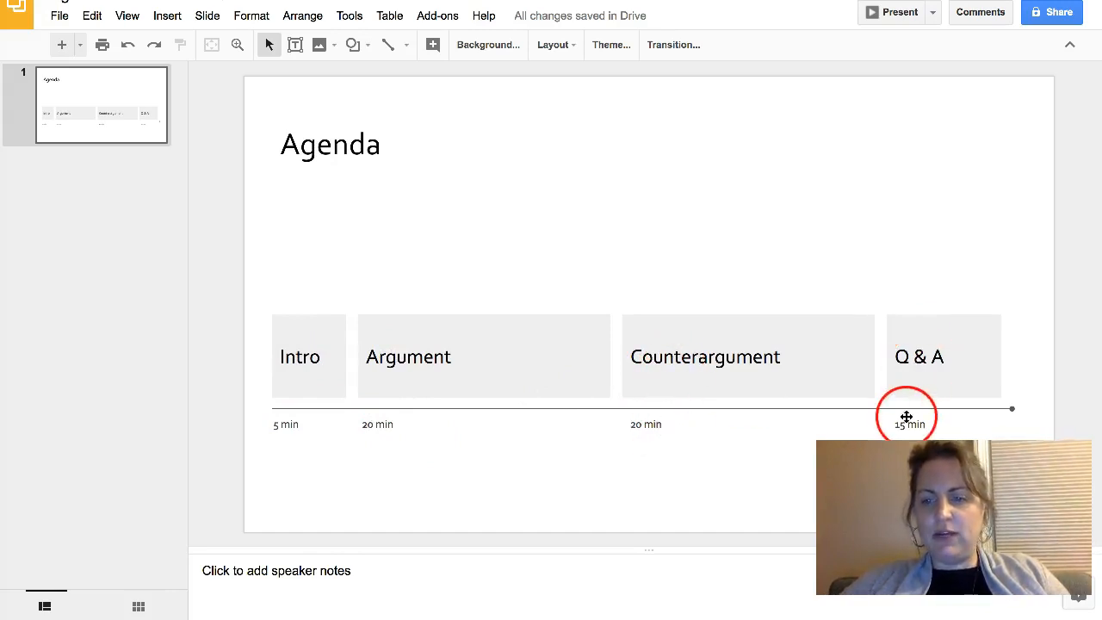
Step: Group the Q & A and Counterargument boxes each with their minute labels
{"action": "left_click", "coordinate": [908, 423]}
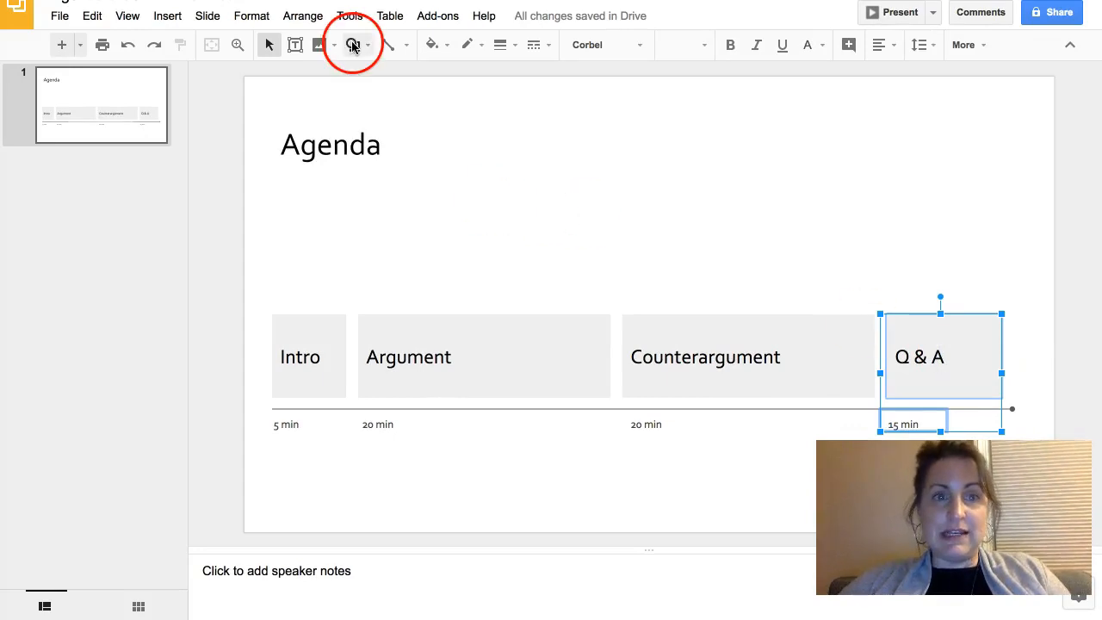
{"action": "left_click", "coordinate": [303, 16]}
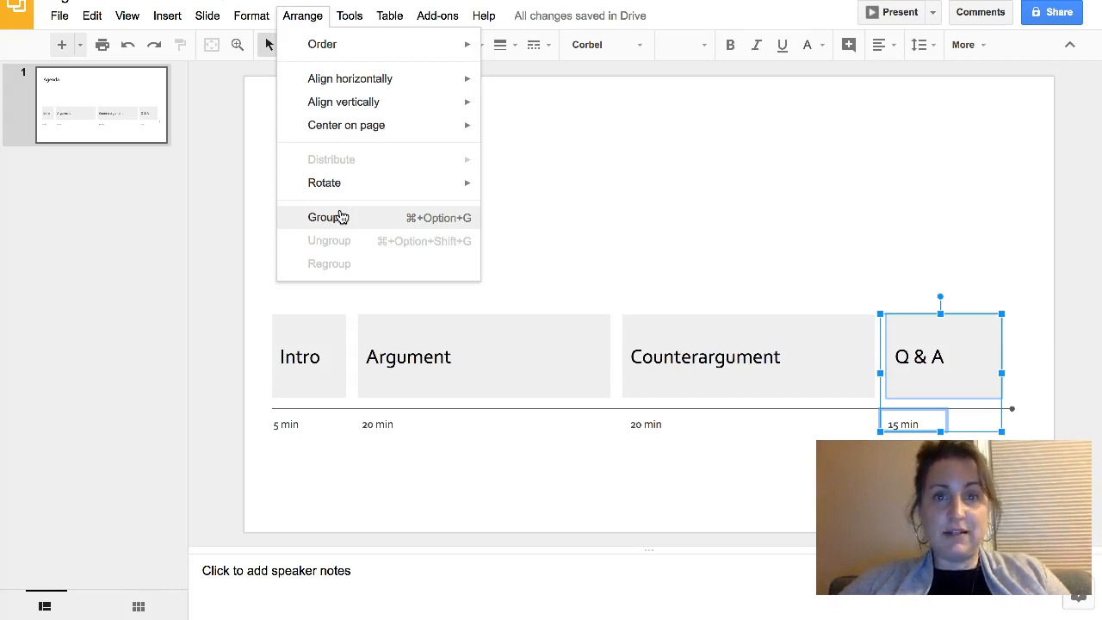
{"action": "mouse_move", "coordinate": [303, 15]}
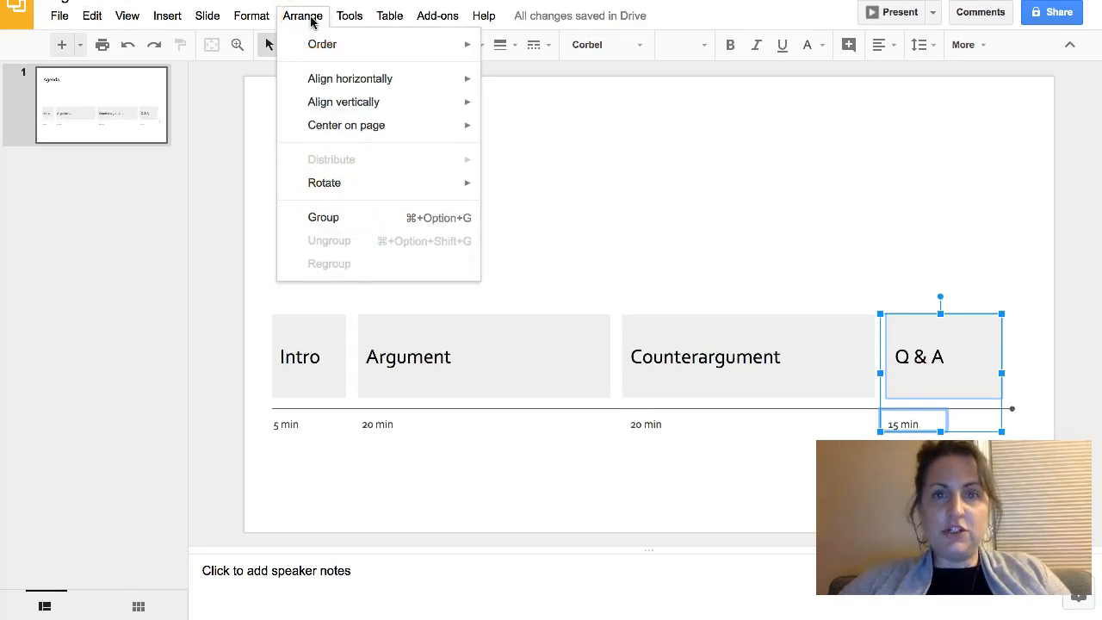
{"action": "mouse_move", "coordinate": [323, 182]}
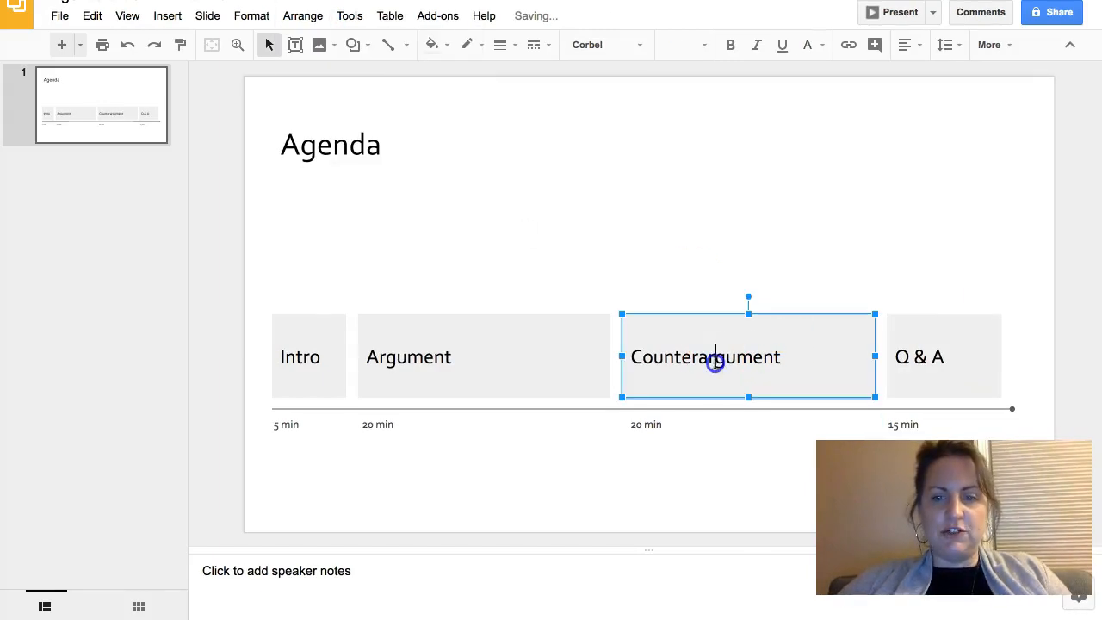
{"action": "left_click", "coordinate": [645, 424]}
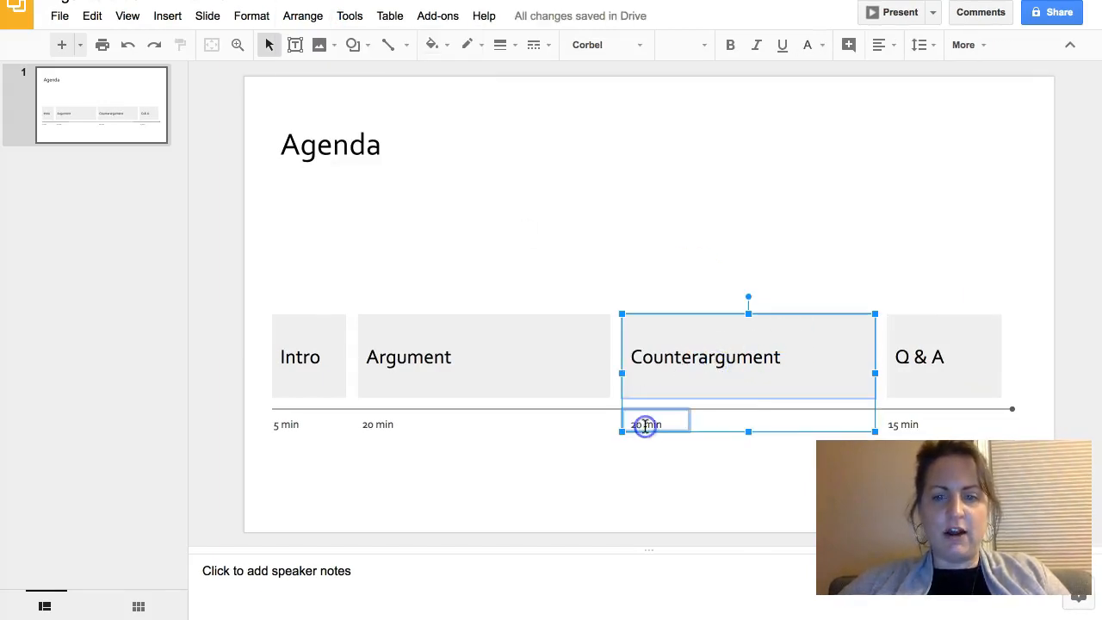
{"action": "left_click", "coordinate": [303, 15]}
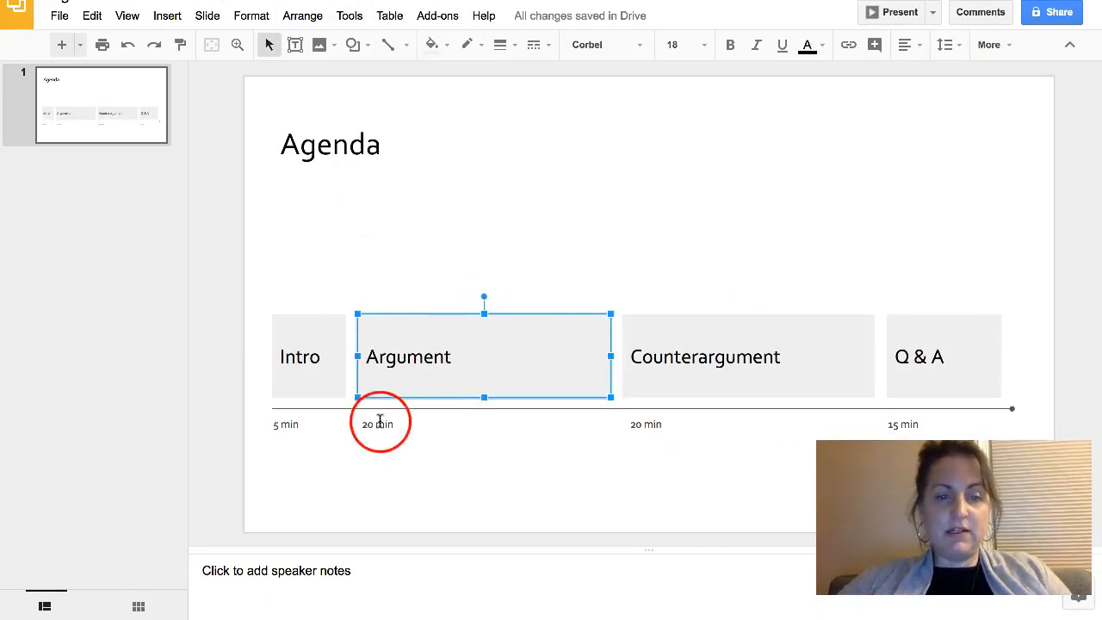
Step: Group the Argument and Intro boxes each with their minute labels
{"action": "left_click", "coordinate": [378, 424]}
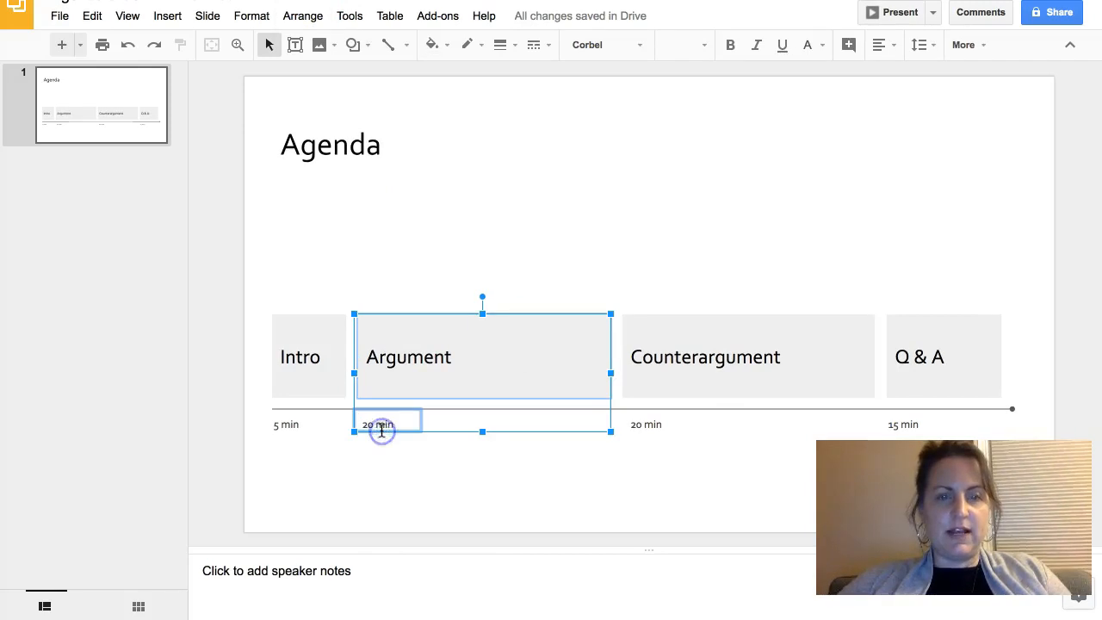
{"action": "mouse_move", "coordinate": [358, 217]}
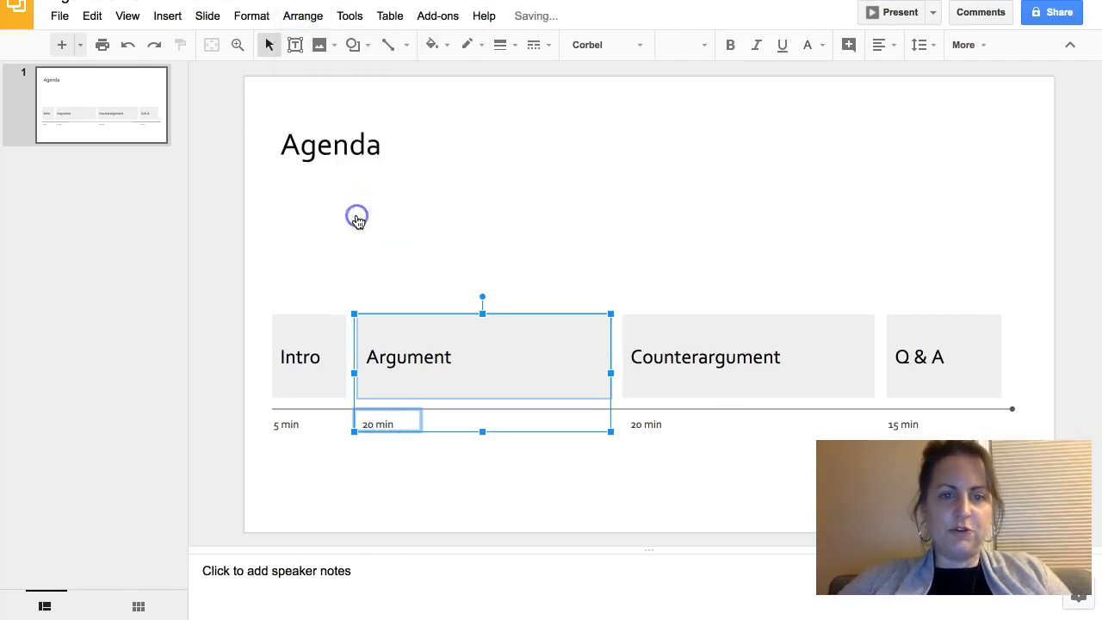
{"action": "left_click", "coordinate": [308, 356]}
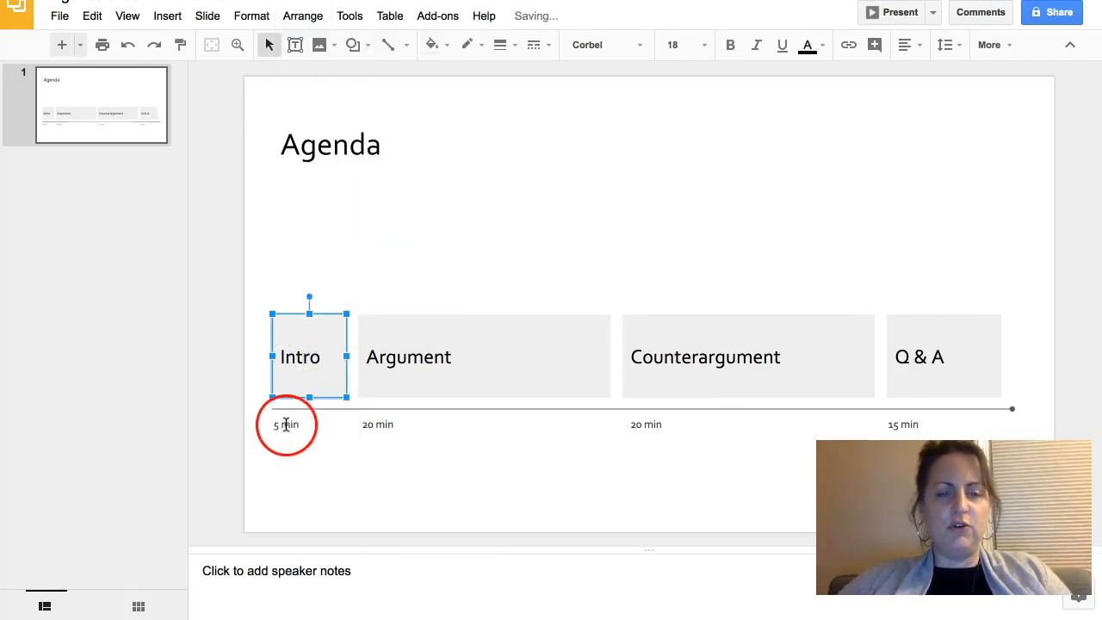
{"action": "left_click", "coordinate": [303, 16]}
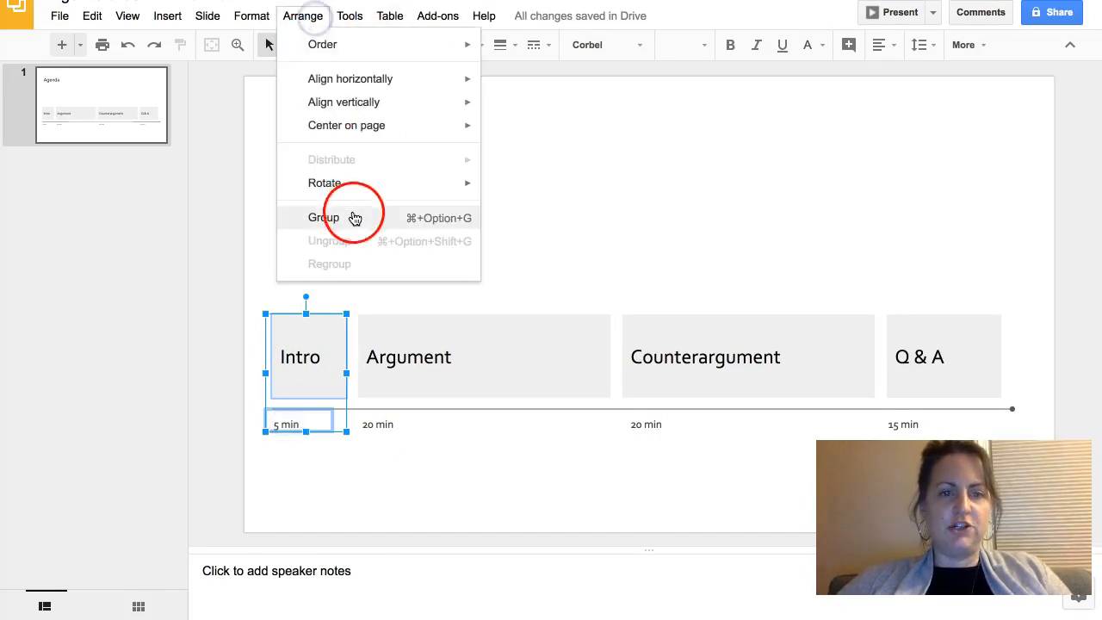
{"action": "left_click", "coordinate": [324, 217]}
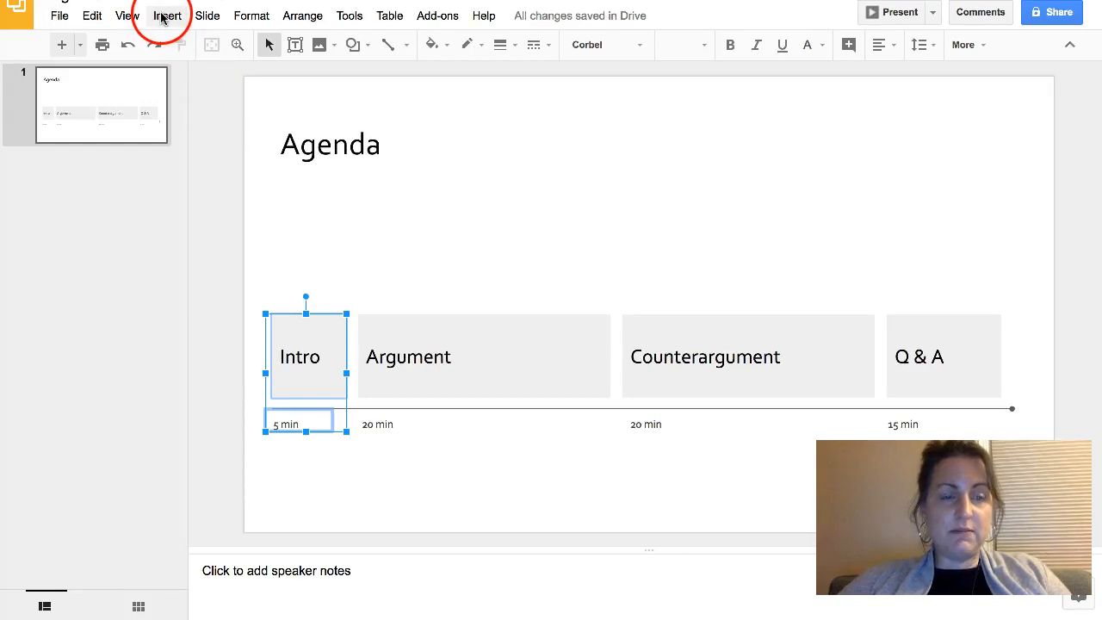
Step: Give the Intro group a Fade in animation on click at Fast speed
{"action": "left_click", "coordinate": [167, 15]}
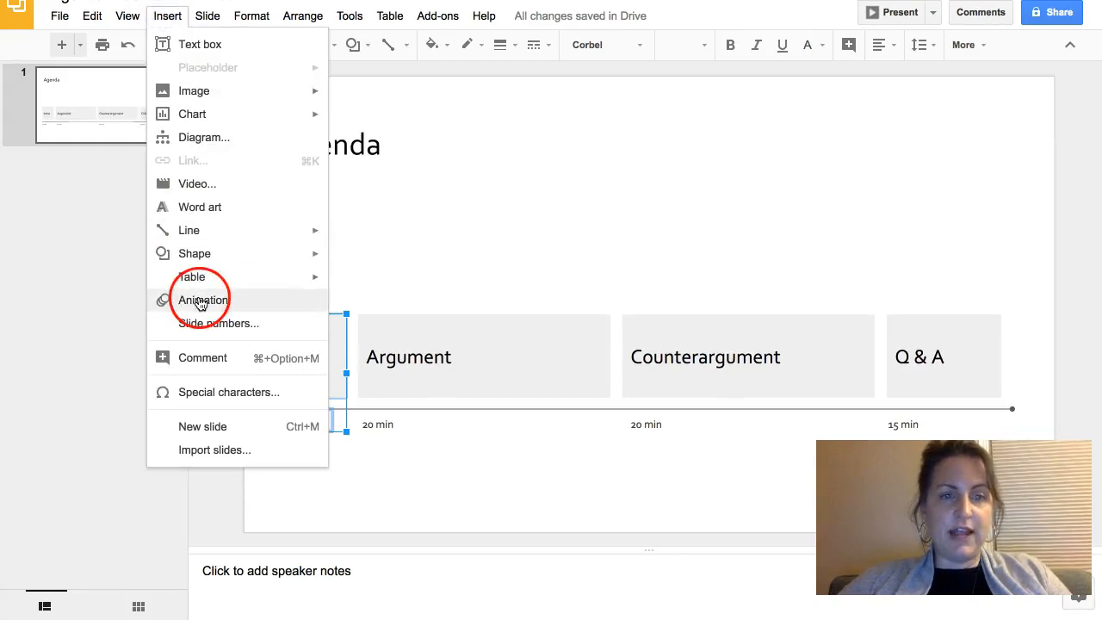
{"action": "left_click", "coordinate": [203, 300]}
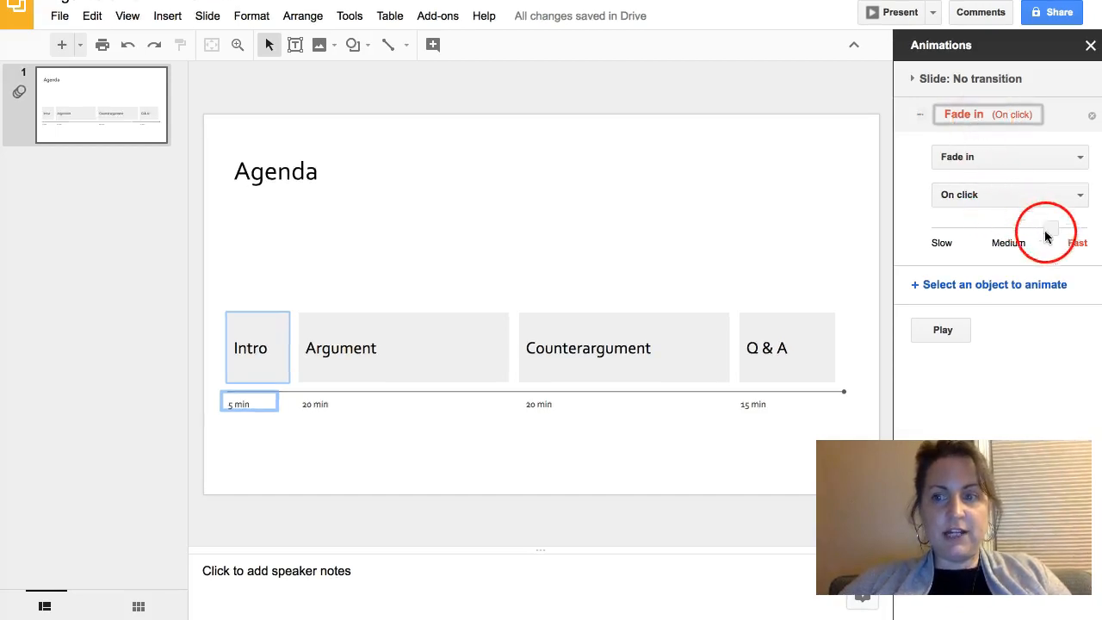
{"action": "left_click_drag", "start_coordinate": [1046, 227], "coordinate": [1051, 227]}
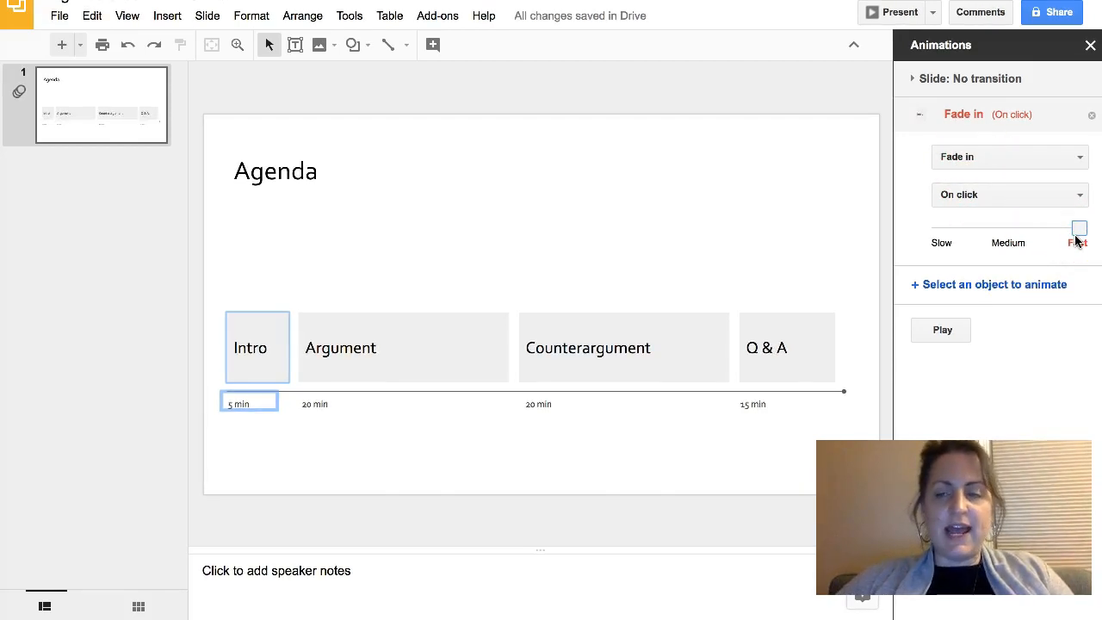
{"action": "left_click", "coordinate": [1078, 229]}
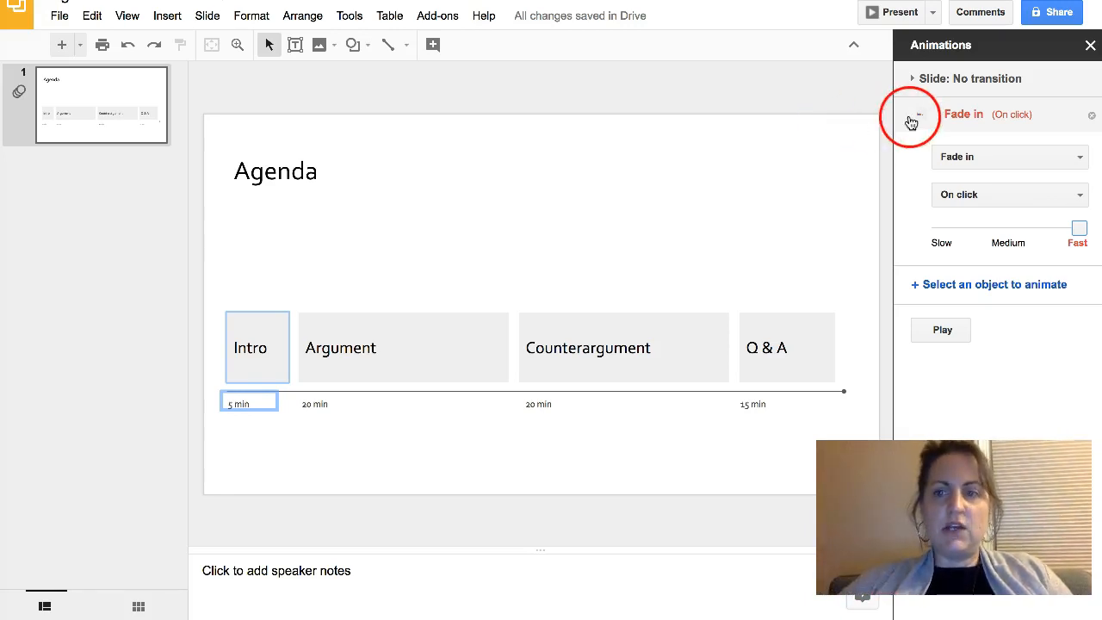
Step: Add fast on-click Fade in animations to the Argument and Counterargument groups
{"action": "left_click", "coordinate": [403, 348]}
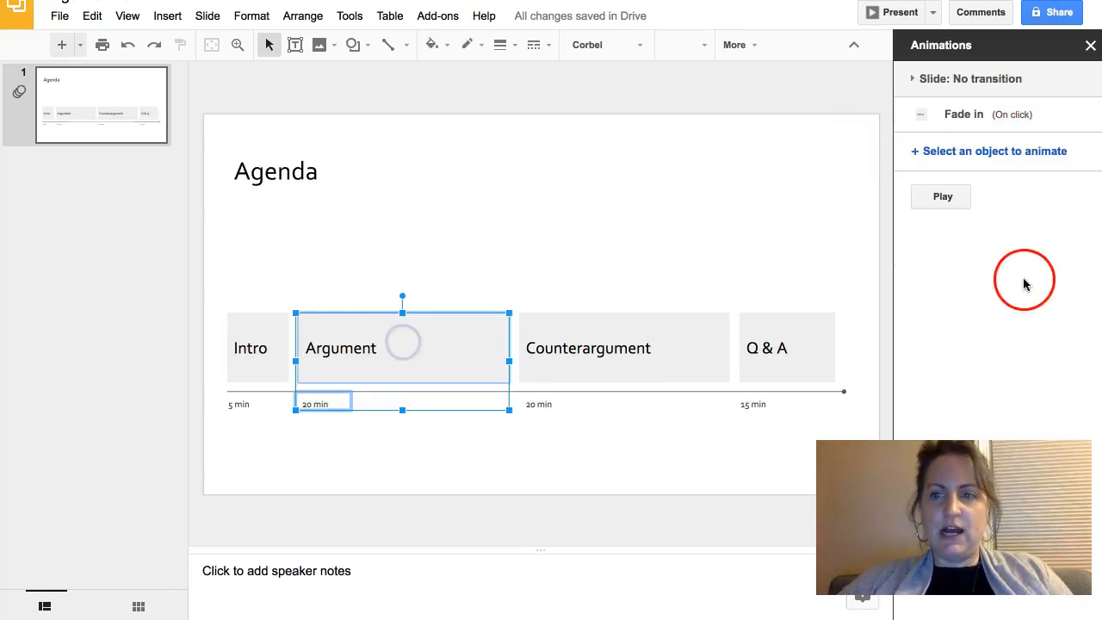
{"action": "left_click", "coordinate": [995, 152]}
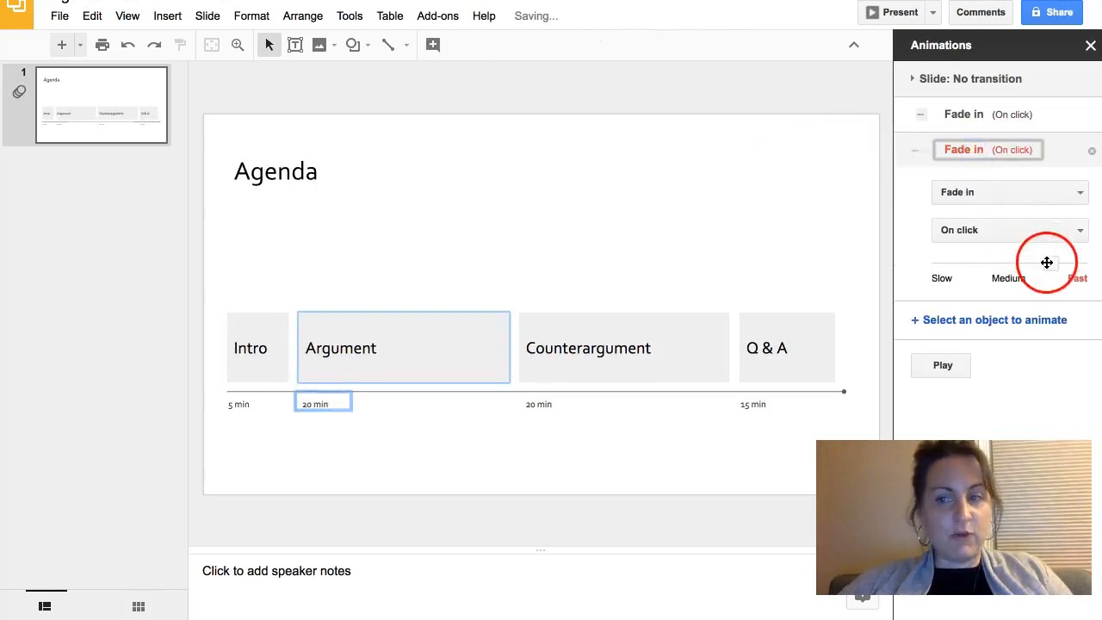
{"action": "left_click", "coordinate": [1078, 264]}
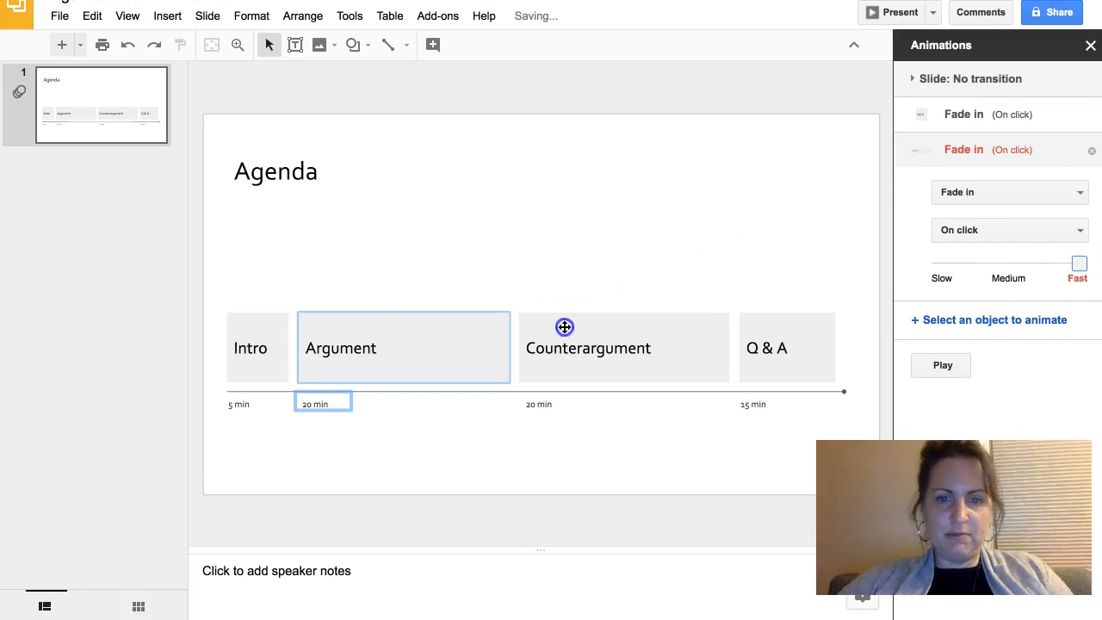
{"action": "left_click", "coordinate": [624, 348]}
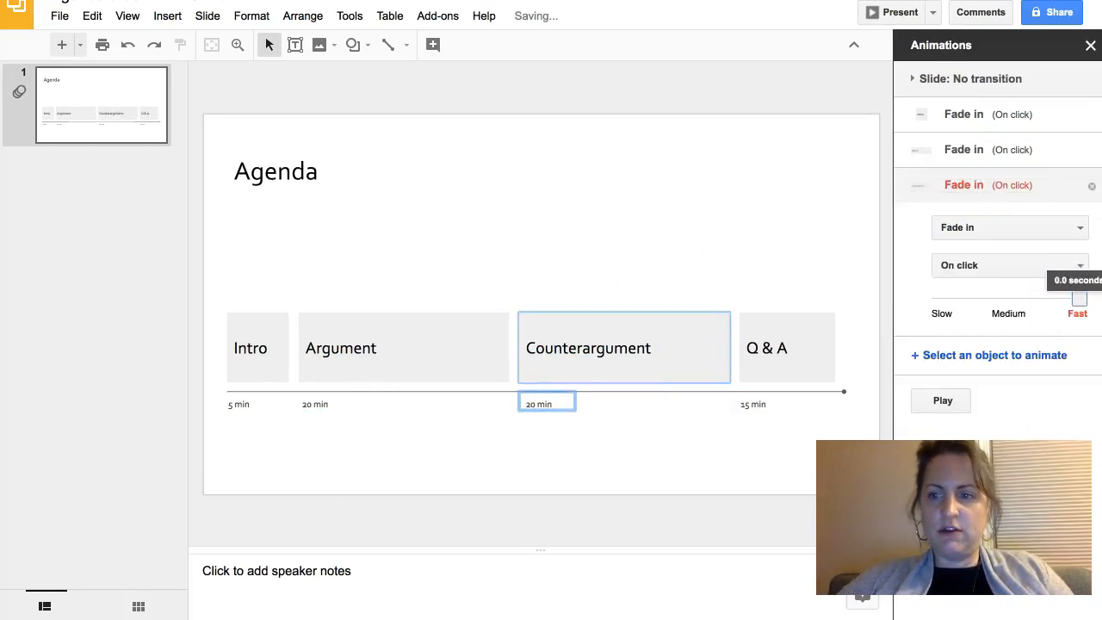
{"action": "left_click", "coordinate": [783, 347]}
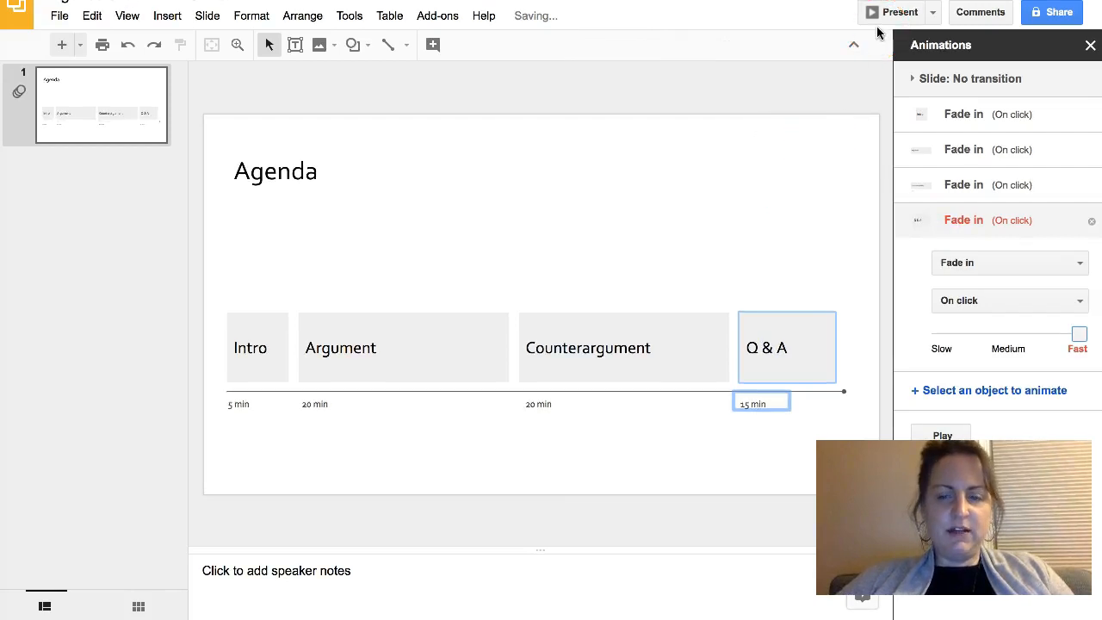
Step: Start presenting the slideshow
{"action": "left_click", "coordinate": [898, 10]}
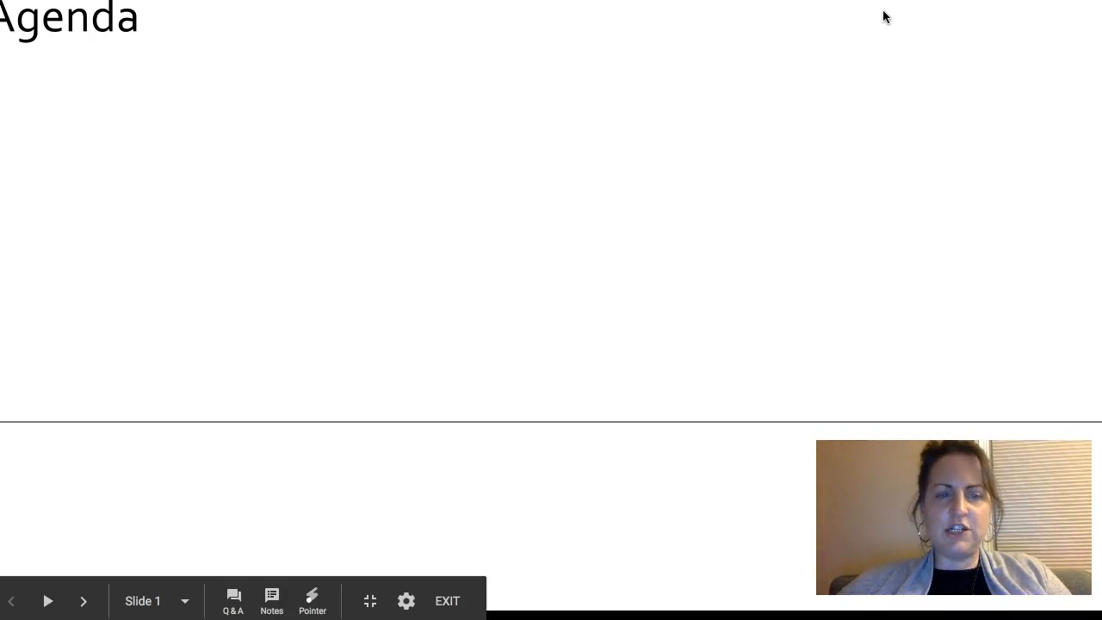